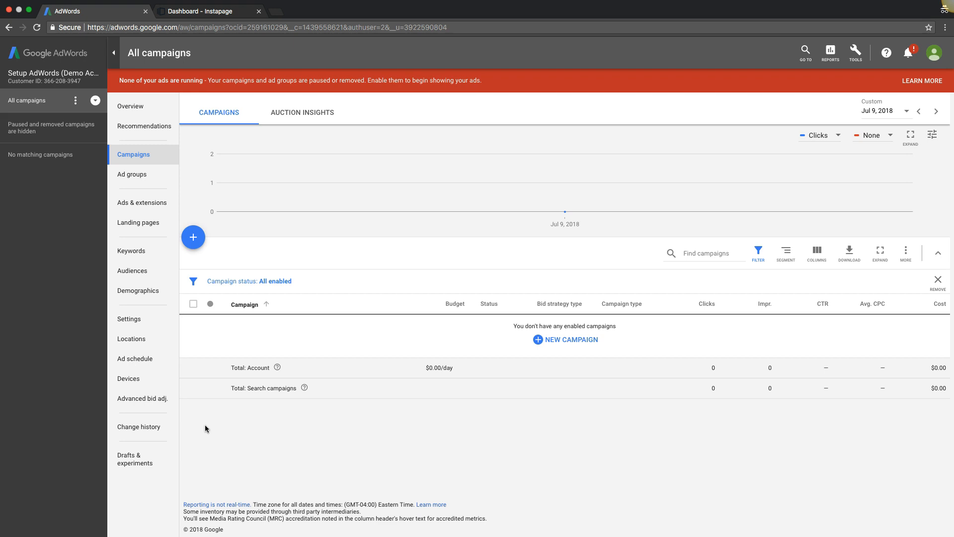
mouse_move(206, 426)
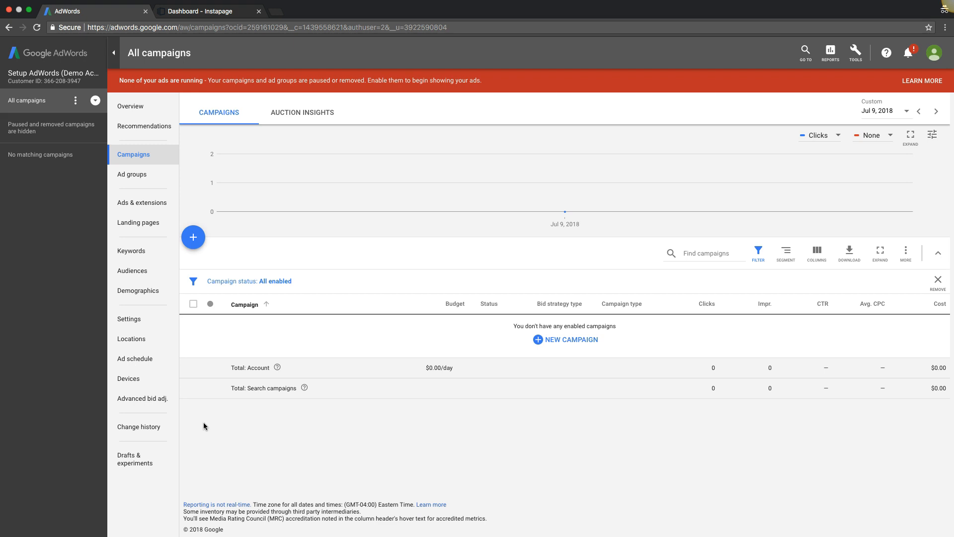
mouse_move(218, 429)
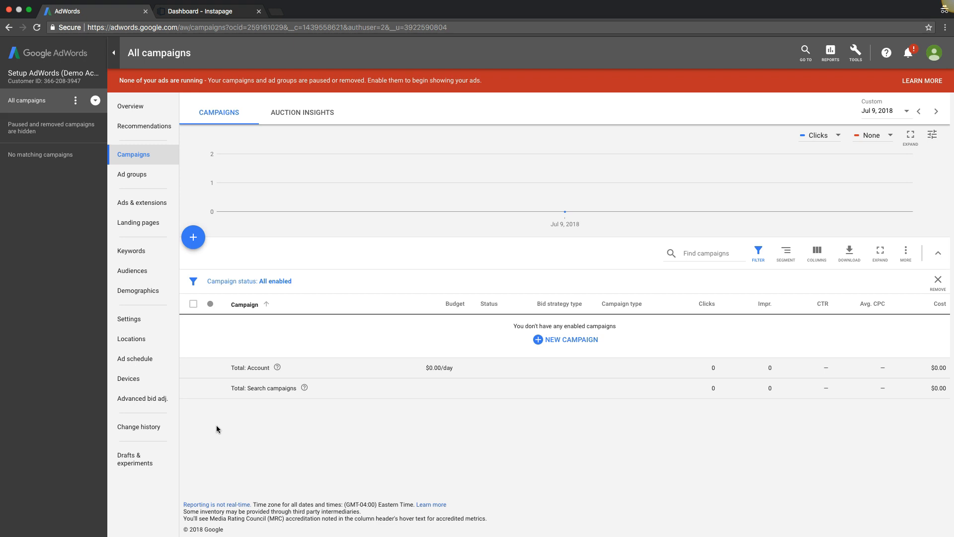
mouse_move(246, 434)
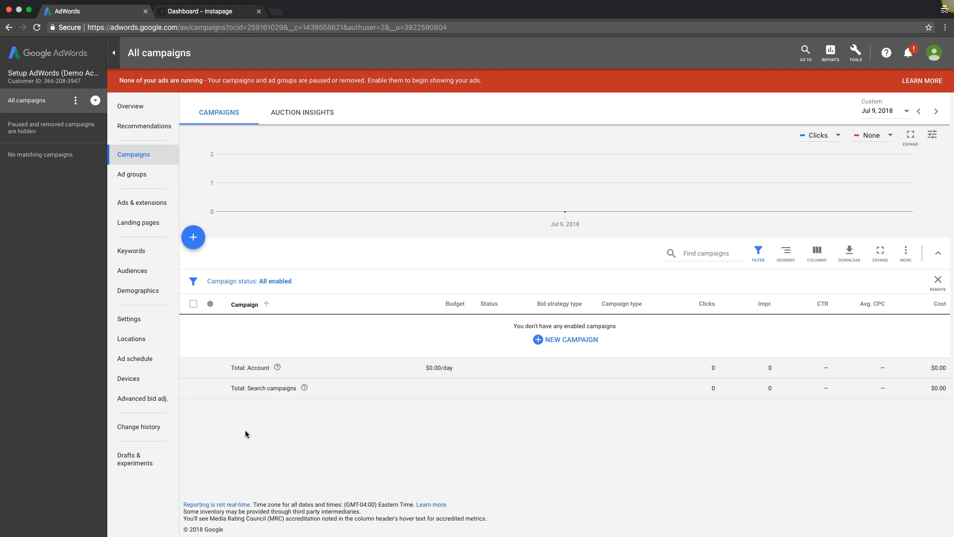
mouse_move(311, 425)
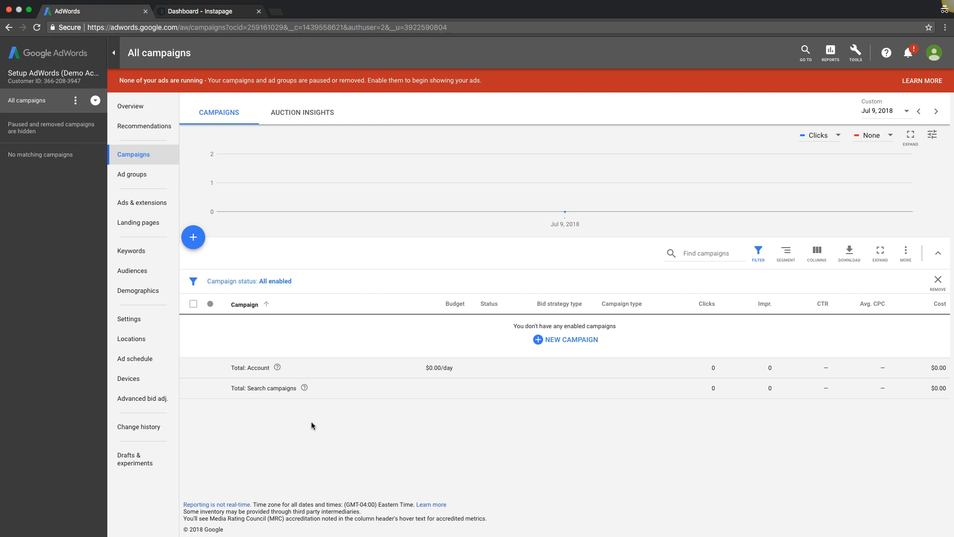
mouse_move(314, 426)
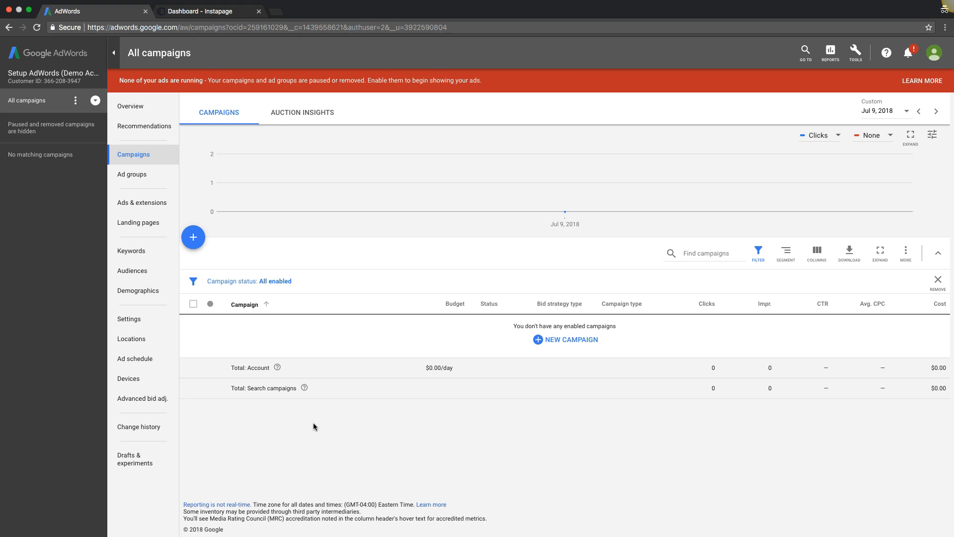
mouse_move(314, 426)
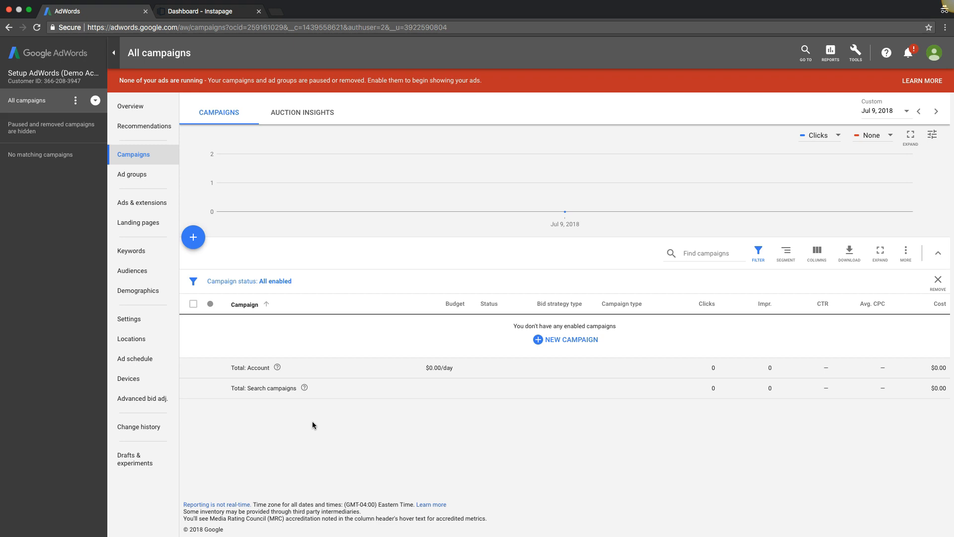
mouse_move(348, 419)
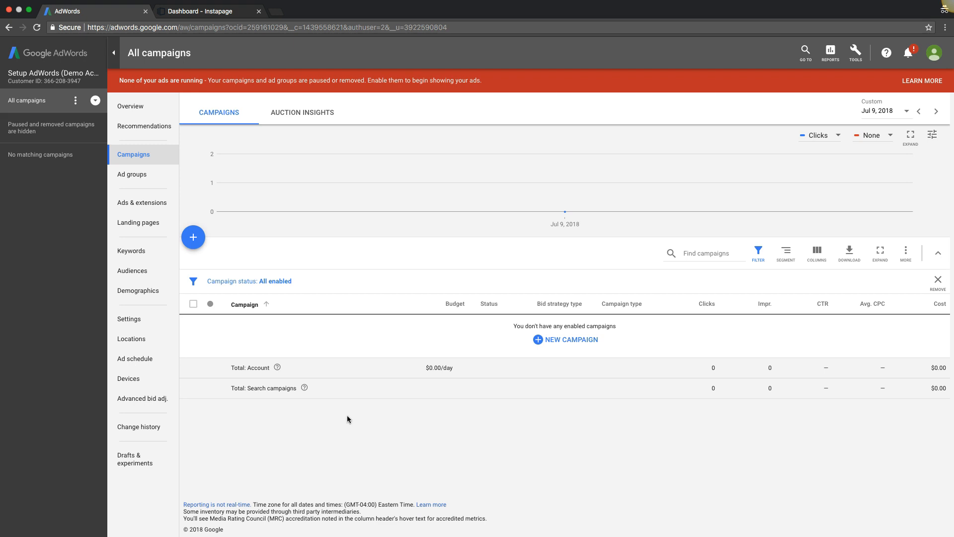
mouse_move(311, 169)
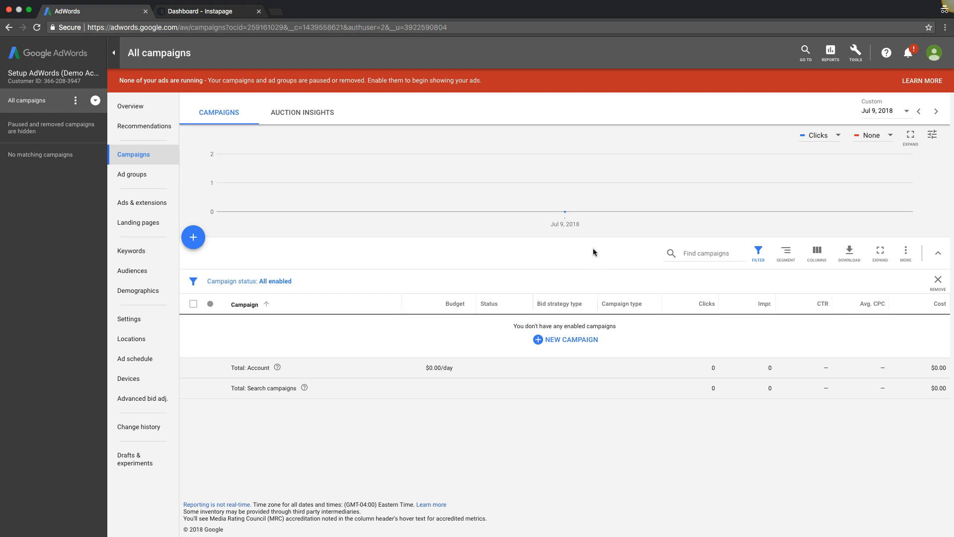
mouse_move(856, 51)
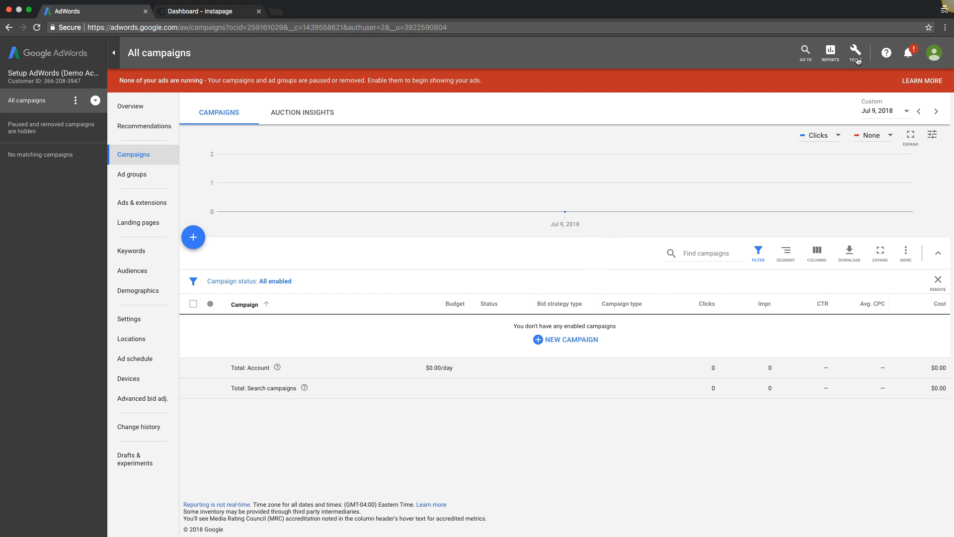
Go to the Conversions page from the account tools under Measurement.
click(856, 51)
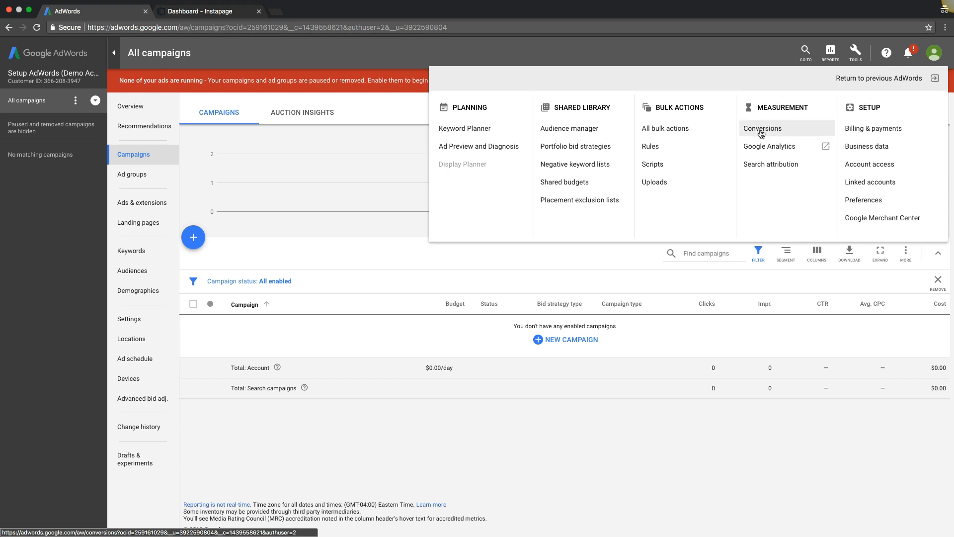
click(762, 128)
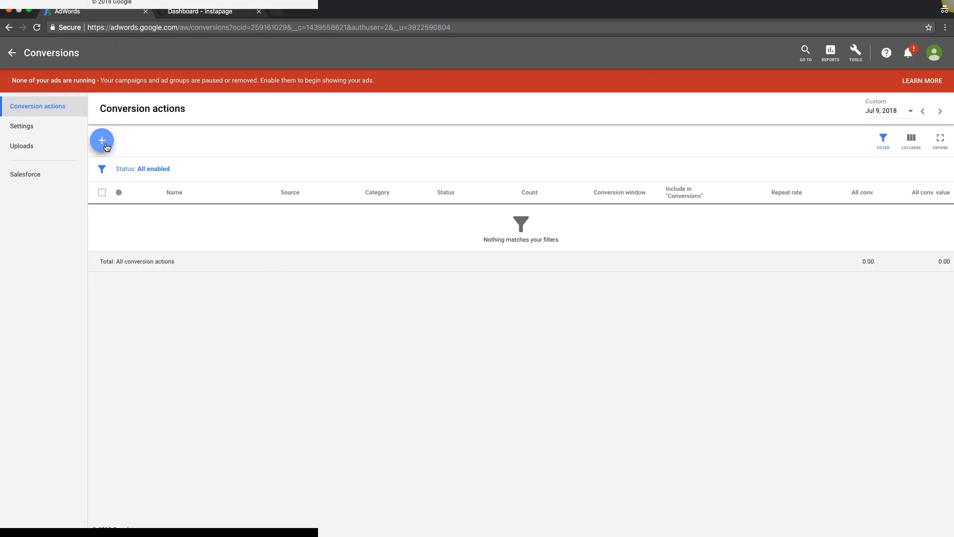
Start a new conversion action named 'contact form lead' with category Lead.
click(101, 140)
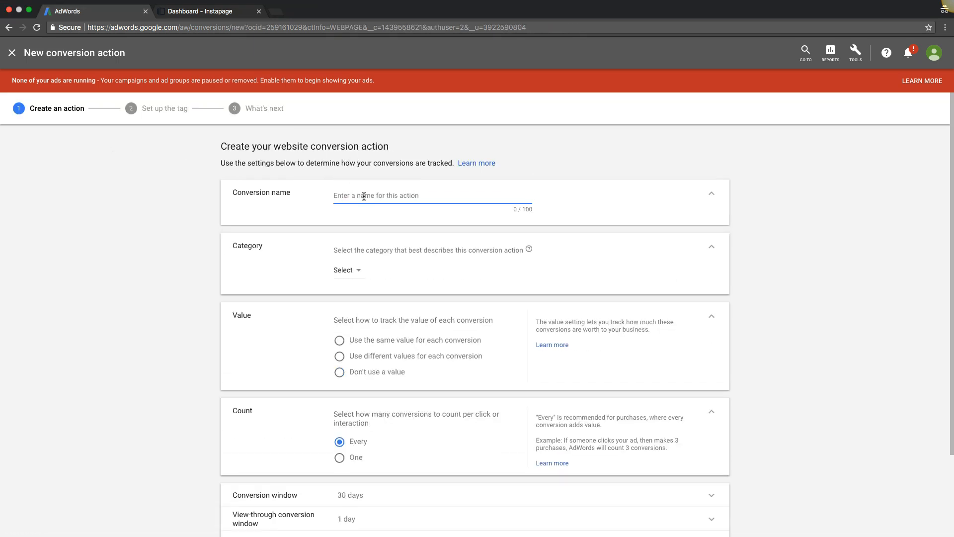
text(contact form)
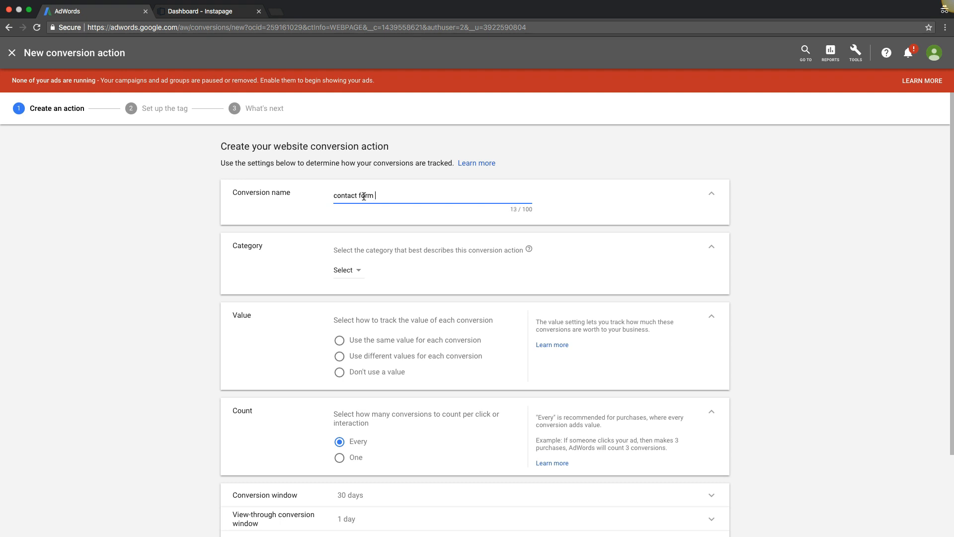
text(lead)
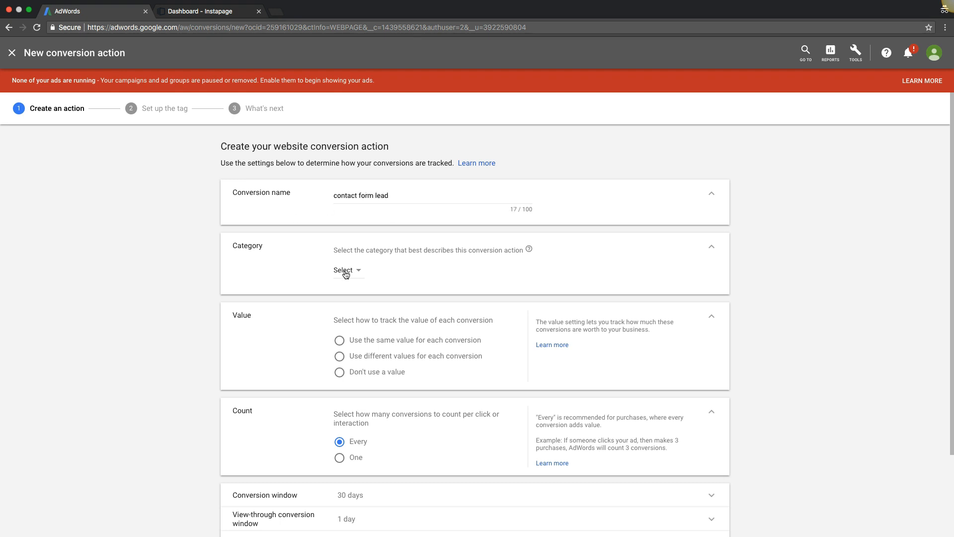
click(347, 270)
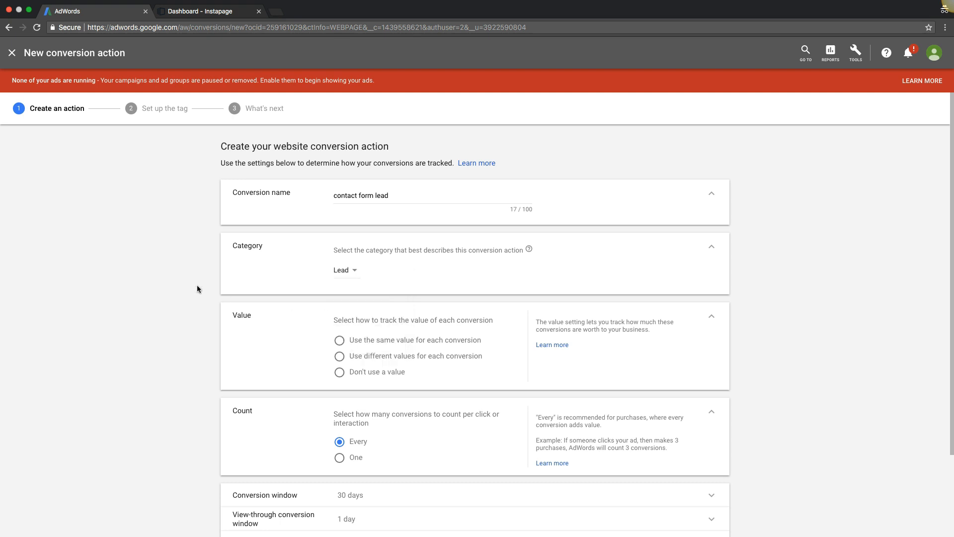
Set it to use no value and count one per interaction, then create it and continue to tag setup.
scroll(down, 3)
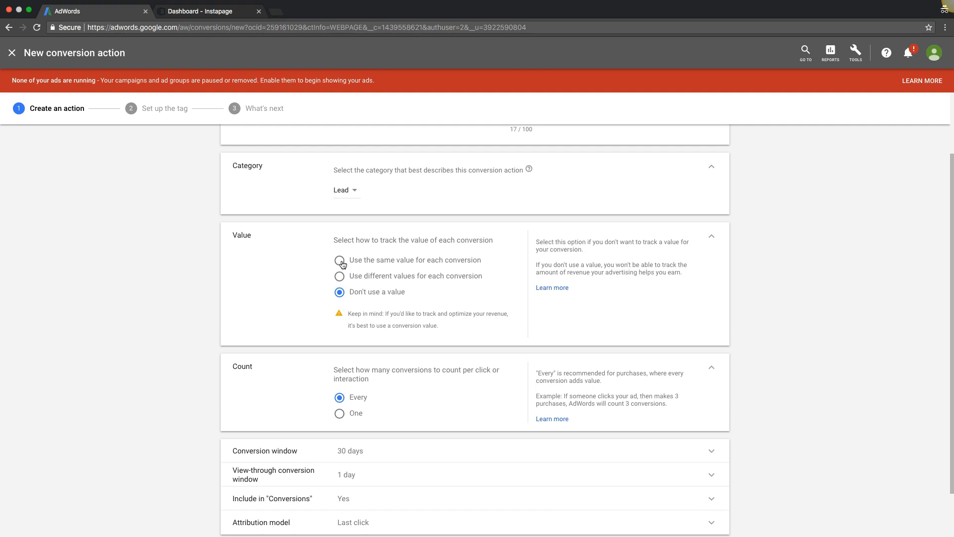
click(340, 260)
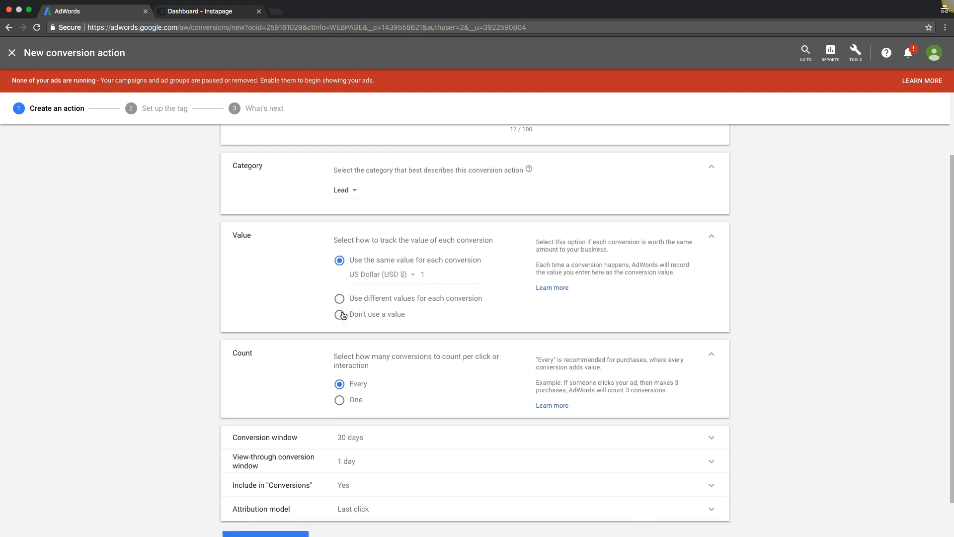
click(339, 314)
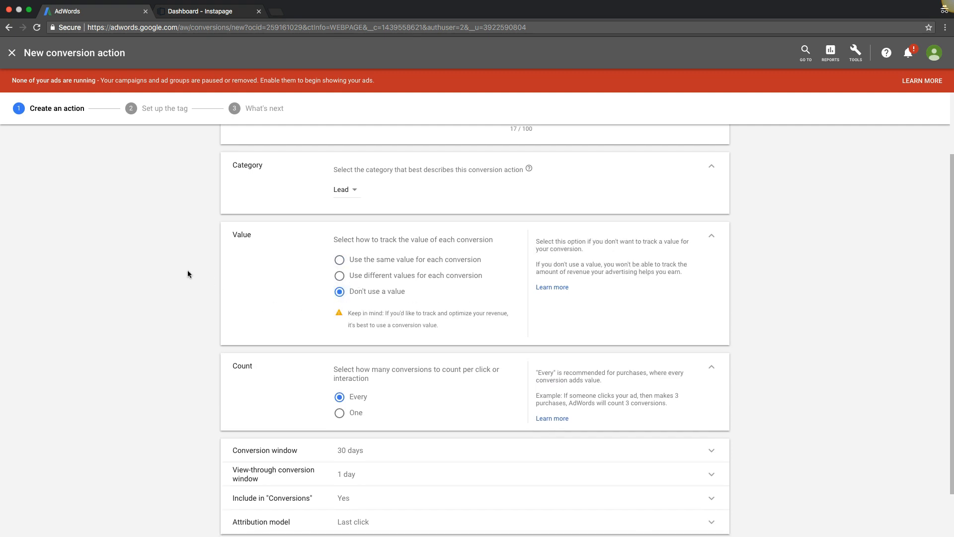
scroll(down, 3)
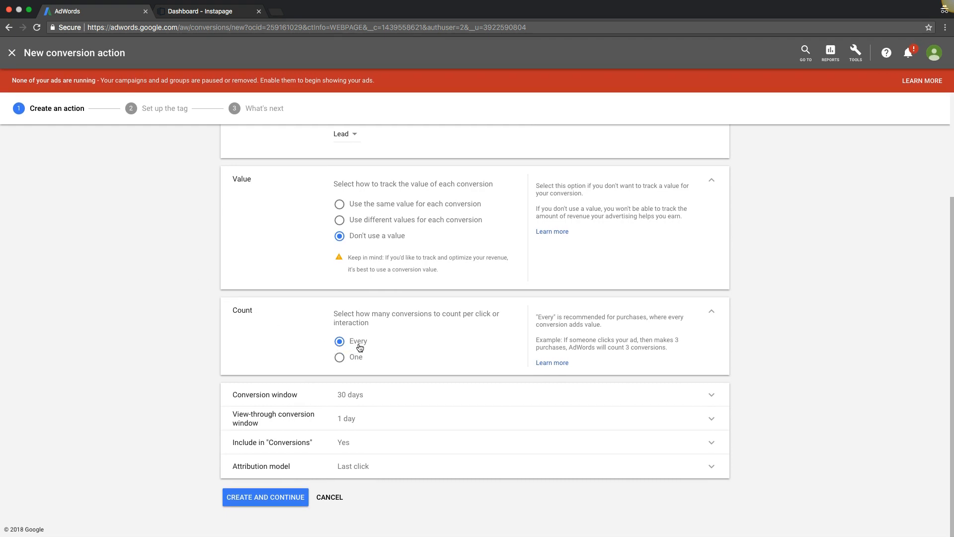
click(339, 357)
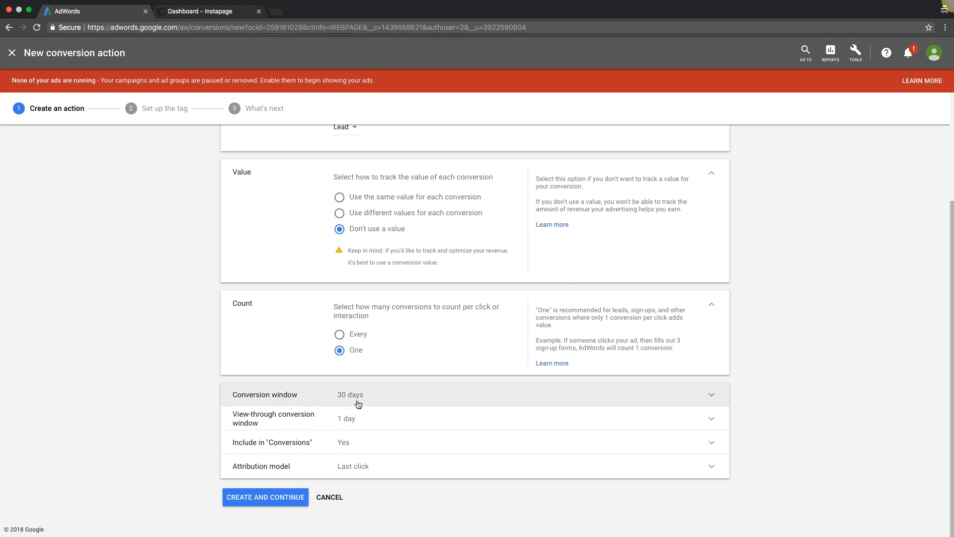
mouse_move(314, 418)
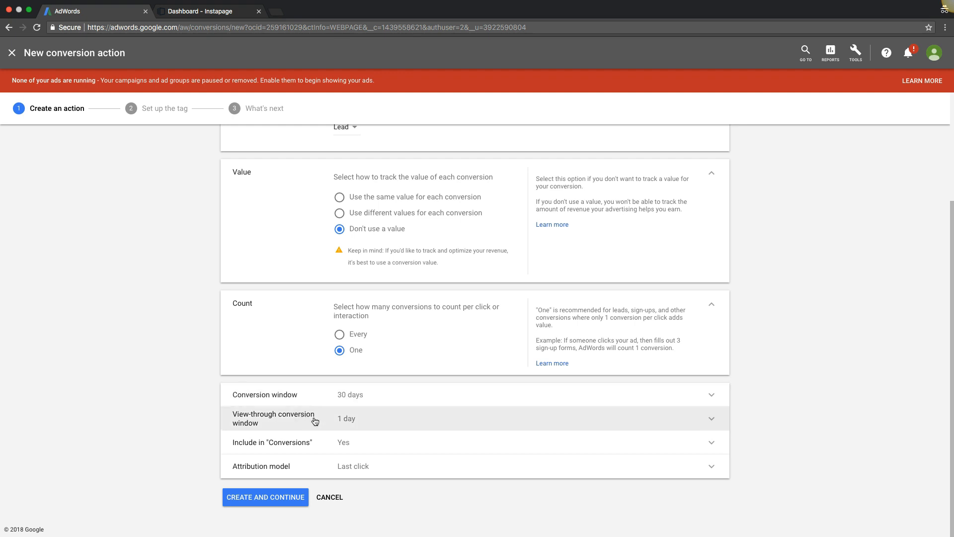
mouse_move(332, 450)
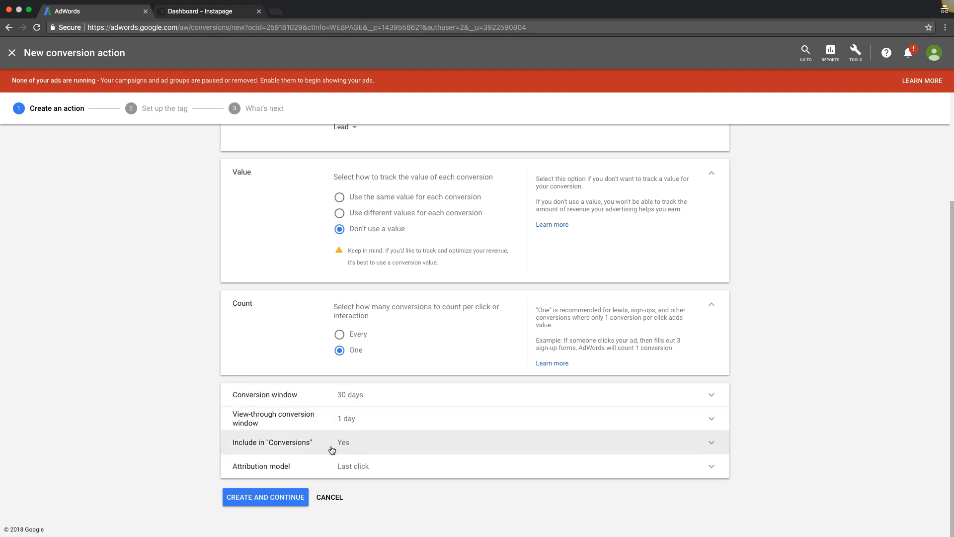
mouse_move(335, 473)
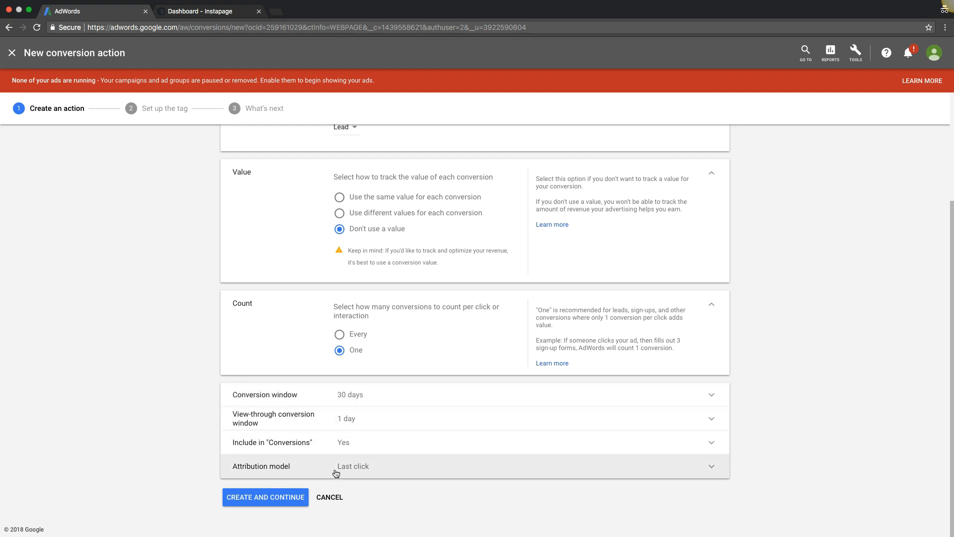
click(265, 496)
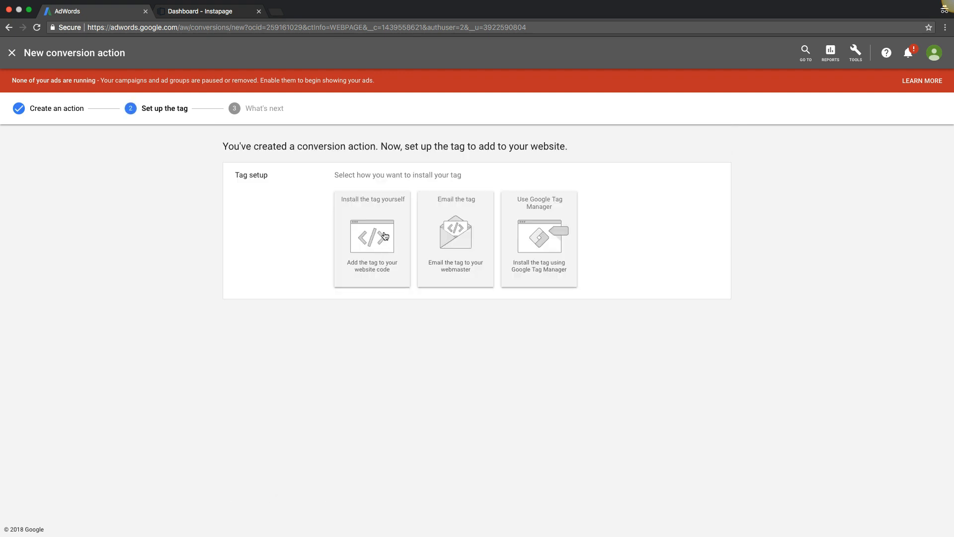
Choose to install the tag yourself and bring the global site tag code into view.
click(372, 237)
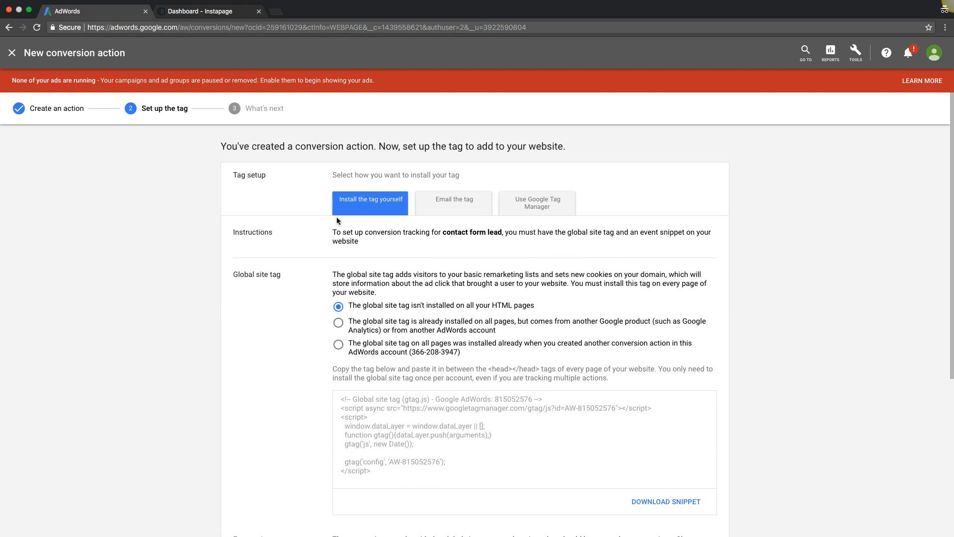
scroll(down, 3)
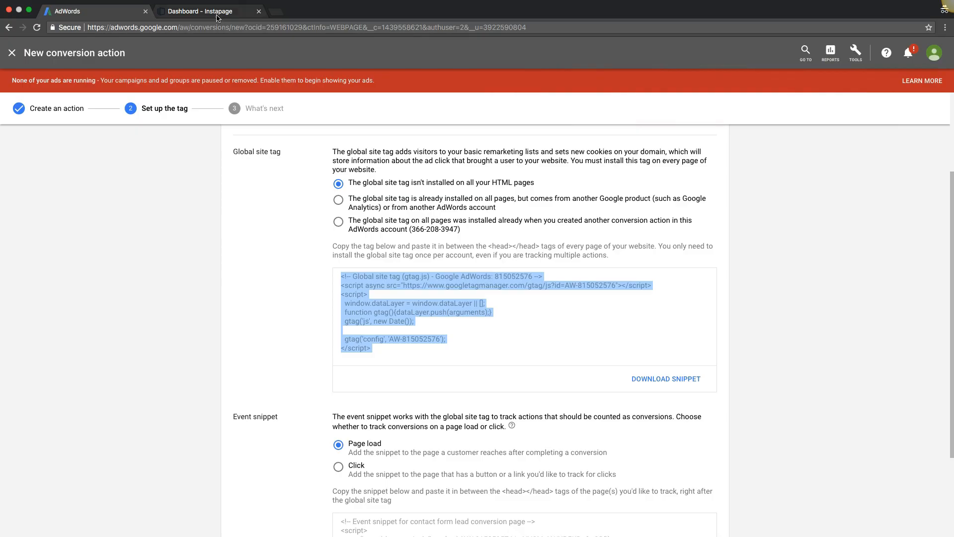
Open the xyz roofing lander from the xyz roofing company group in the Instapage editor.
click(210, 11)
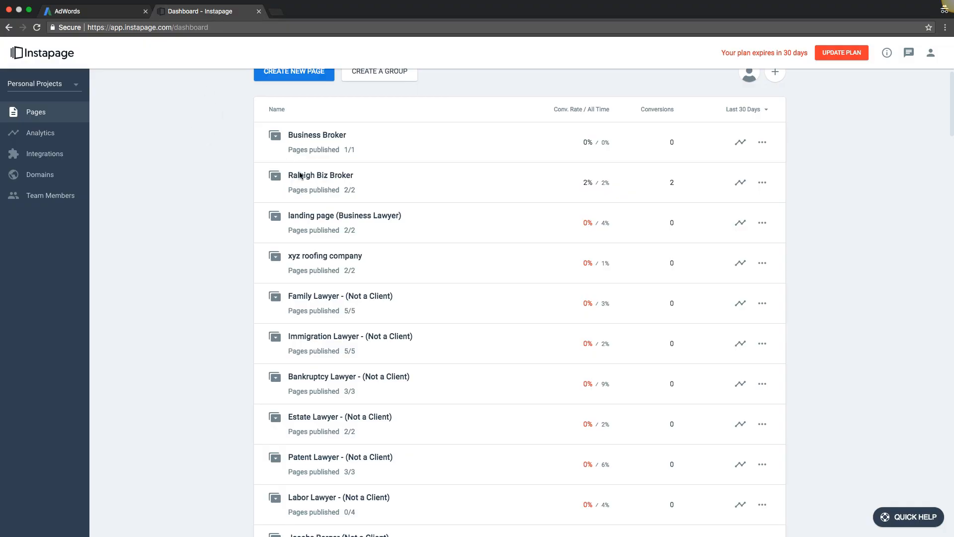
click(275, 255)
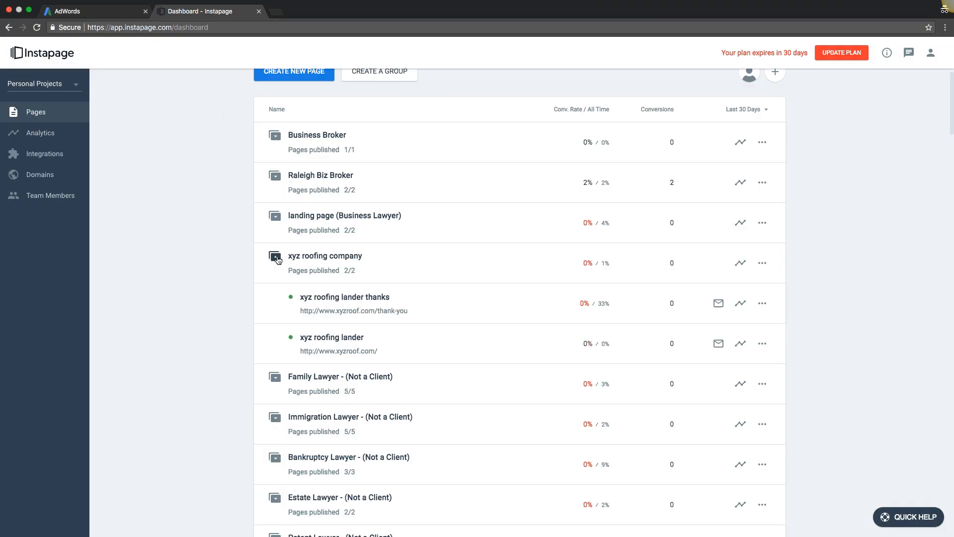
mouse_move(332, 337)
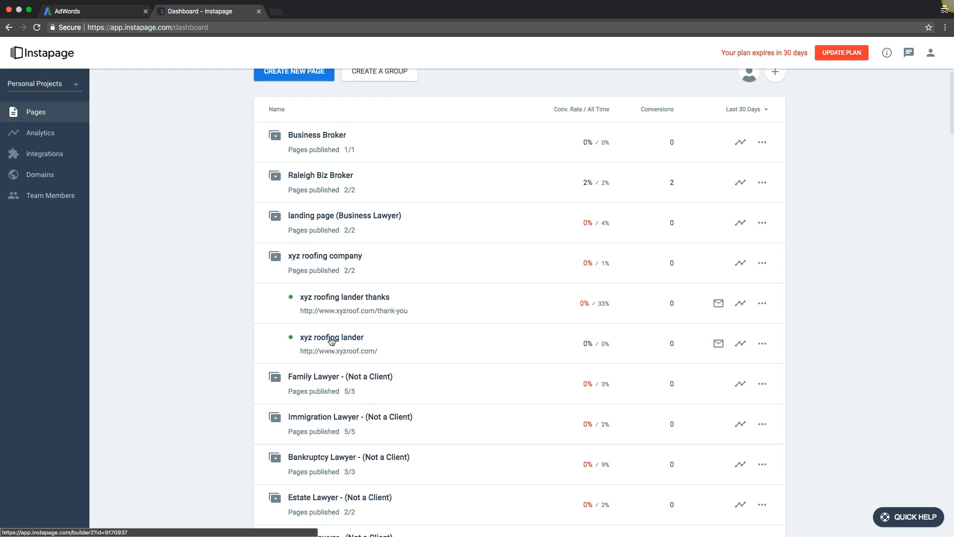
click(331, 337)
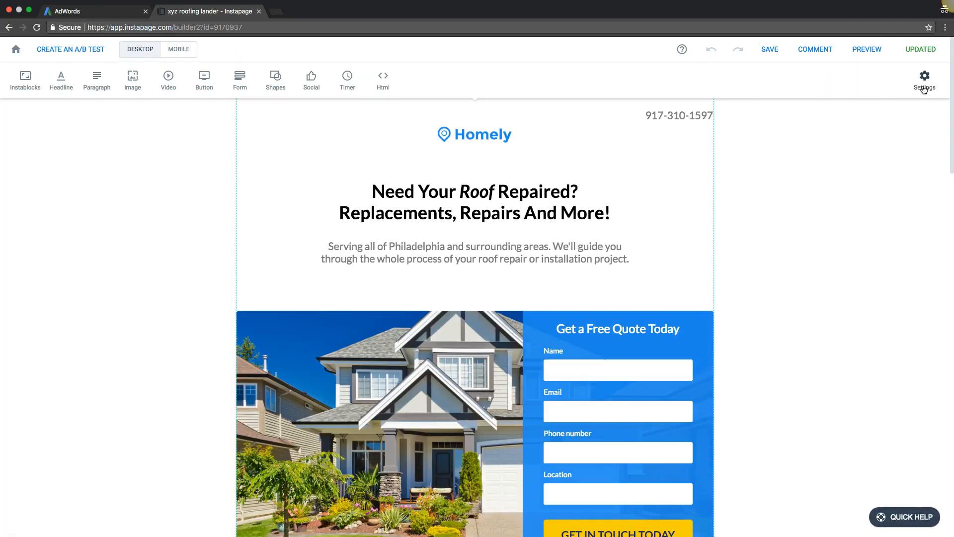
Paste the global site tag script into the page's HTML/CSS head code and update the live page.
click(924, 79)
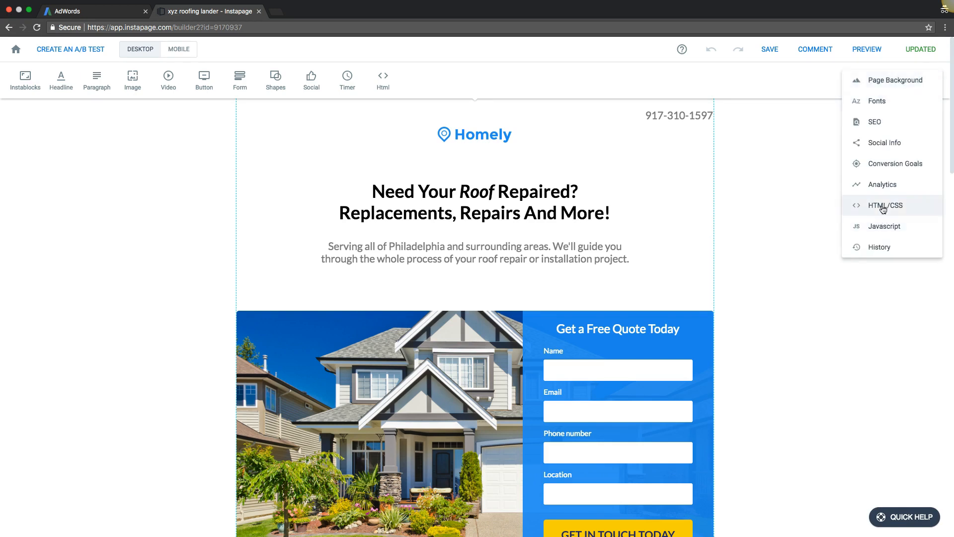
click(883, 205)
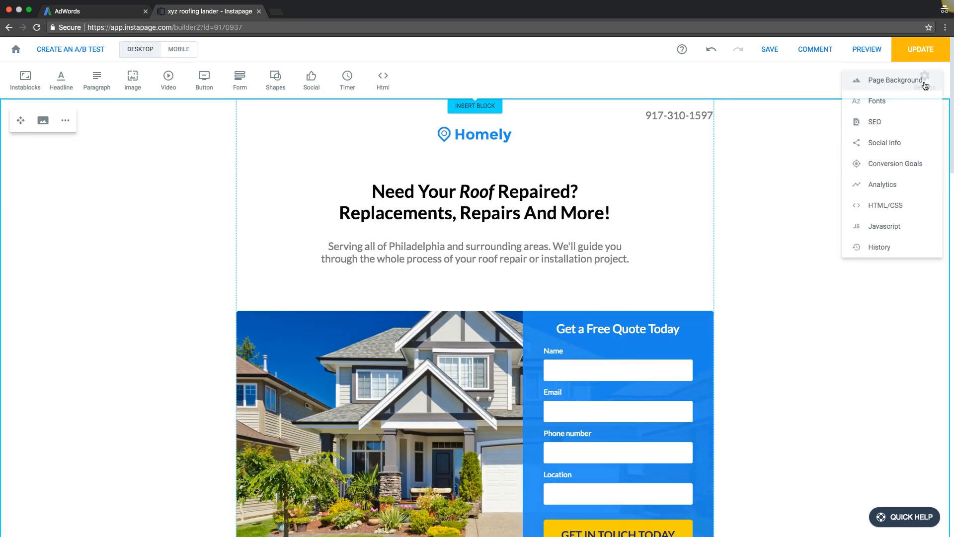
click(884, 206)
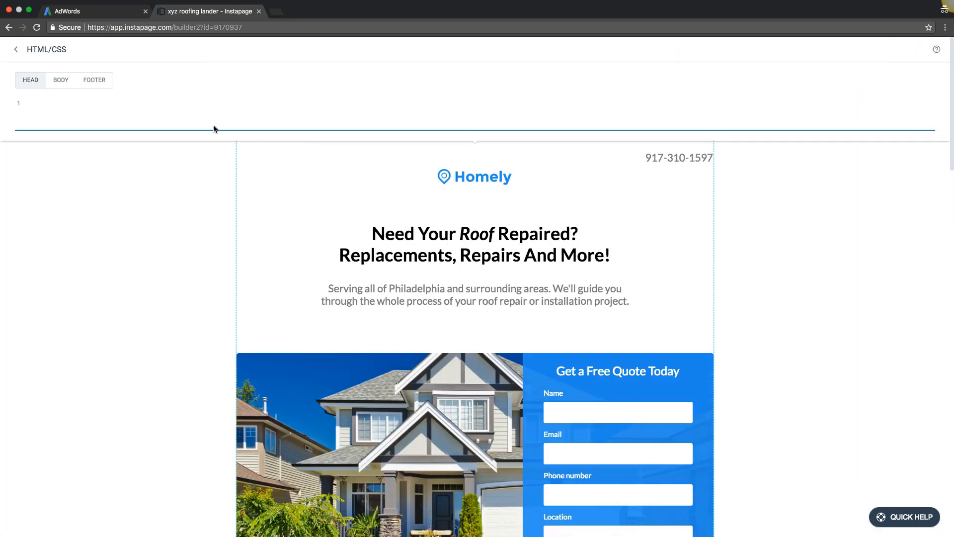
text(<script>)
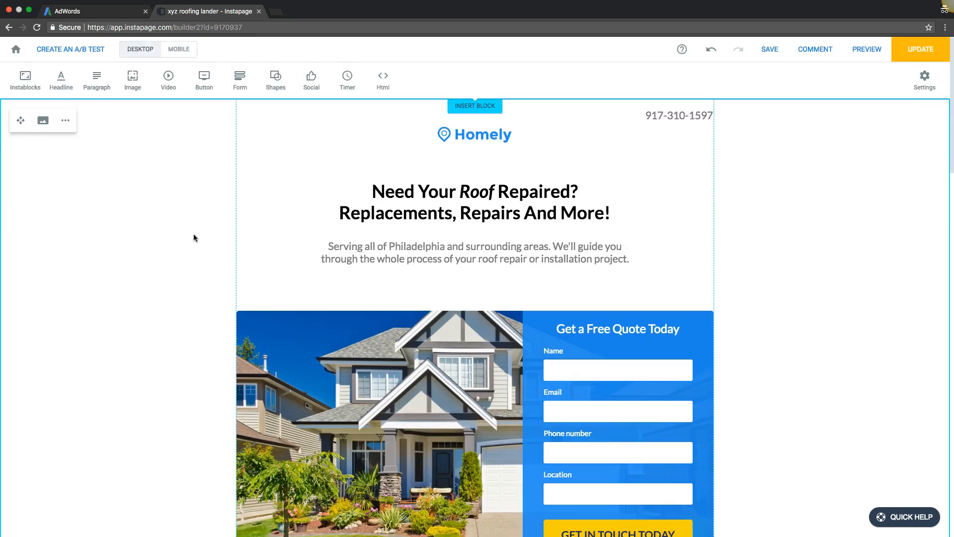
click(920, 49)
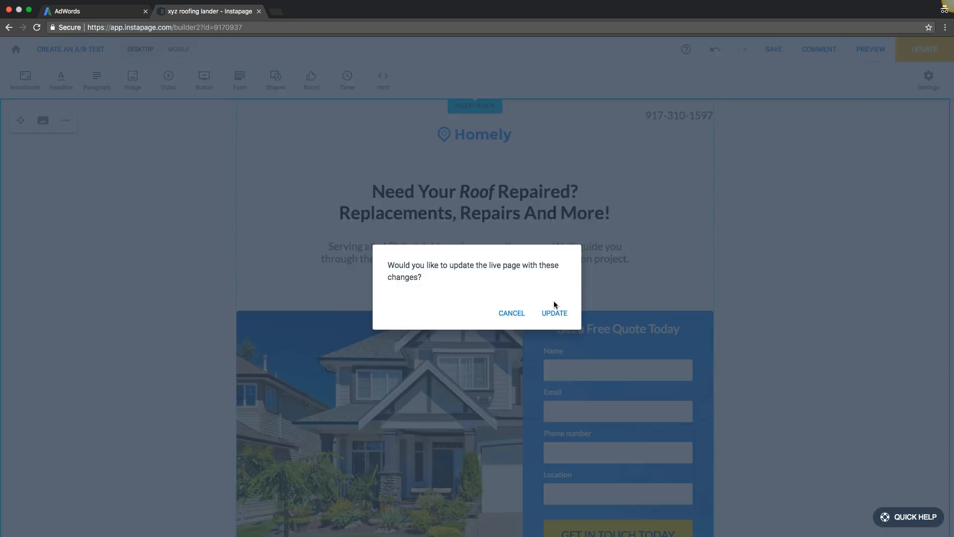
click(554, 312)
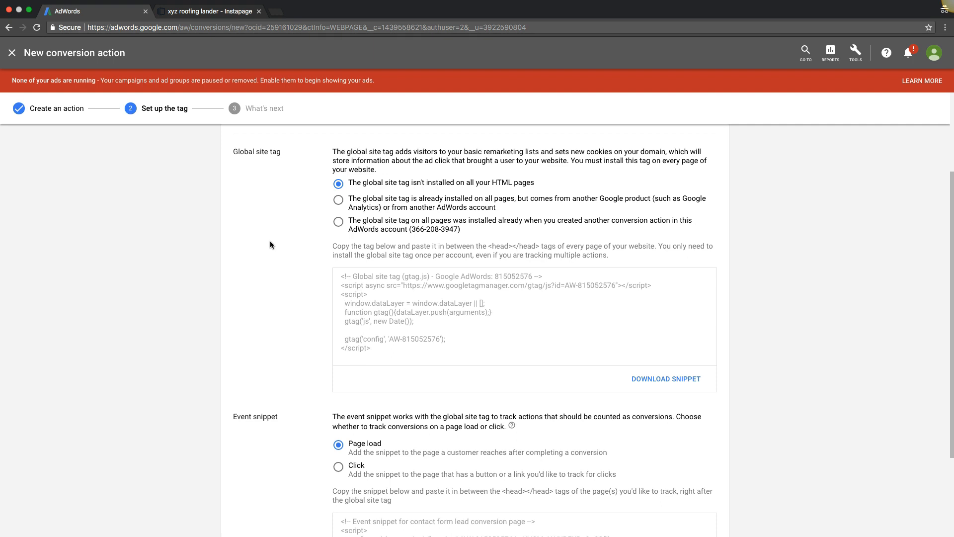
mouse_move(276, 258)
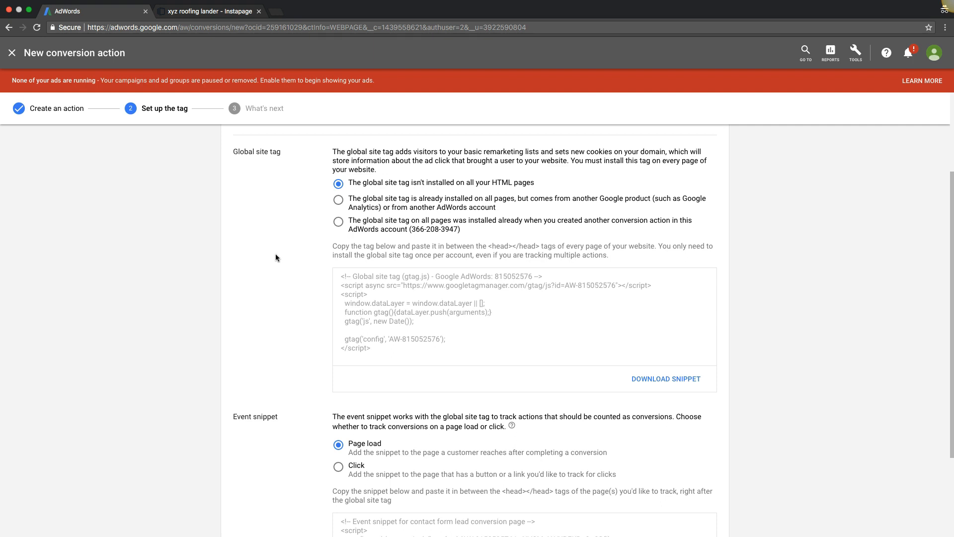
Copy the contact form lead event snippet and return to the Instapage builder.
scroll(down, 3)
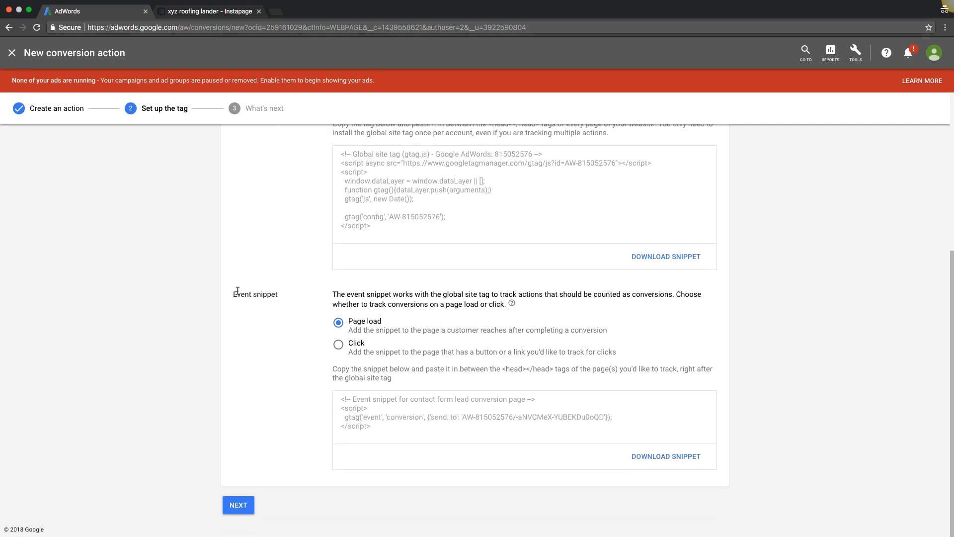
mouse_move(493, 379)
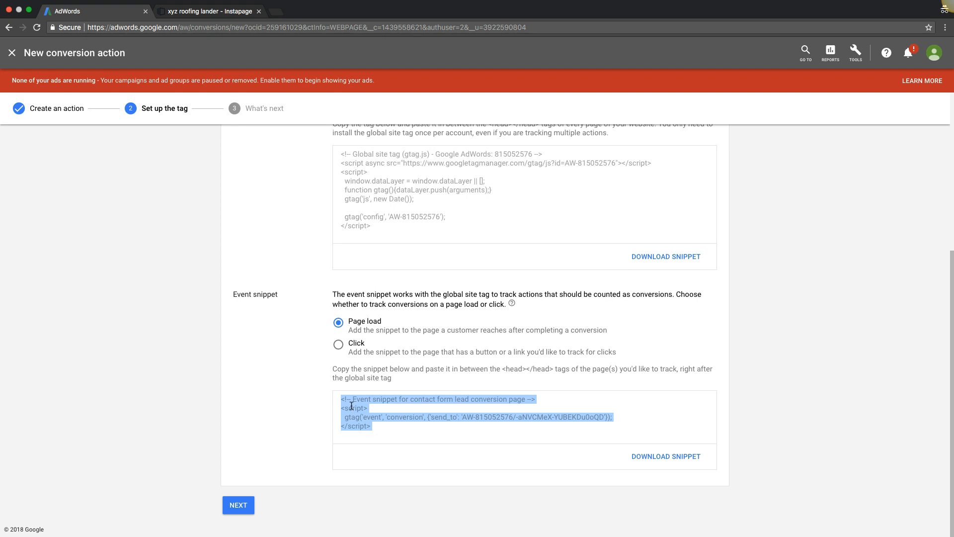
mouse_move(313, 252)
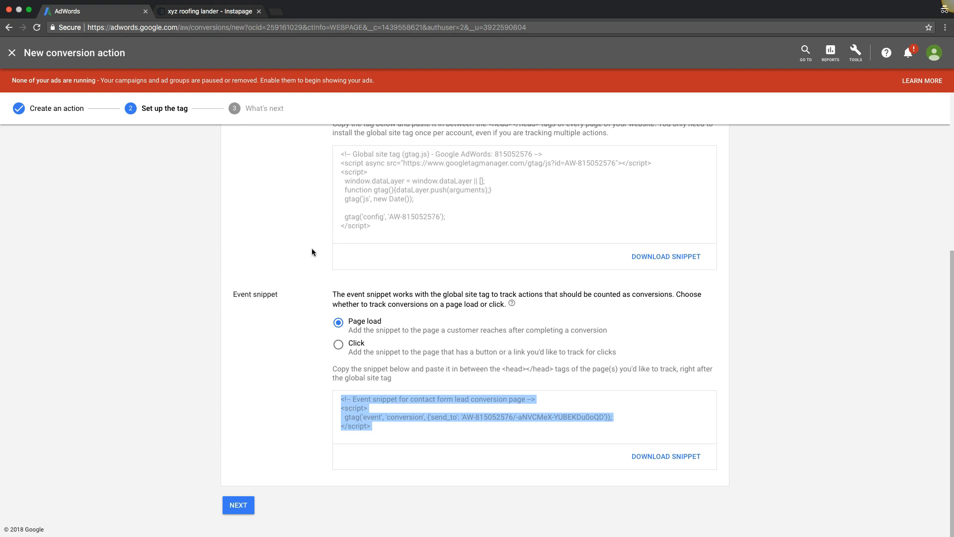
click(207, 11)
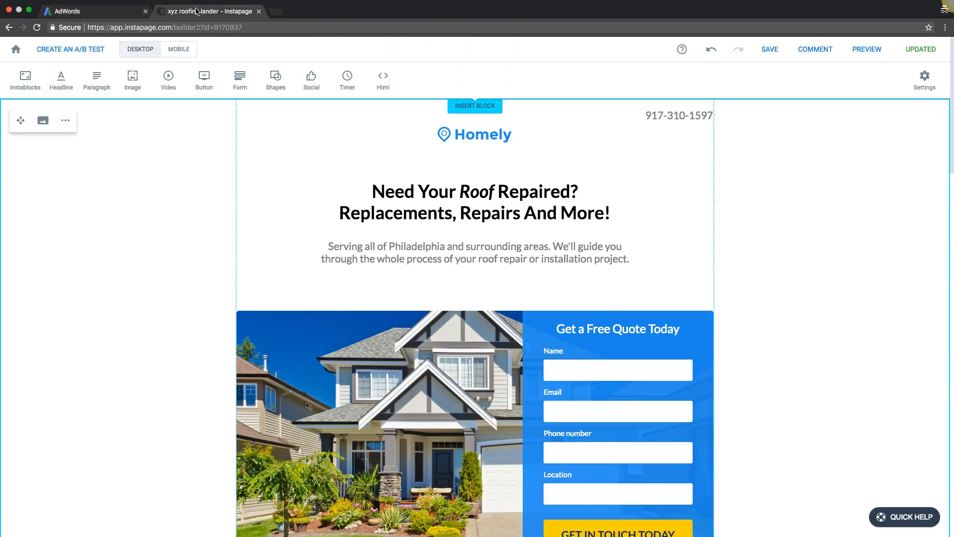
From the pages dashboard, open the xyz roofing lander thanks page for editing.
click(16, 49)
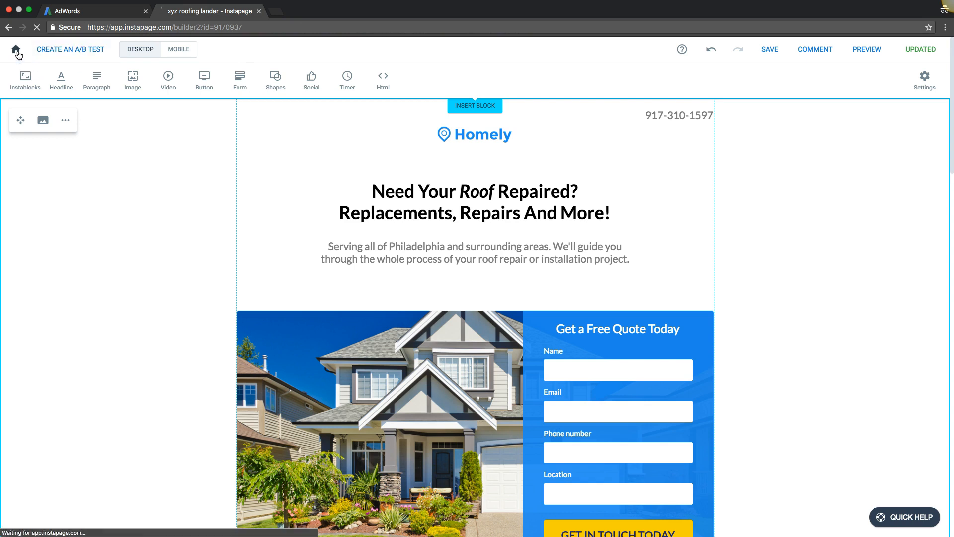
click(16, 51)
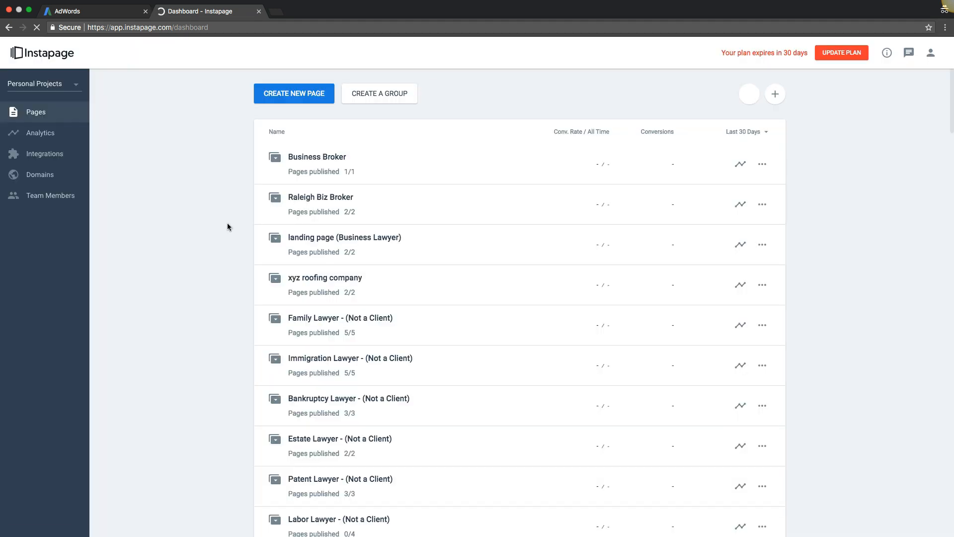
click(275, 282)
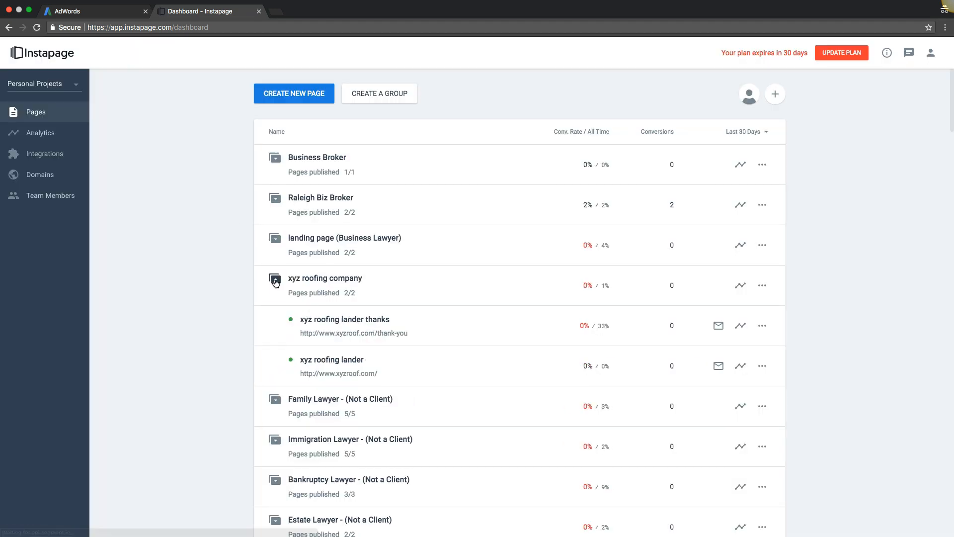
click(344, 320)
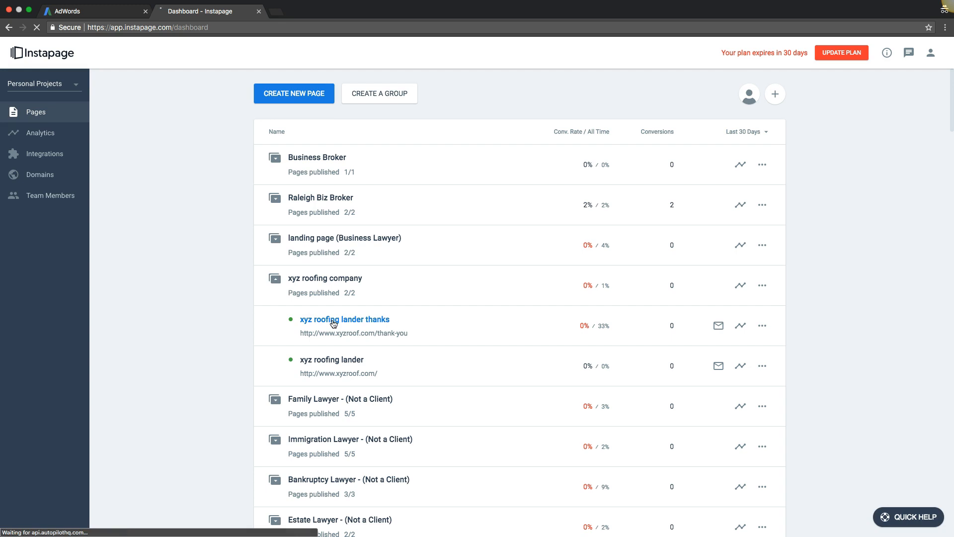
click(345, 319)
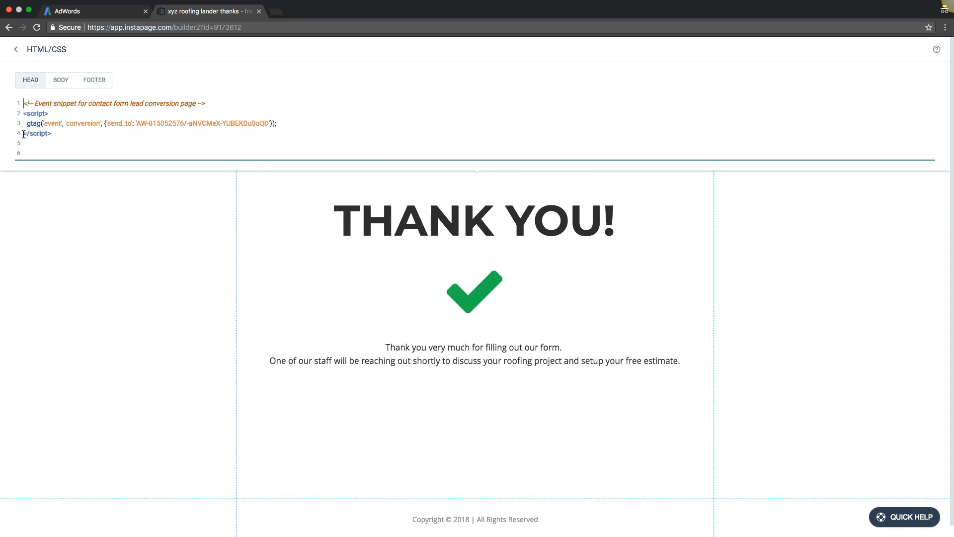
With the event snippet in the thanks page head code, update its live page.
click(15, 49)
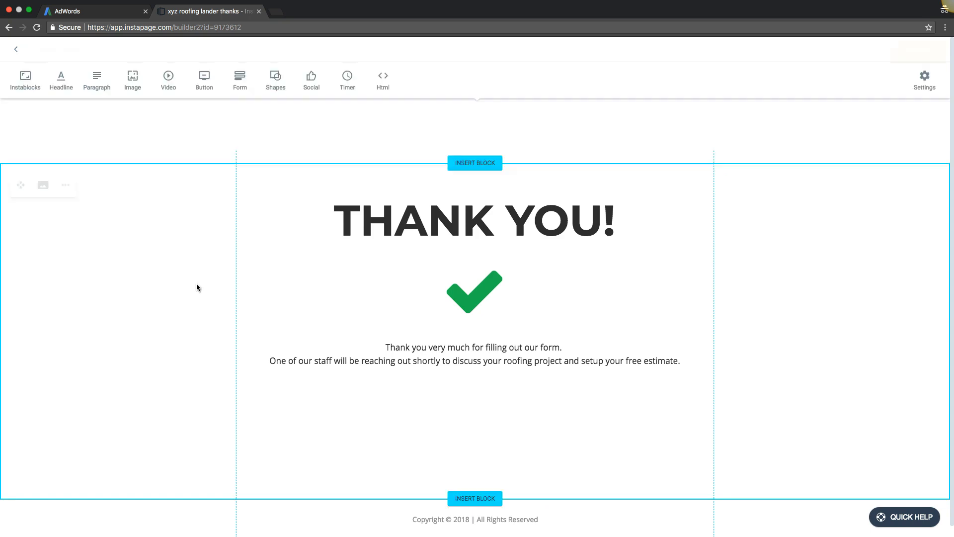
click(924, 49)
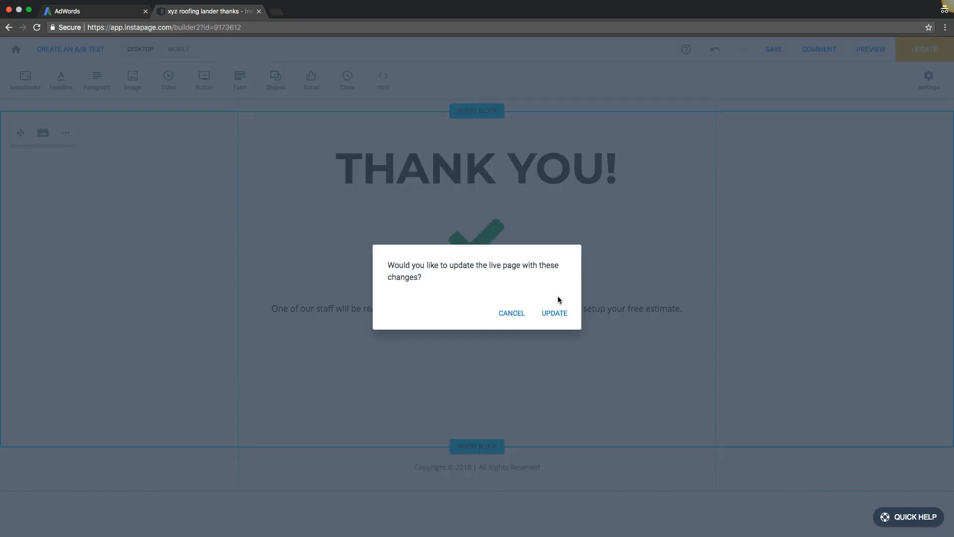
click(553, 312)
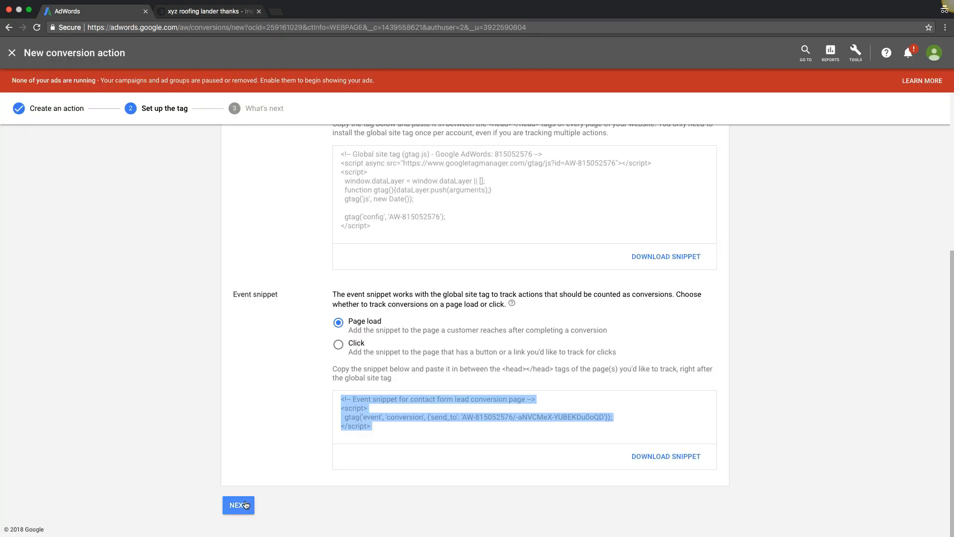
Finish the contact form lead conversion so it lists as unverified, checking the builder briefly.
click(238, 505)
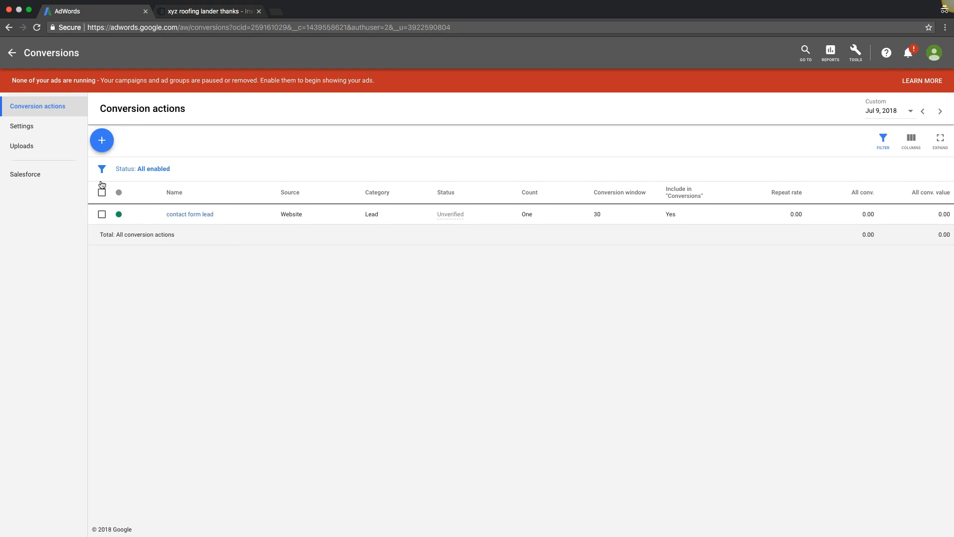
mouse_move(101, 140)
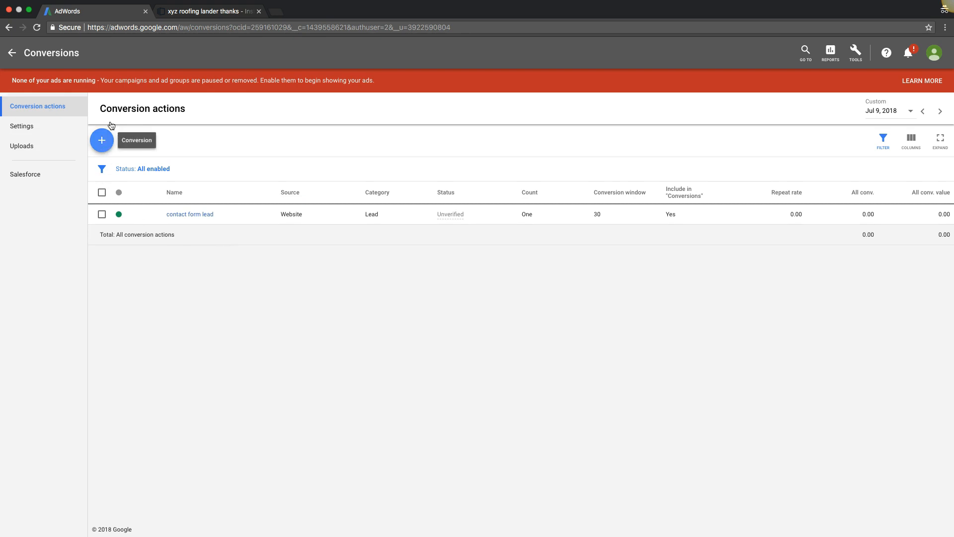
click(207, 11)
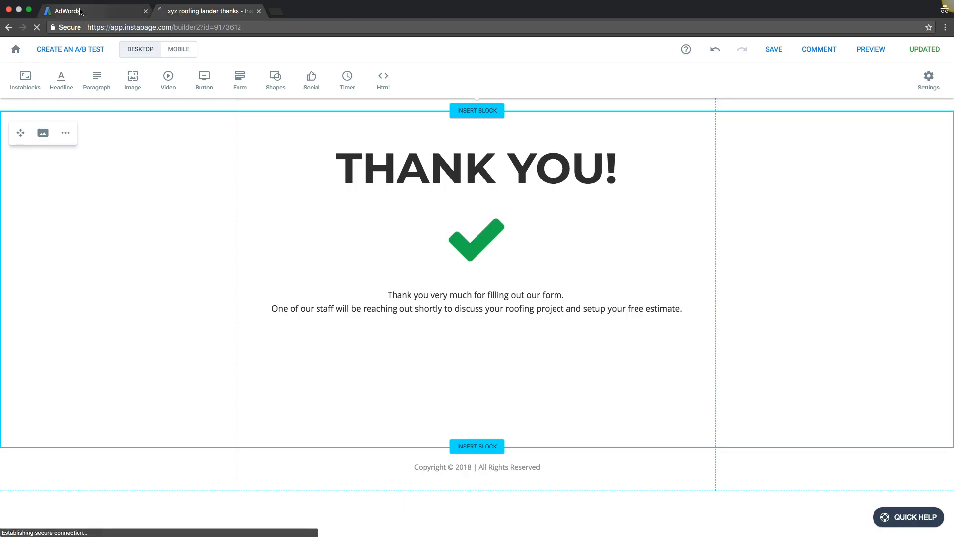
click(91, 11)
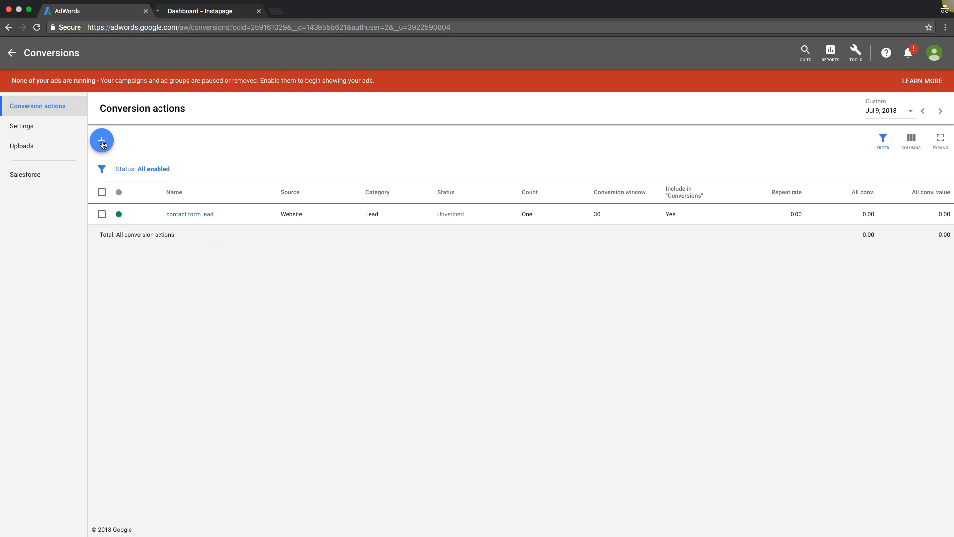
Begin a Phone calls conversion action for calls from ads using call extensions or call-only ads.
click(102, 140)
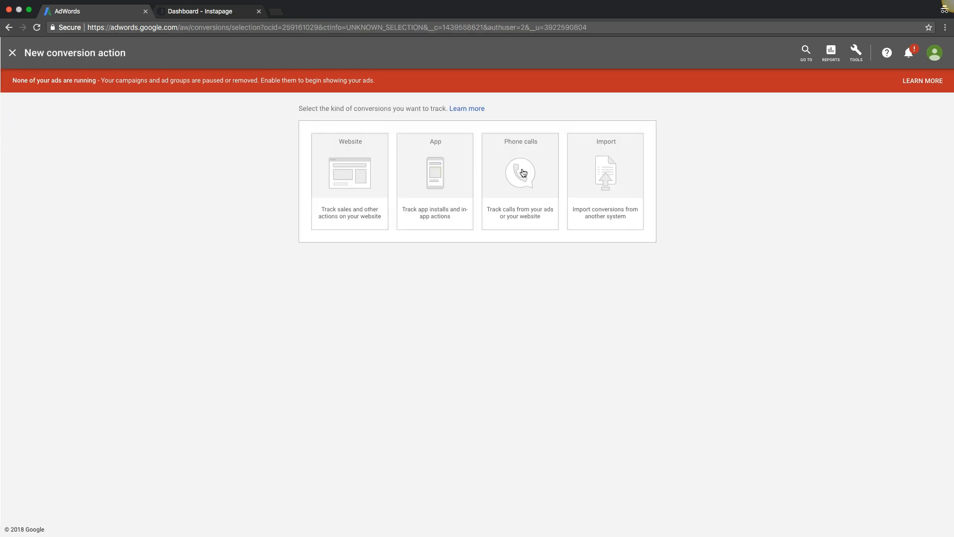
click(520, 172)
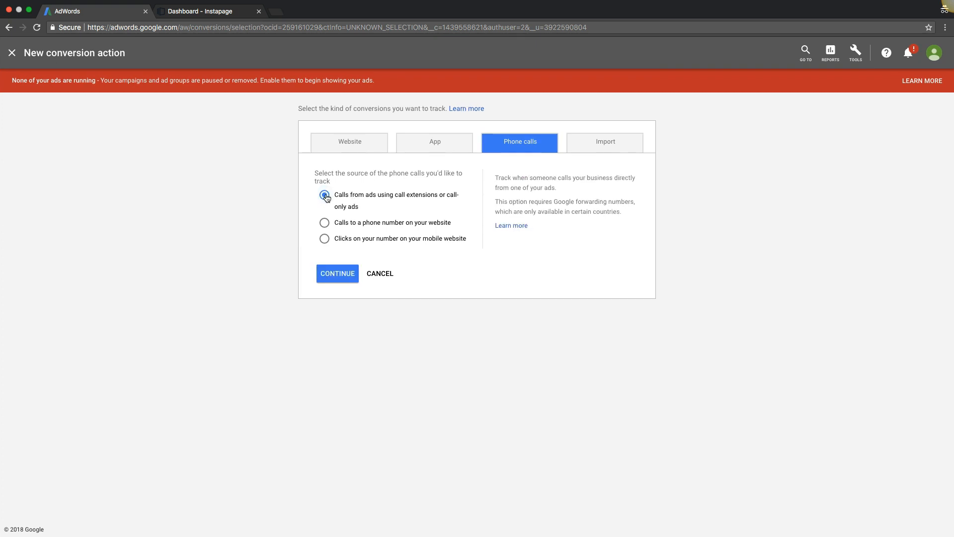
click(324, 195)
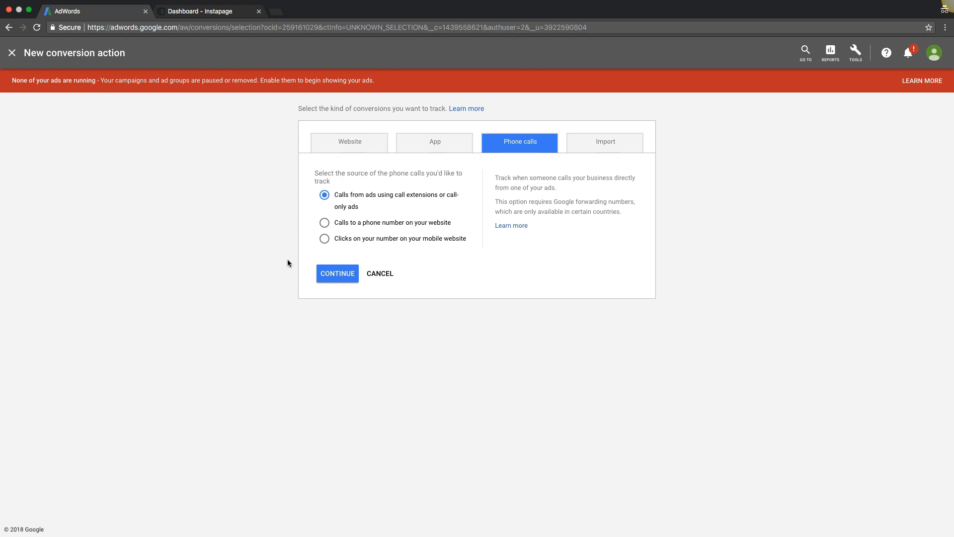
click(337, 274)
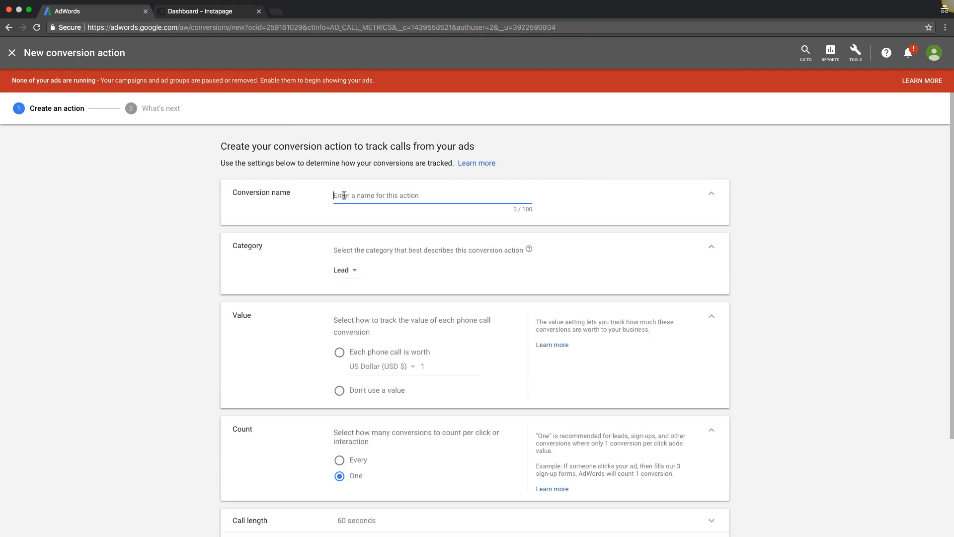
Name it 'call extension calls', keep category Lead and track it without a value.
text(call extension)
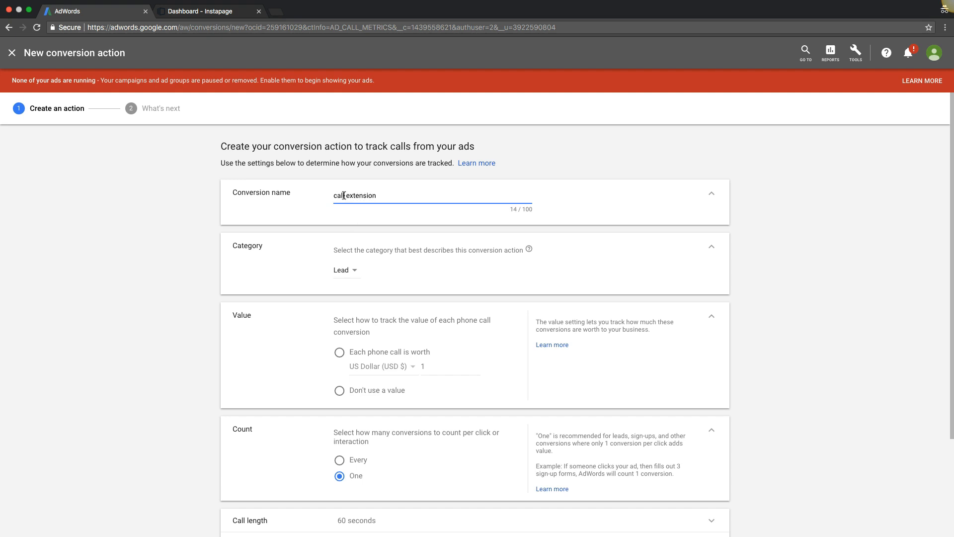
text(calls)
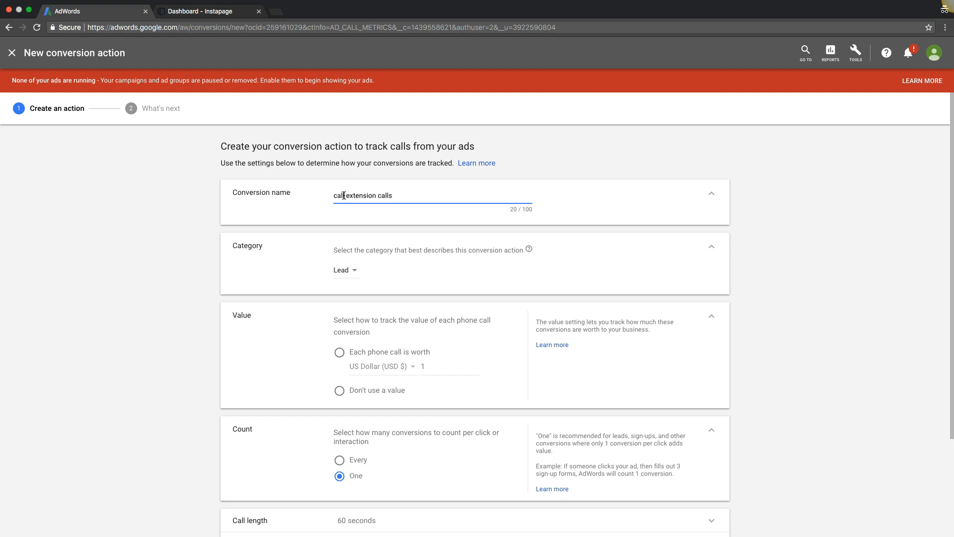
click(345, 269)
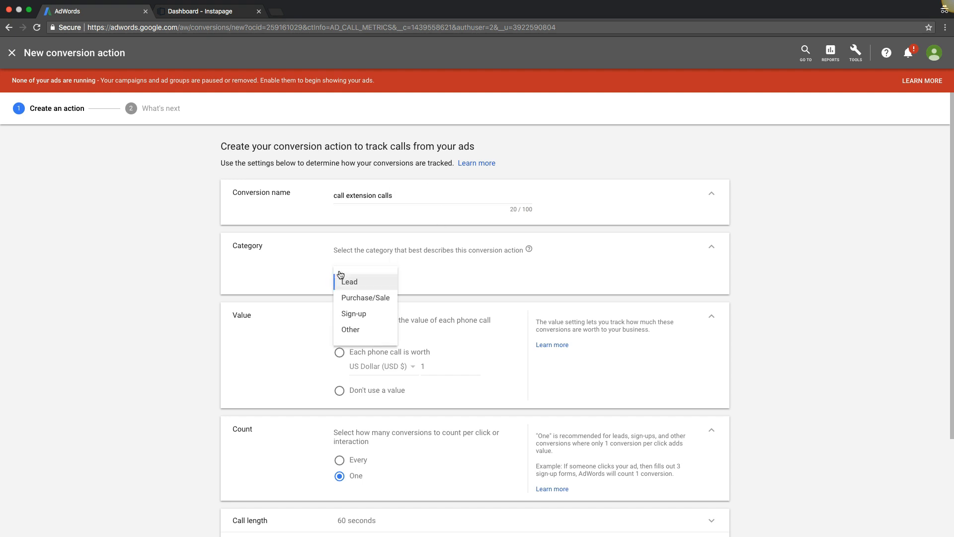
click(349, 281)
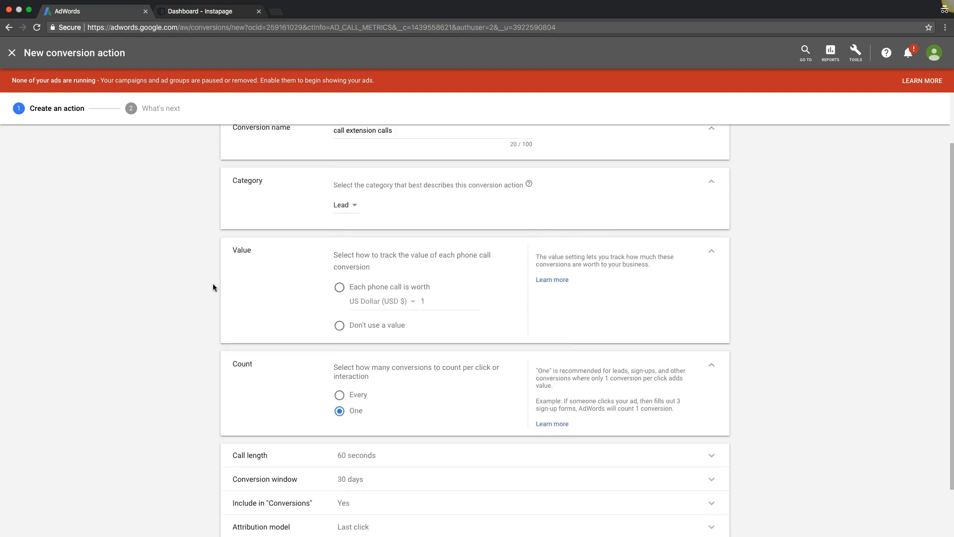
click(339, 325)
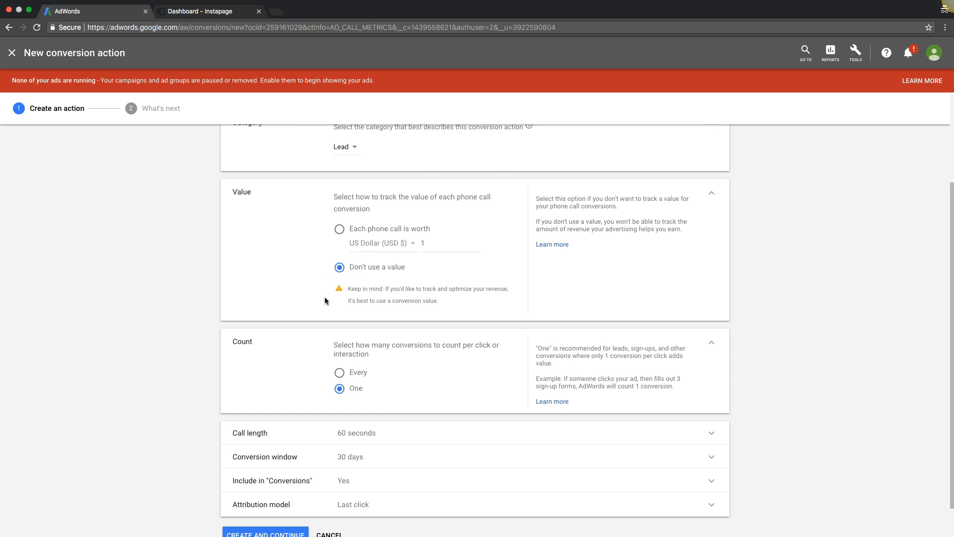
Set the minimum call length to 25 seconds instead of 60.
scroll(down, 3)
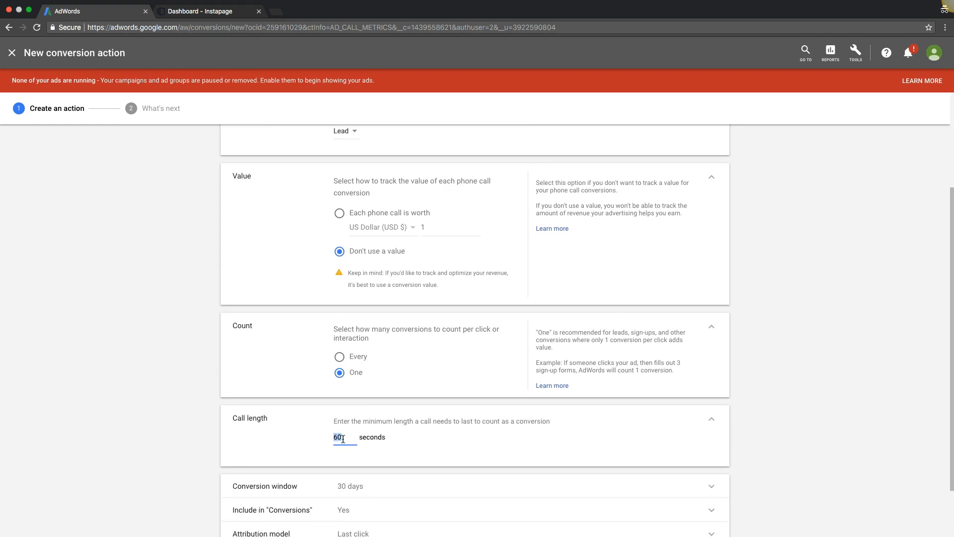
scroll(down, 3)
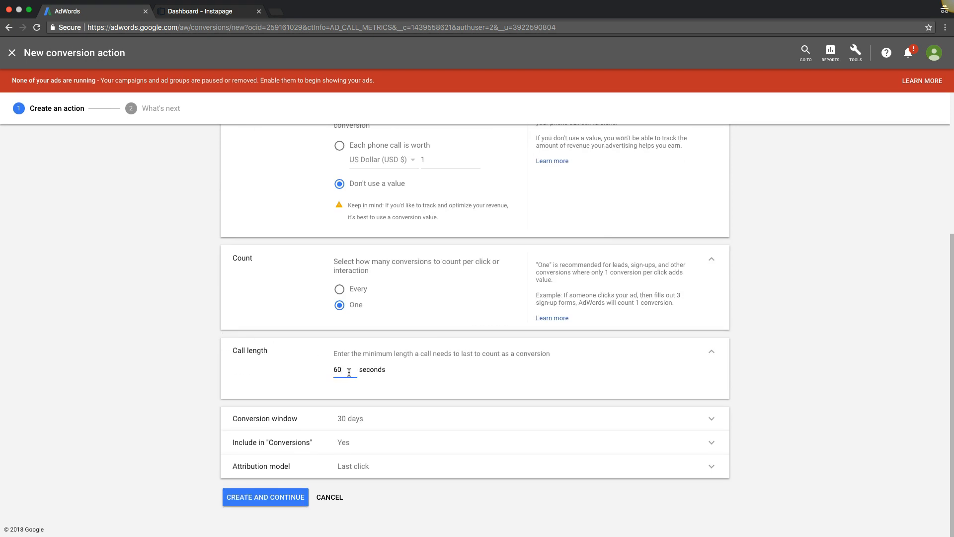
double_click(338, 369)
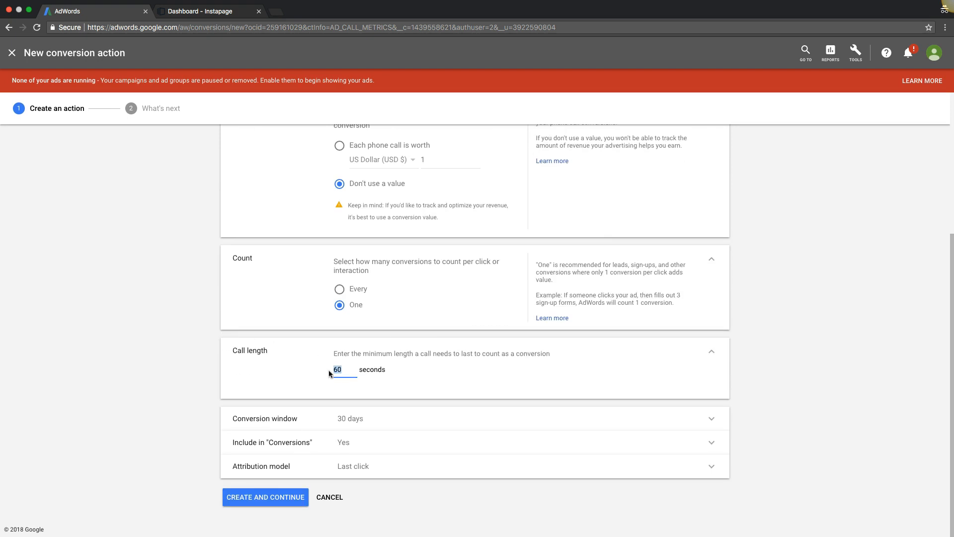
mouse_move(344, 370)
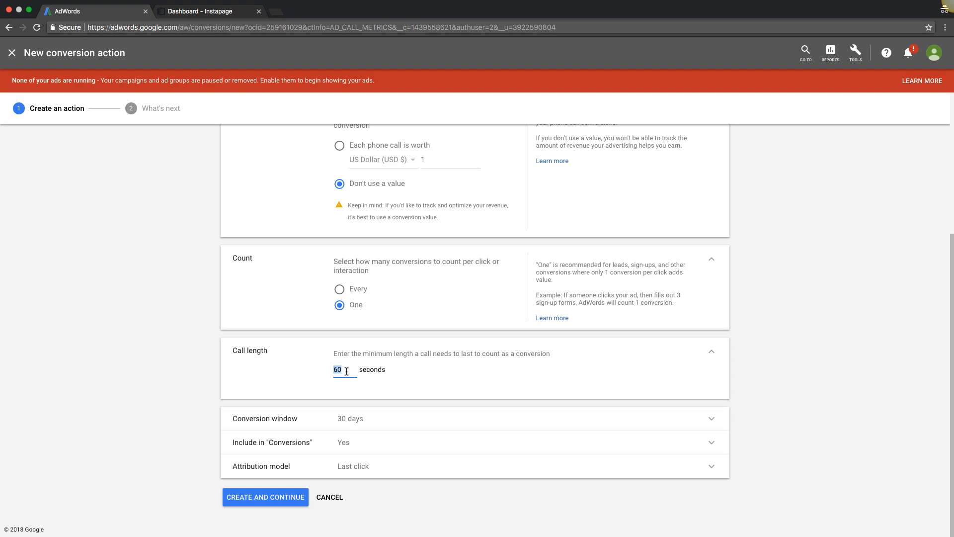
click(337, 370)
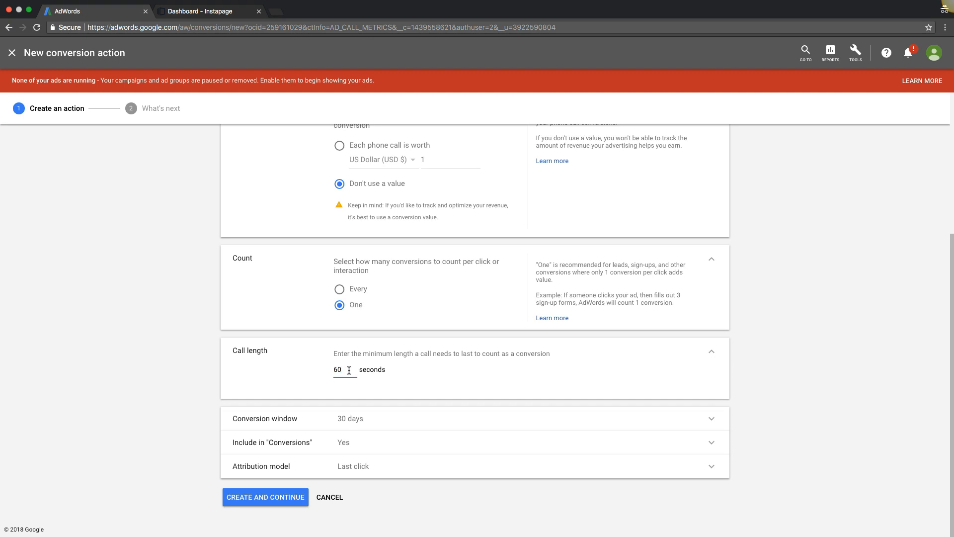
text(25)
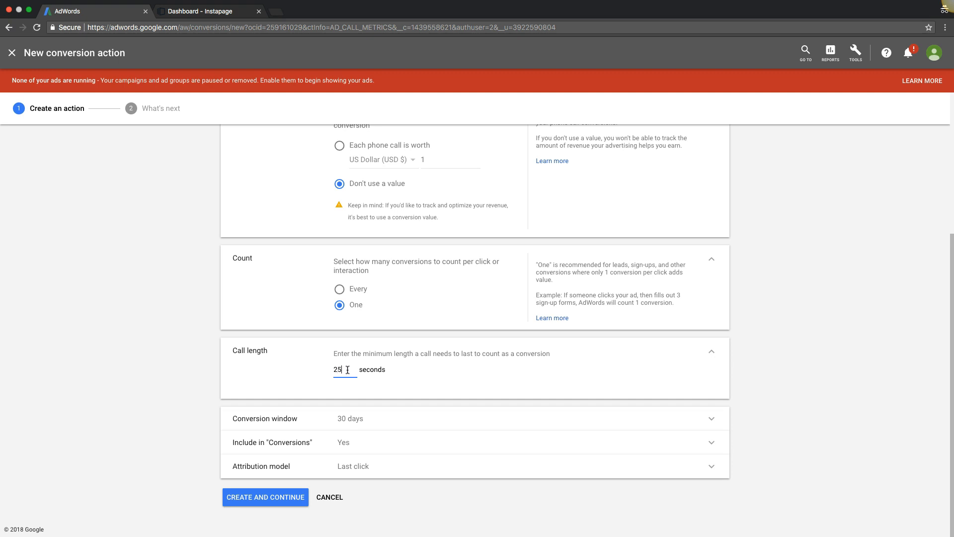
mouse_move(210, 346)
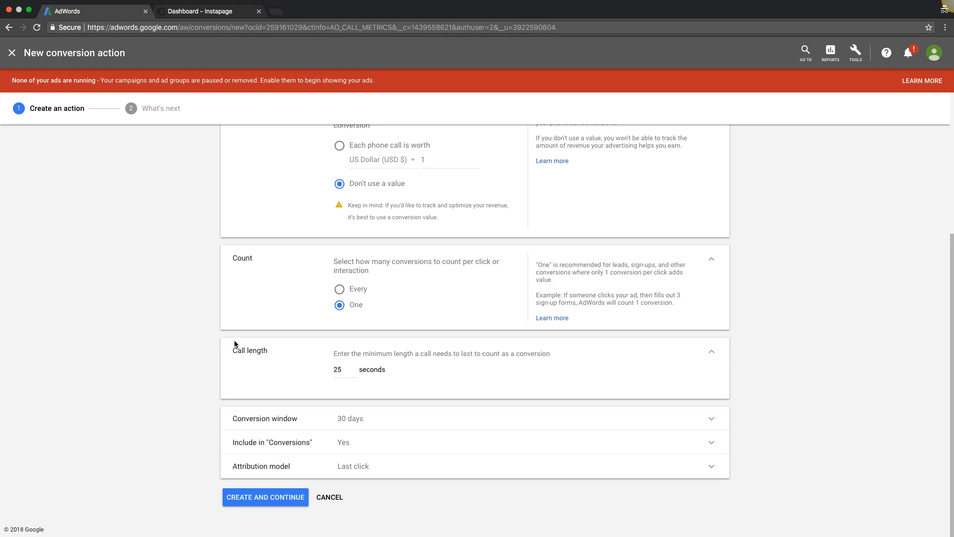
click(339, 370)
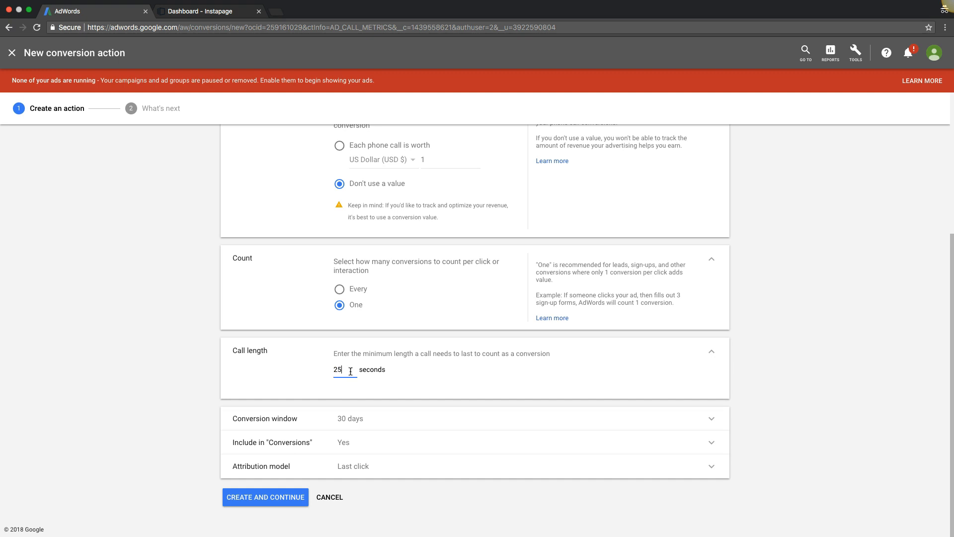
mouse_move(320, 388)
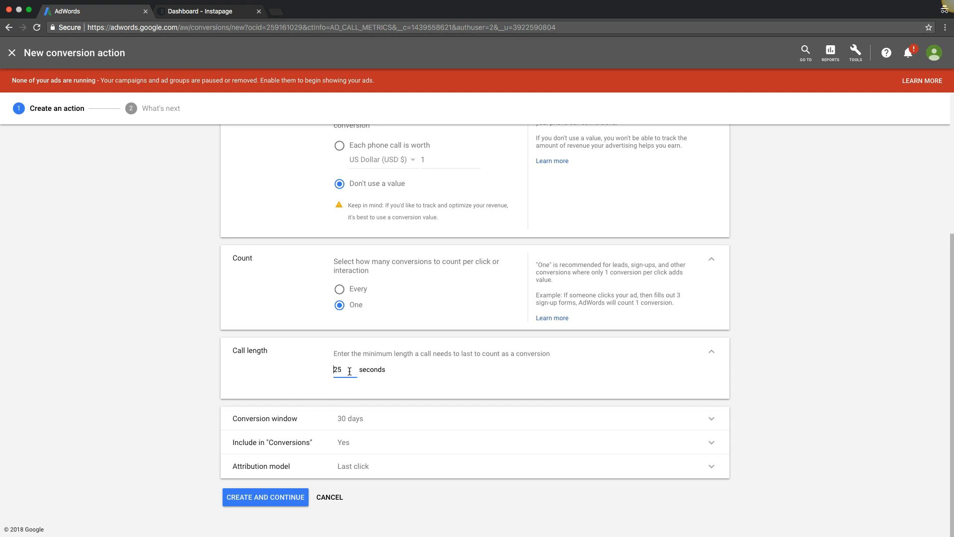
mouse_move(266, 497)
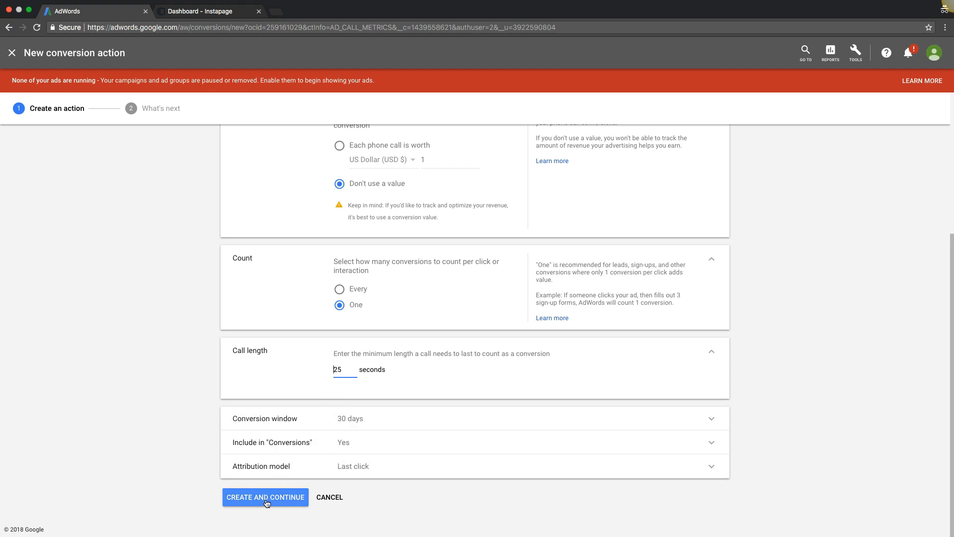
Create the call extension calls conversion action and finish its setup.
click(264, 497)
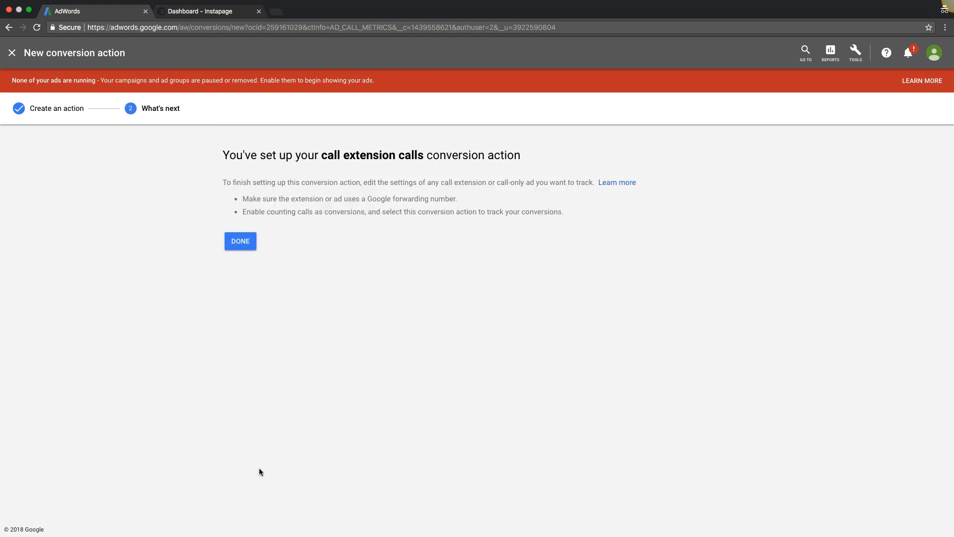
click(239, 241)
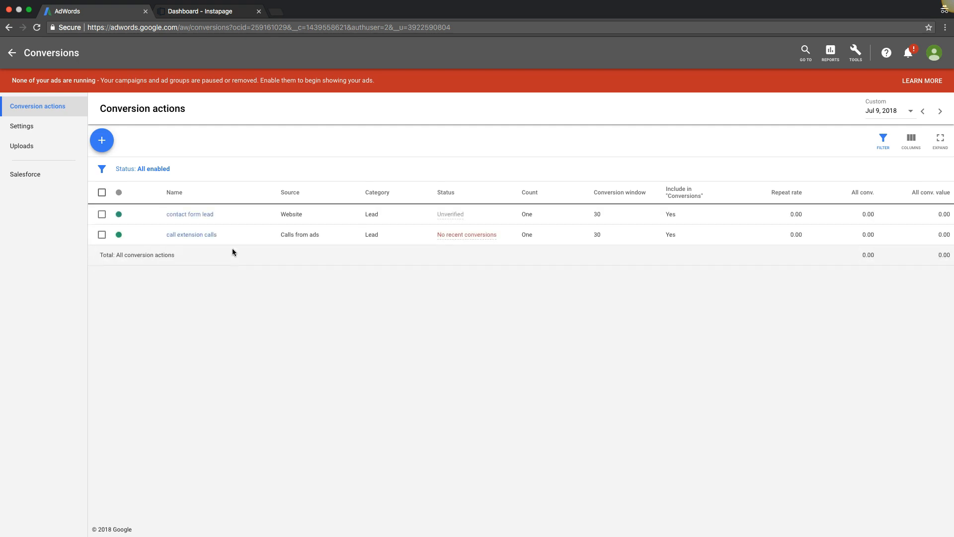
mouse_move(231, 182)
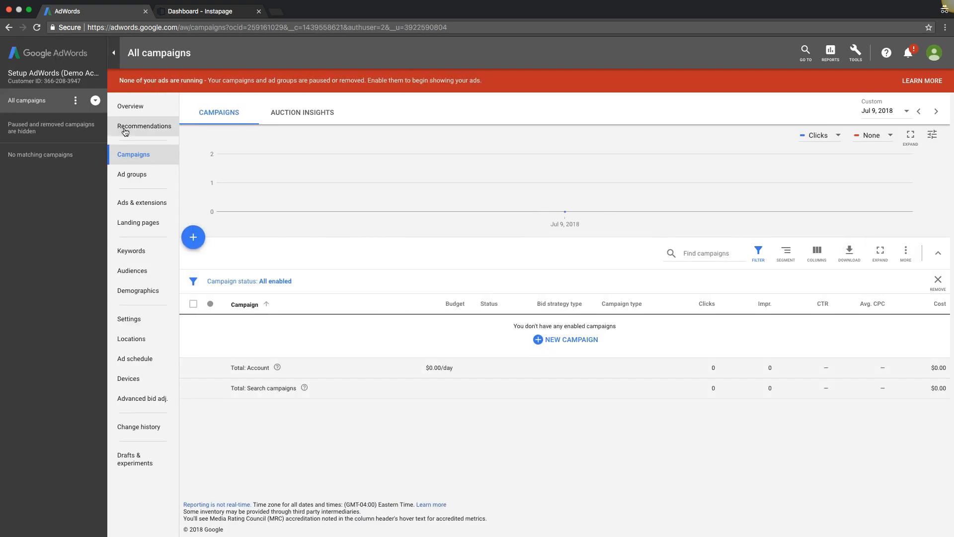
Show campaigns of all statuses and view the philadelphia roofing (xyz roofers) campaign's extensions list.
click(250, 281)
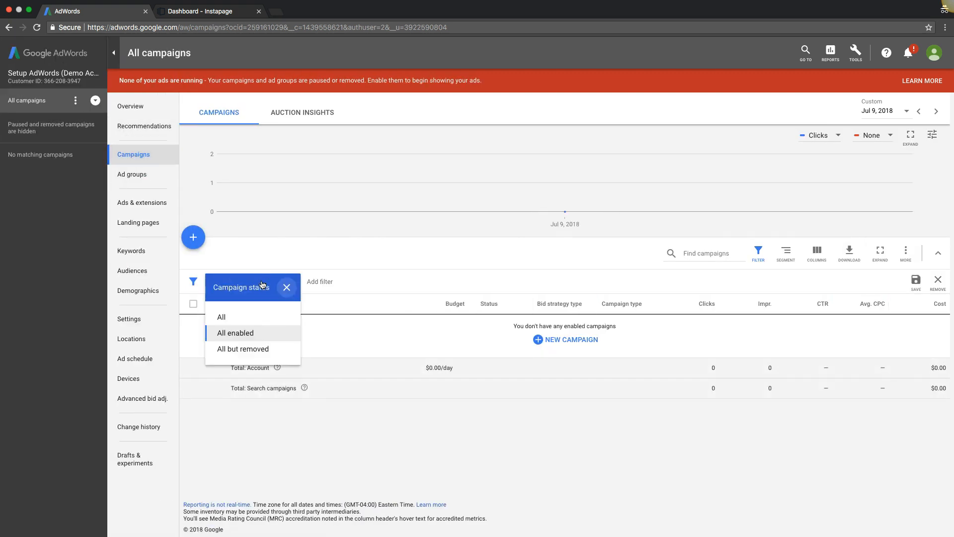
click(222, 317)
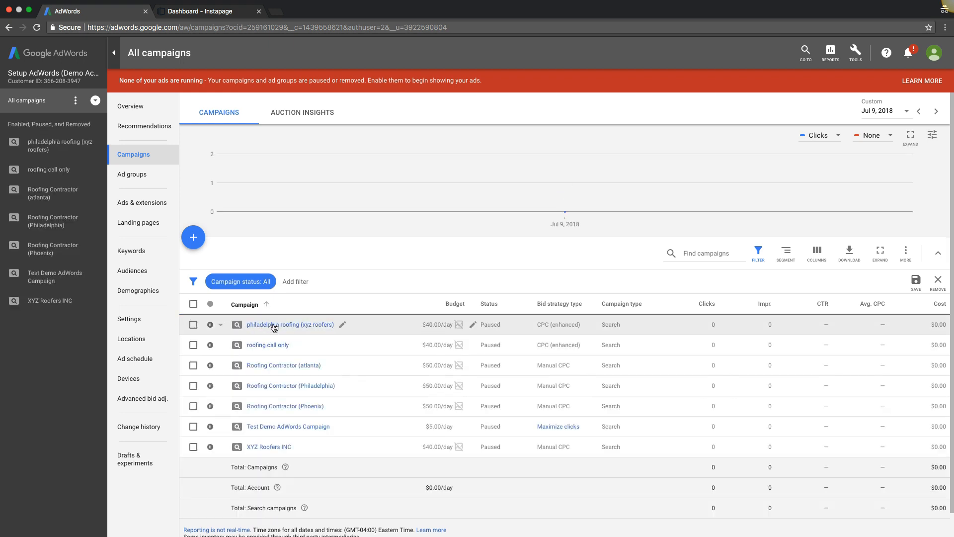
click(290, 324)
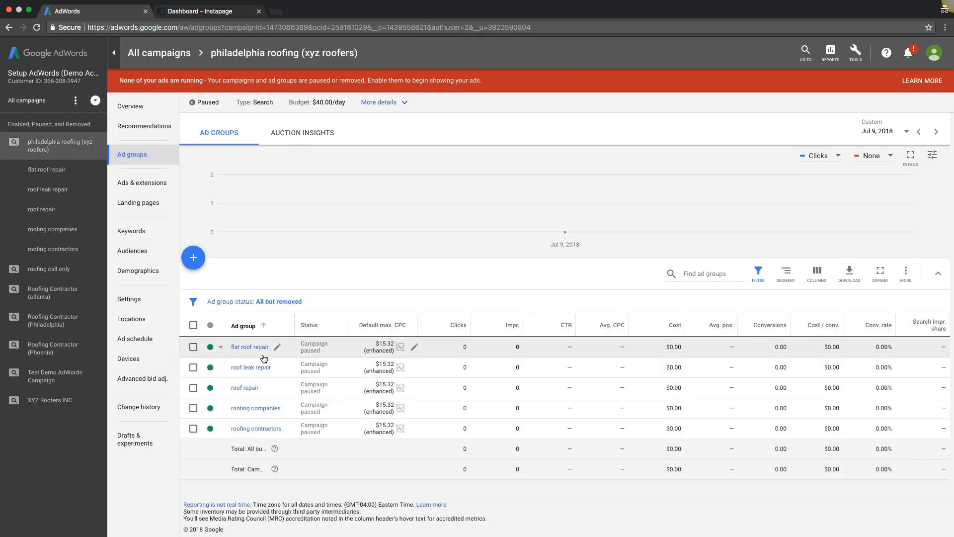
click(142, 182)
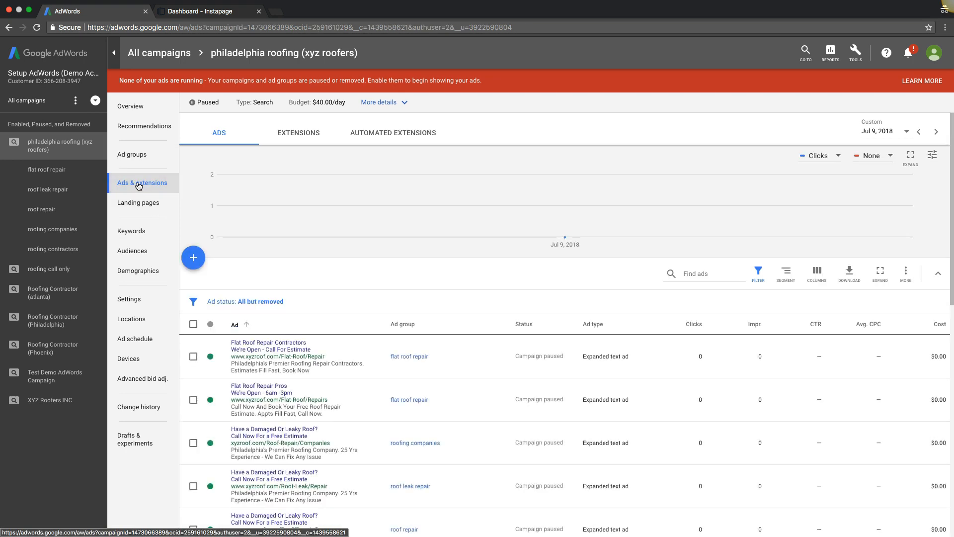
mouse_move(125, 189)
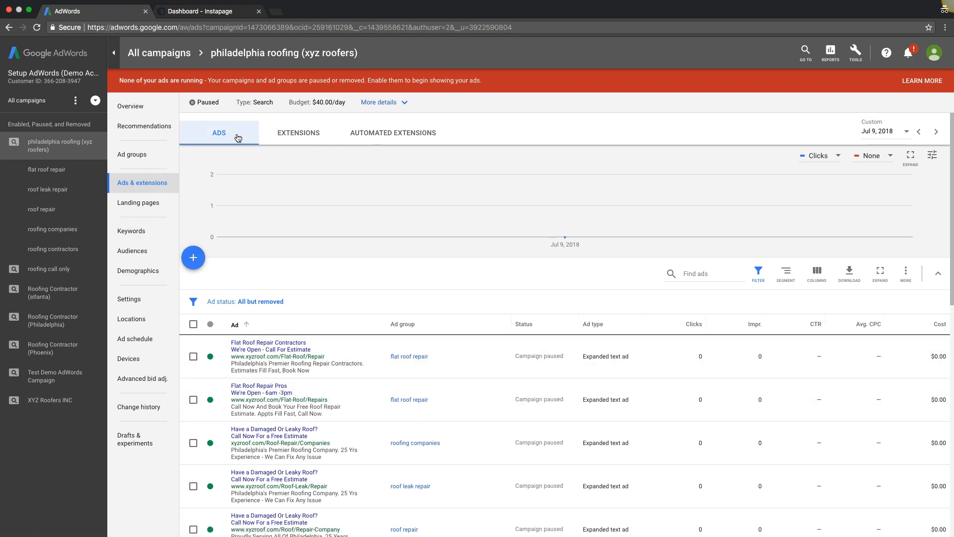
click(298, 132)
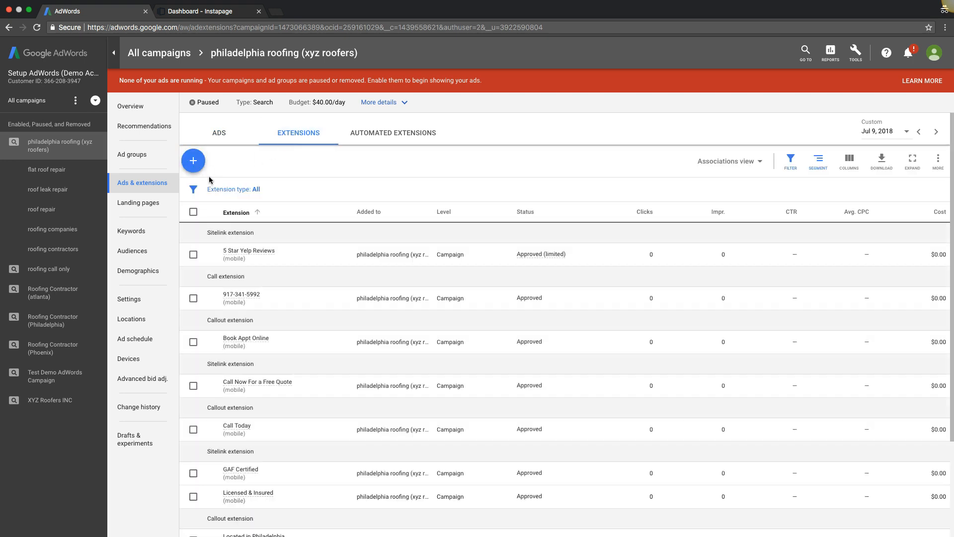
Filter the extensions list by type to show only call extensions.
click(193, 160)
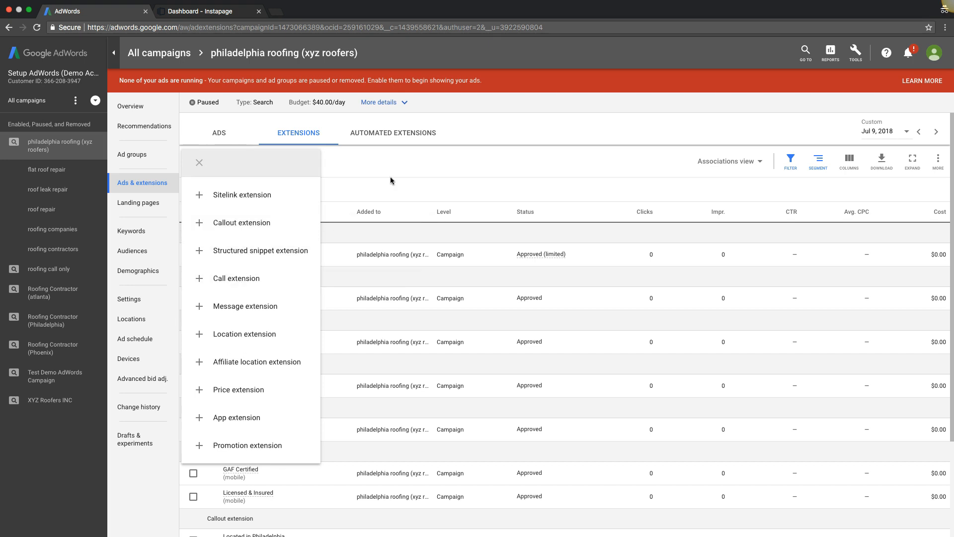
click(199, 162)
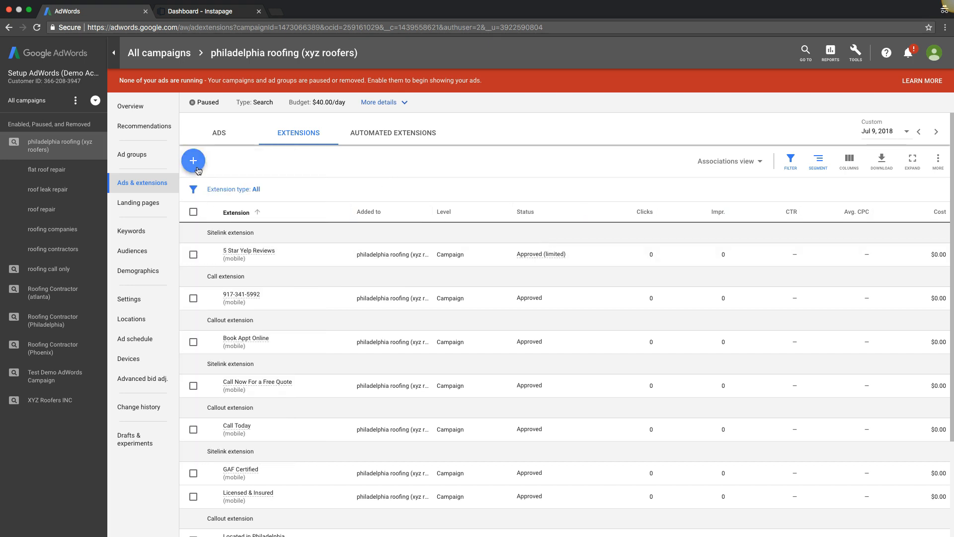
click(237, 190)
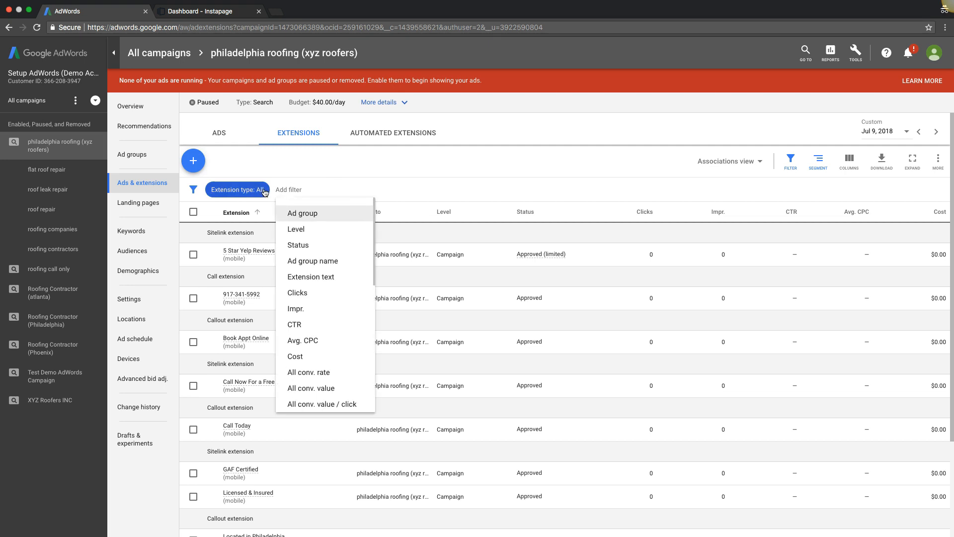
click(237, 189)
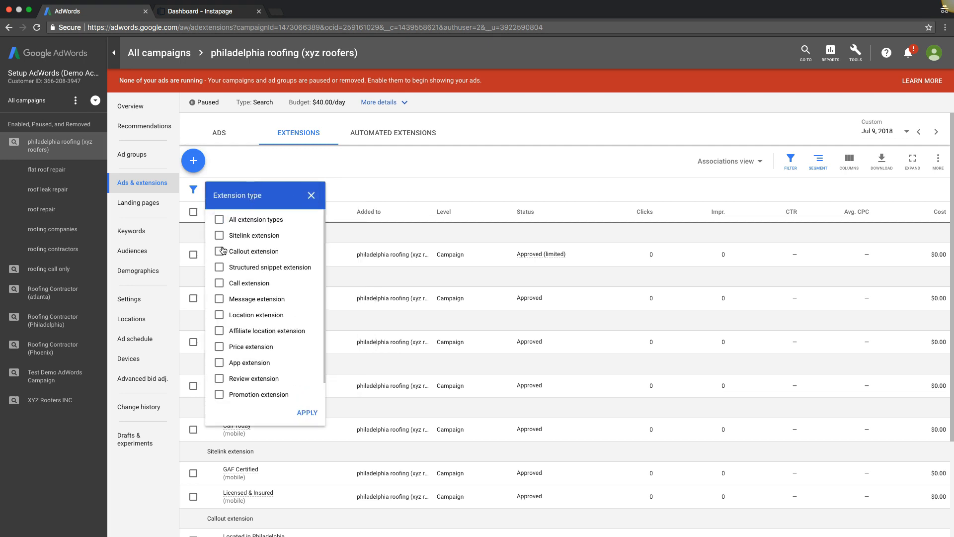
click(220, 282)
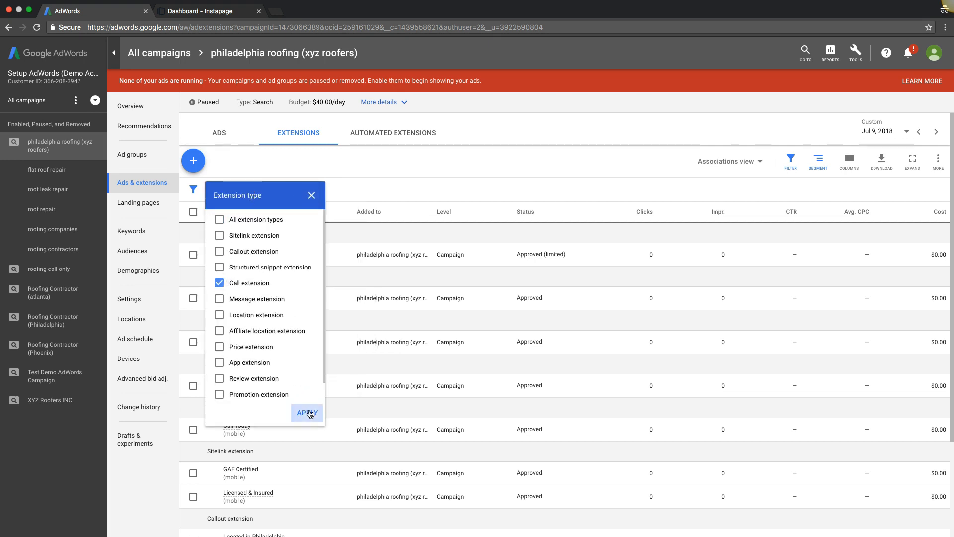
click(306, 413)
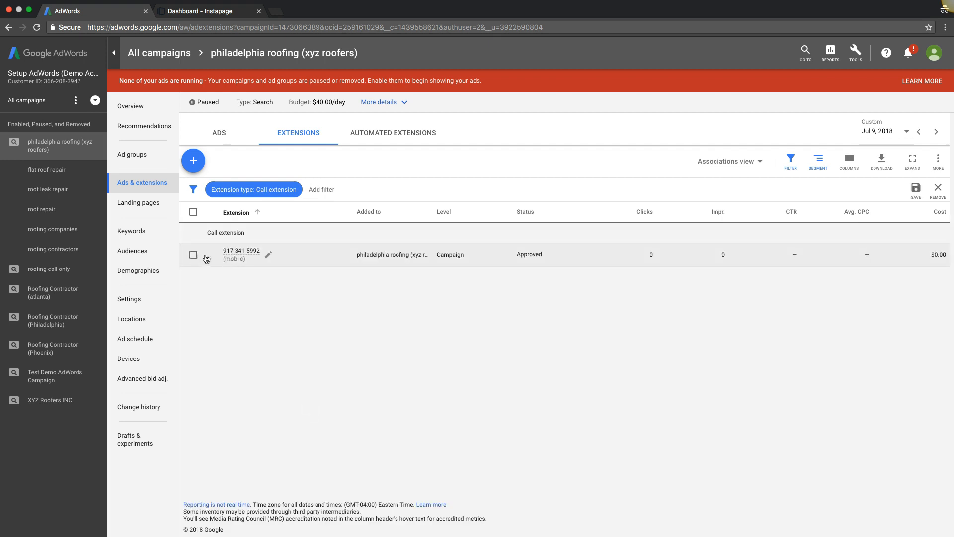
click(268, 255)
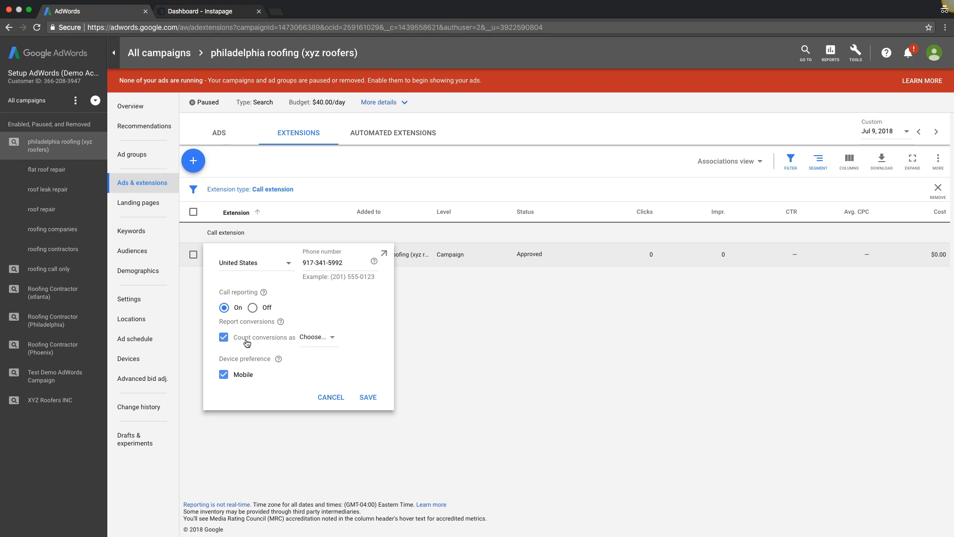
mouse_move(302, 346)
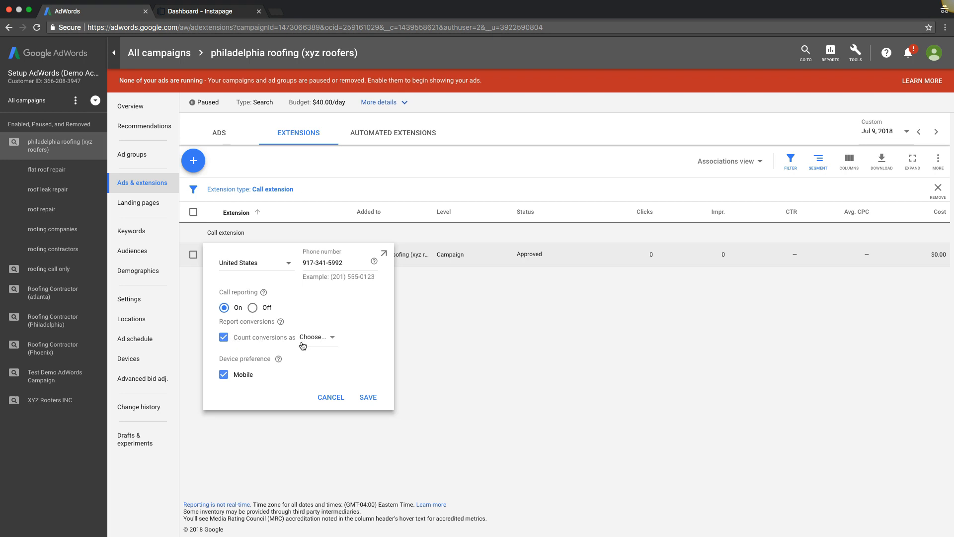
click(317, 336)
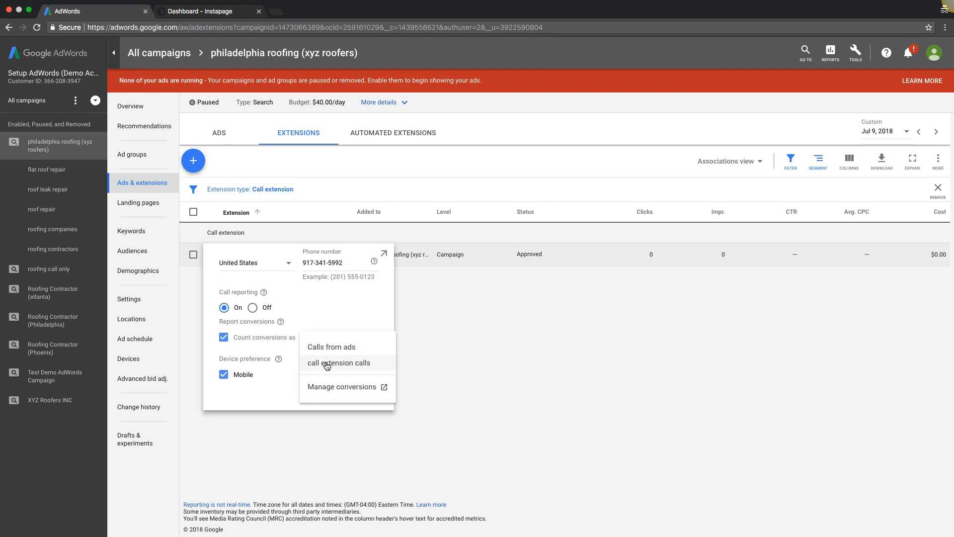
mouse_move(331, 368)
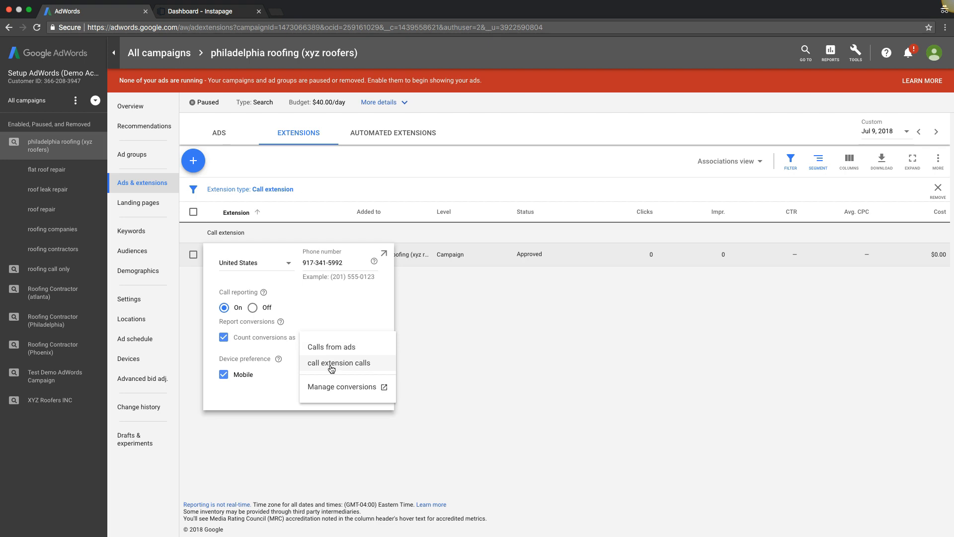
click(338, 363)
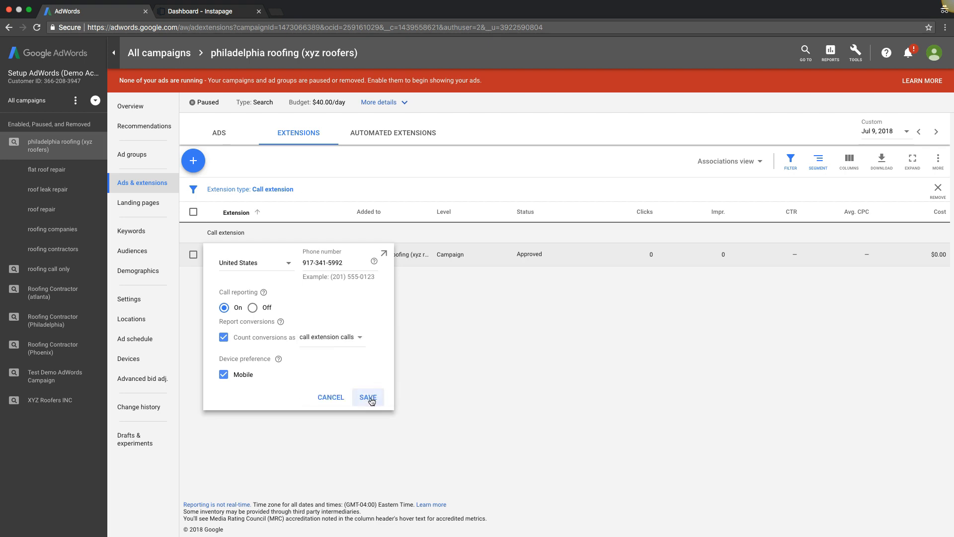
click(368, 396)
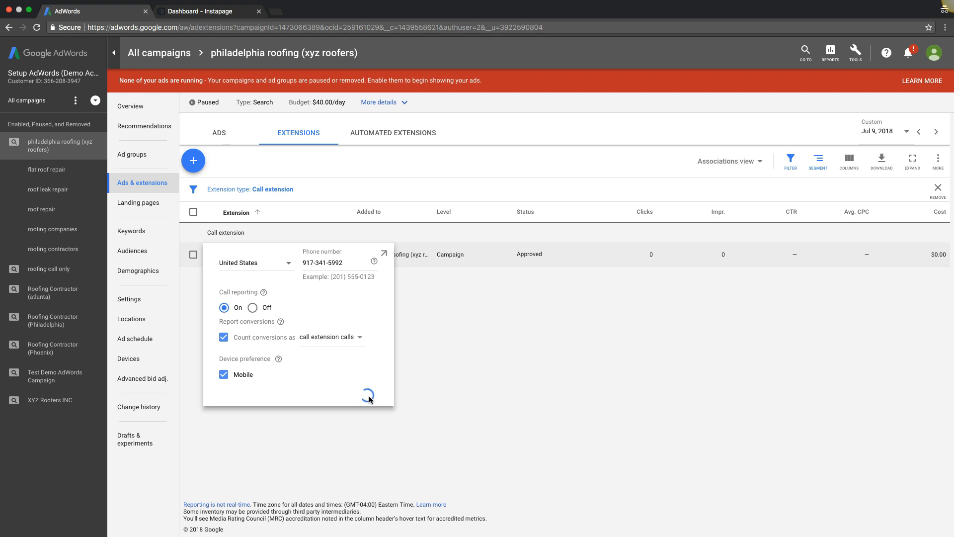
click(368, 397)
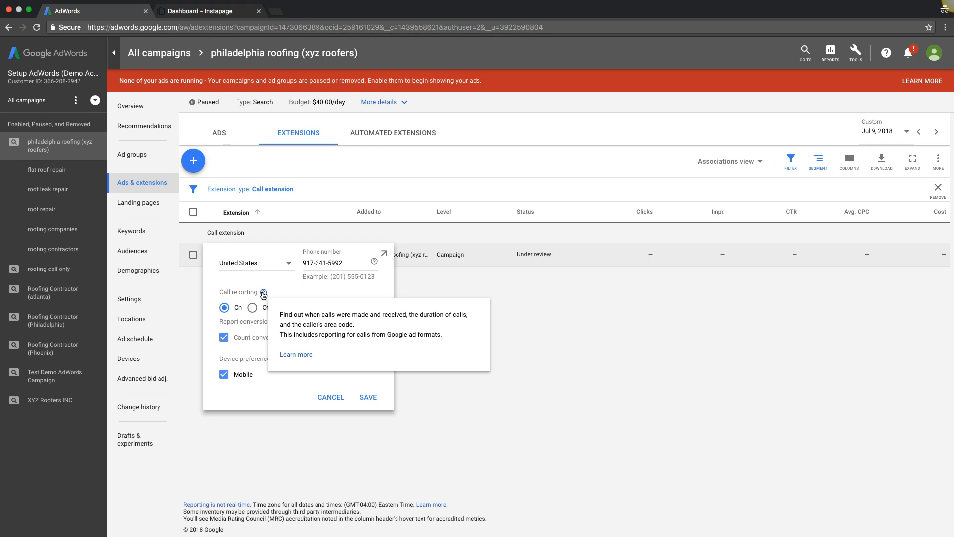
mouse_move(244, 292)
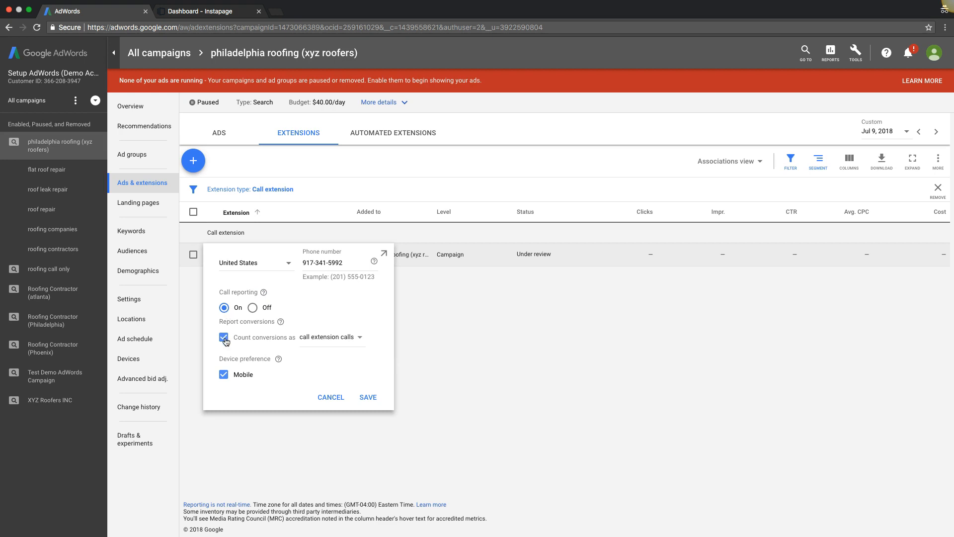
Reselect call extension calls as the counting action and save the extension.
click(331, 336)
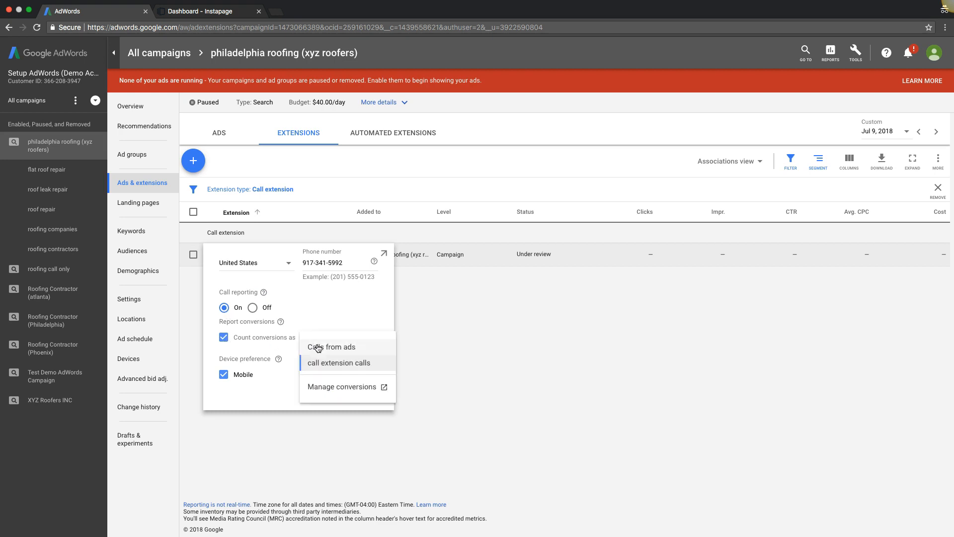
click(339, 362)
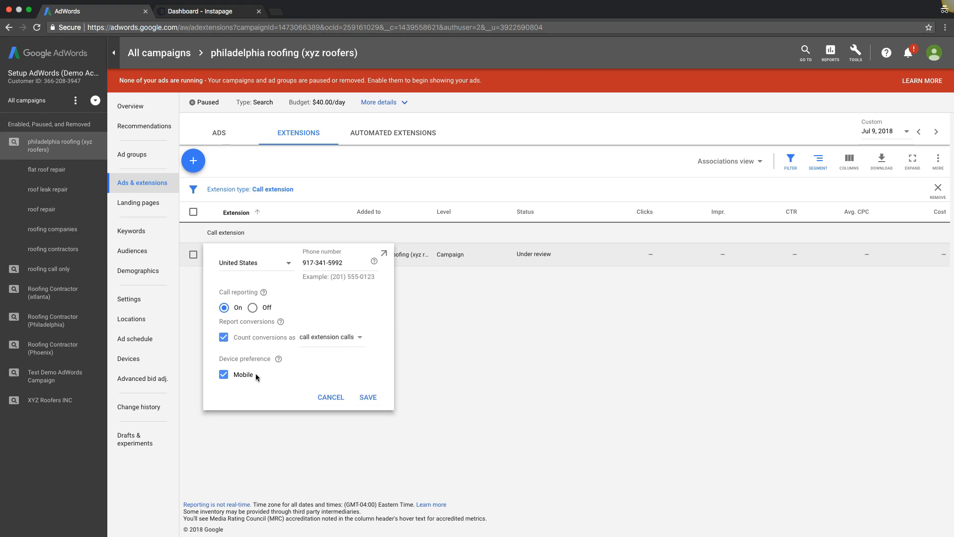
click(367, 397)
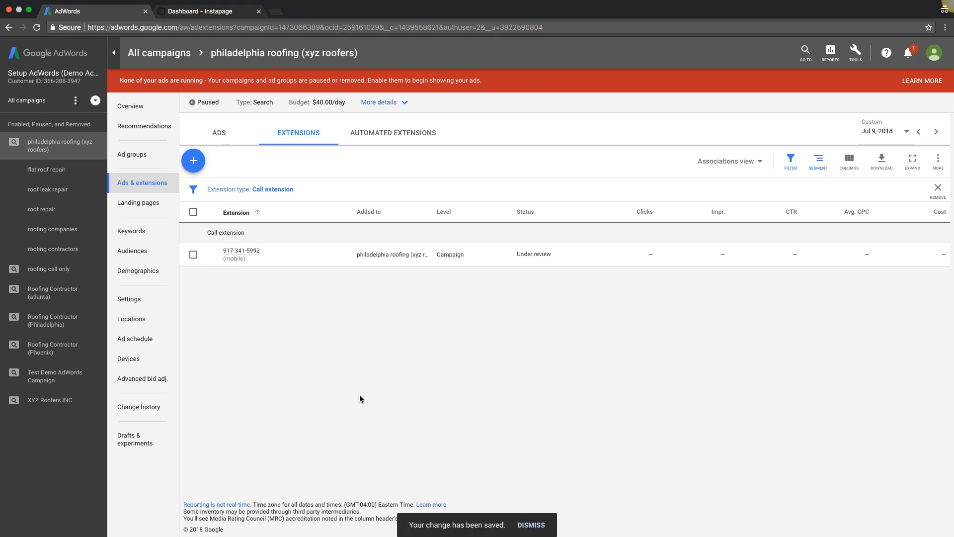
mouse_move(288, 310)
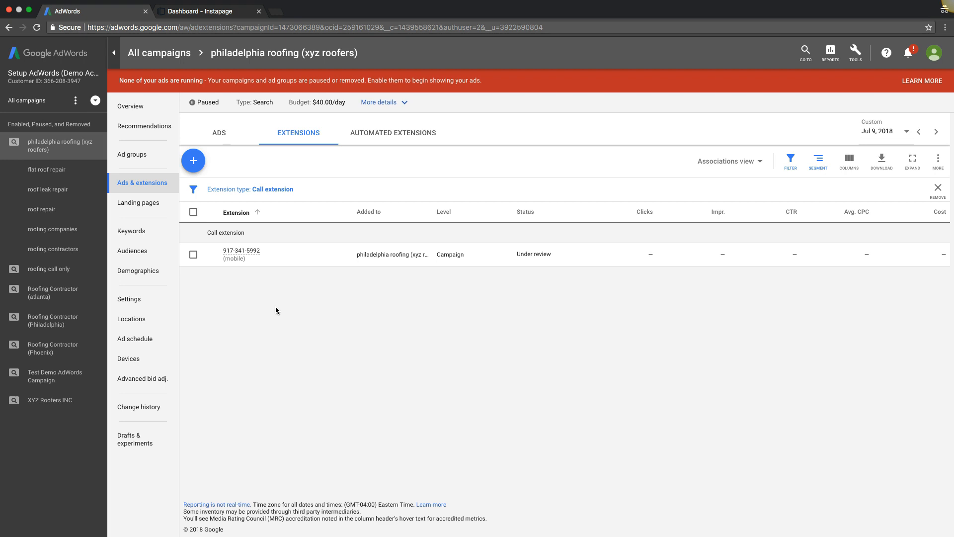
mouse_move(263, 304)
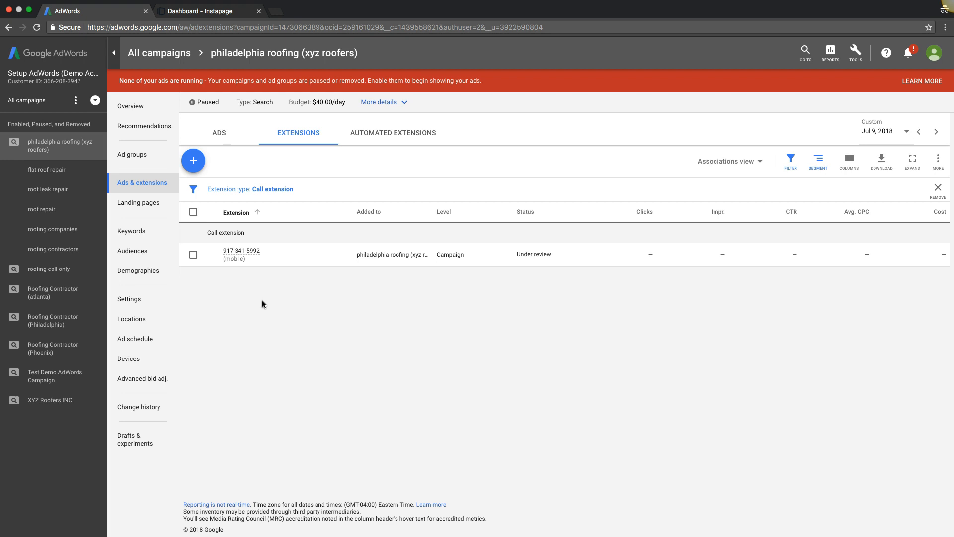
From Tools > Conversions, start a Phone calls conversion action for calls to a number on the website.
click(857, 51)
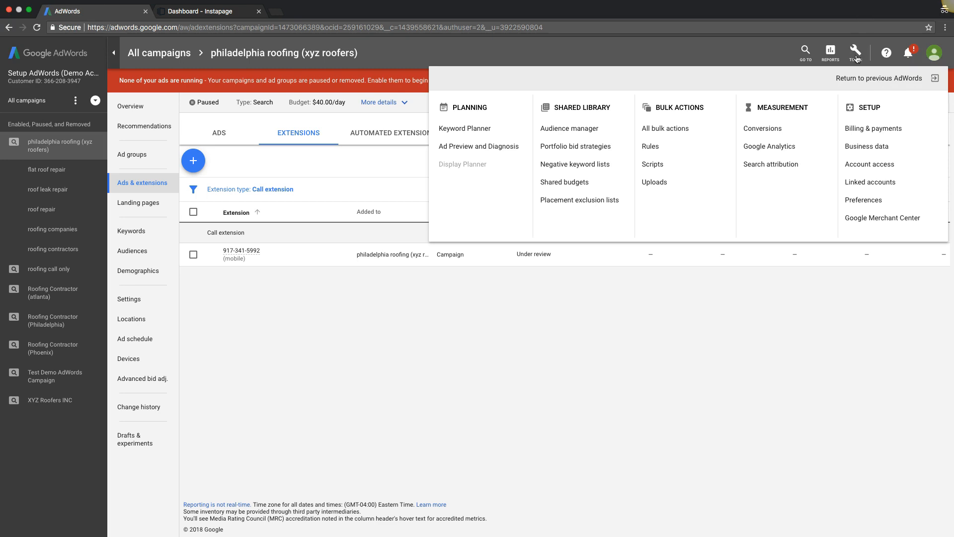
click(762, 129)
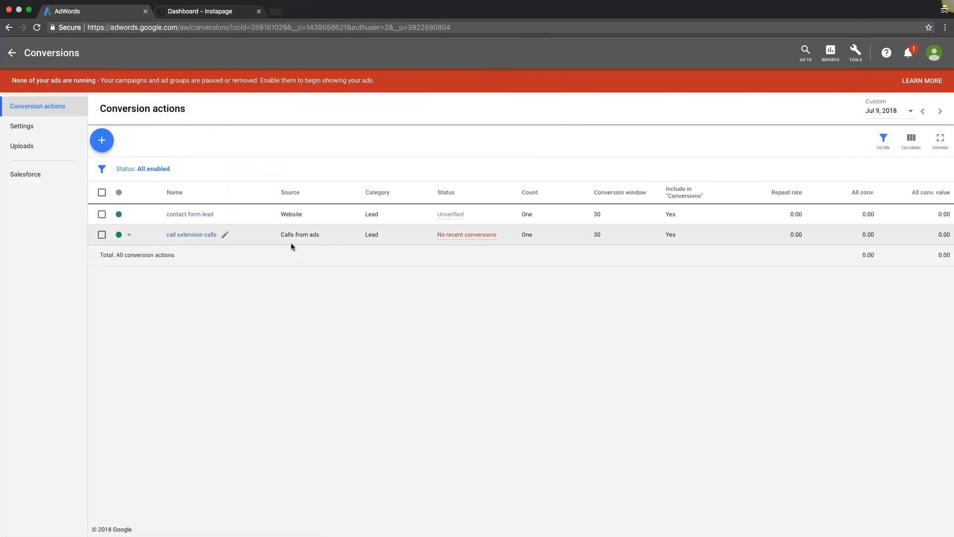
click(101, 140)
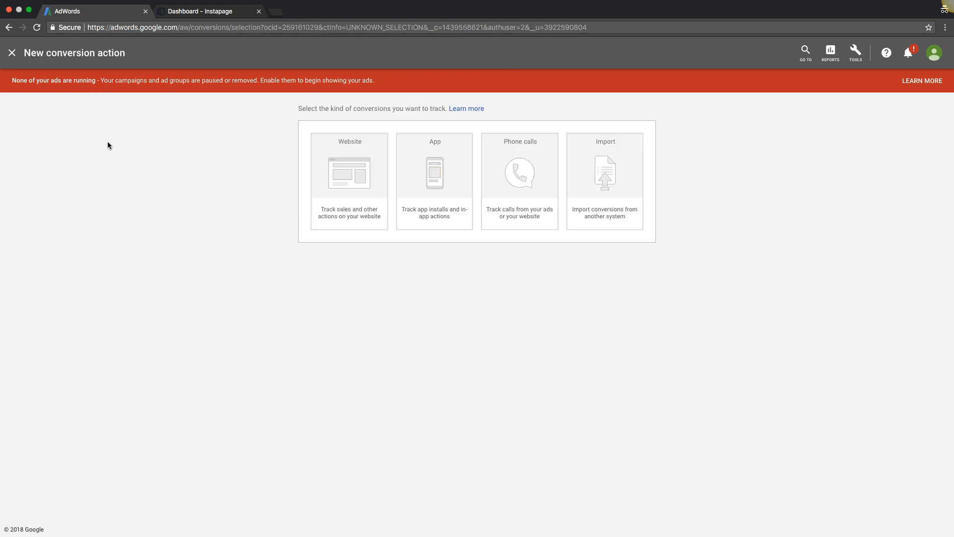
click(520, 172)
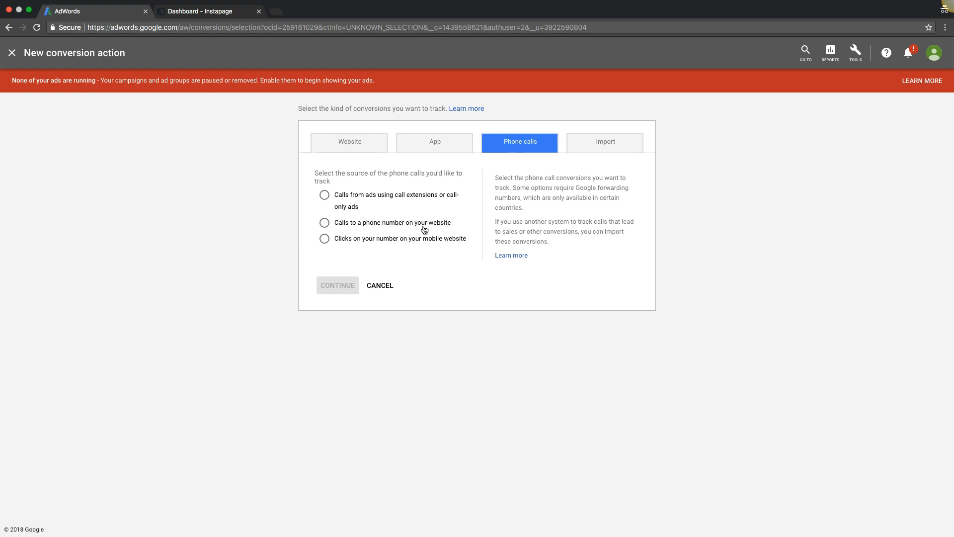
click(324, 222)
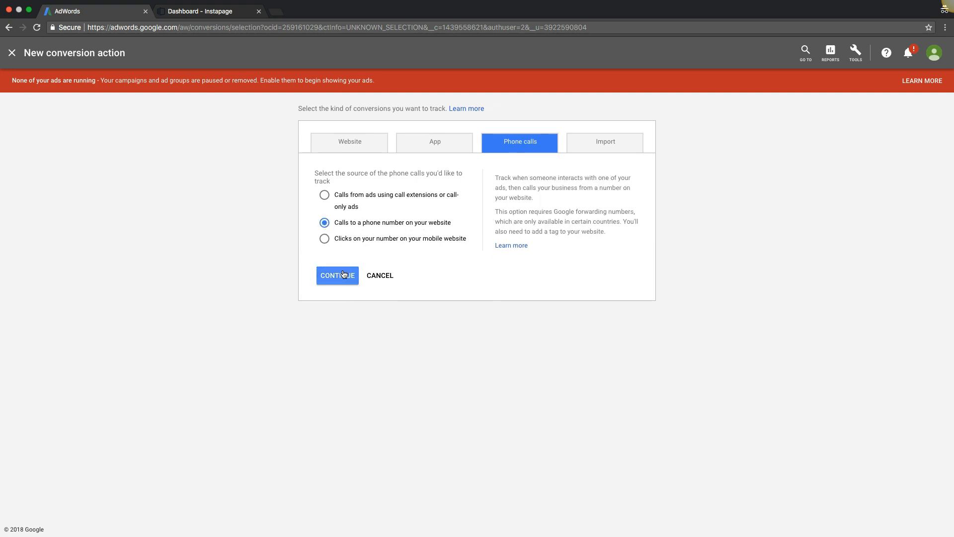
click(337, 275)
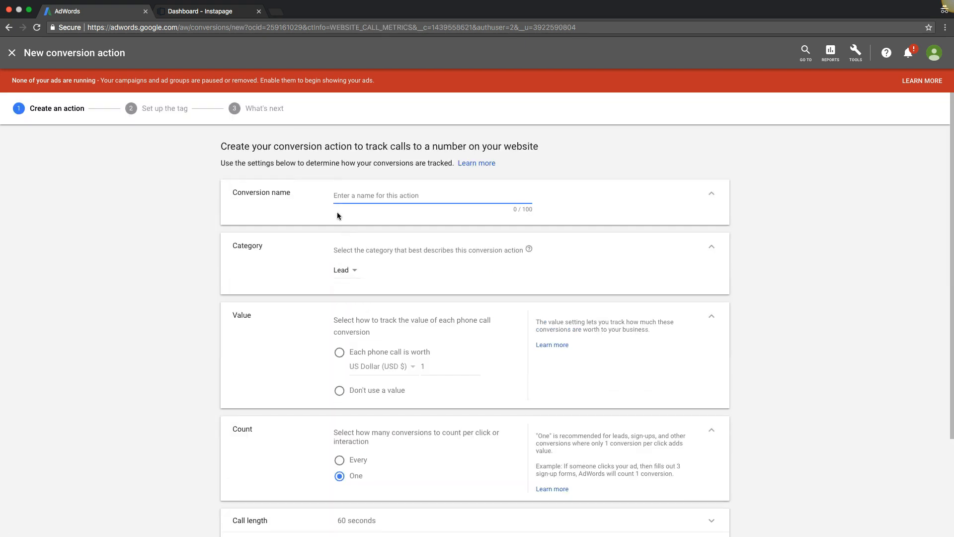
Name the action 'calls from website', use no value and a 25-second minimum call length.
text(calls from website)
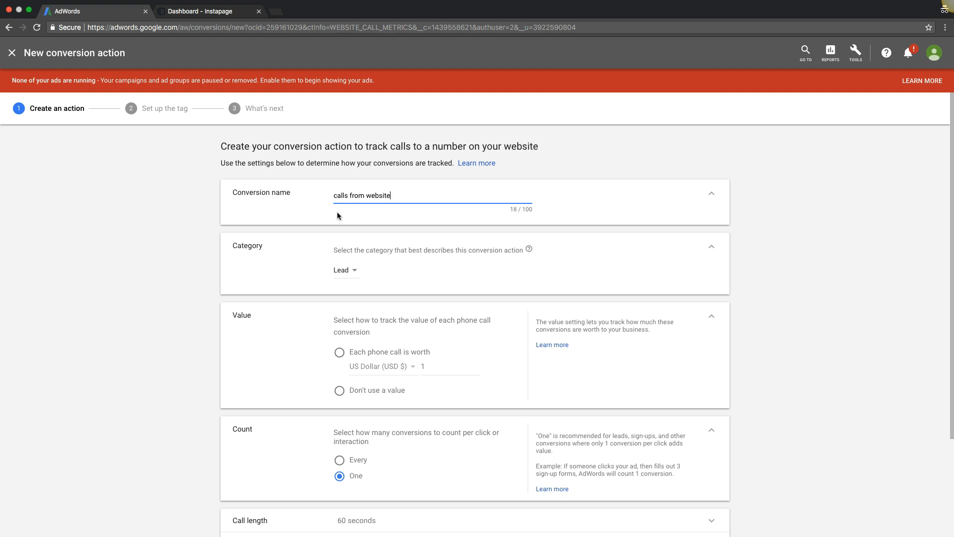
click(339, 390)
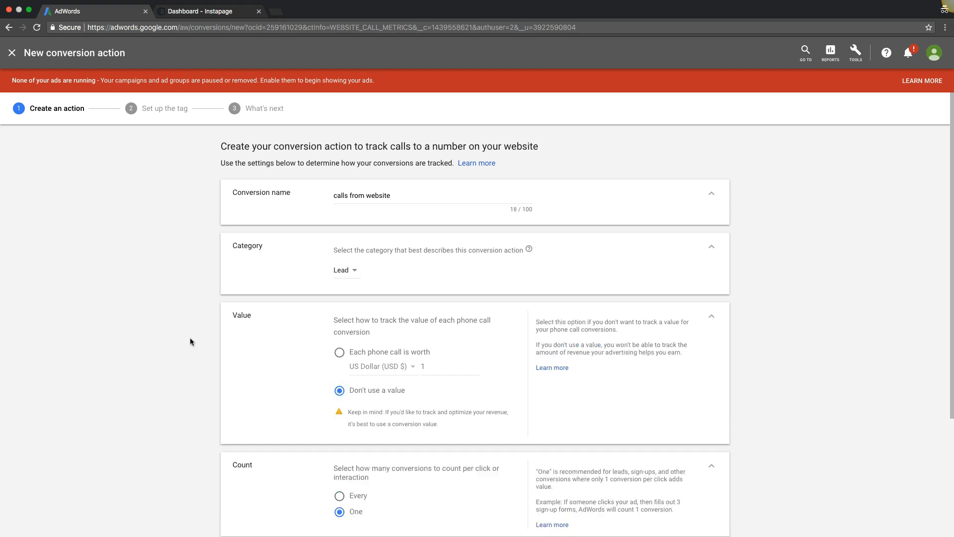
scroll(down, 3)
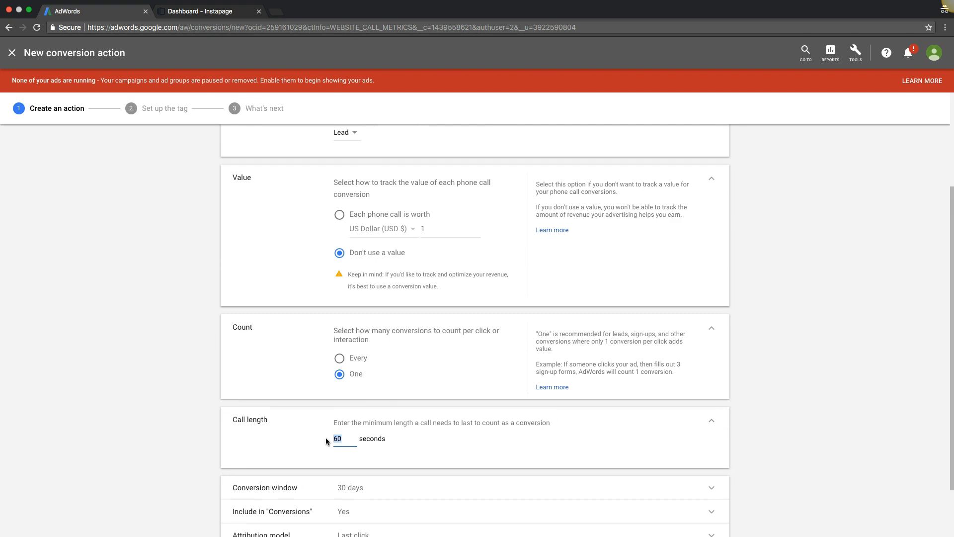
text(25)
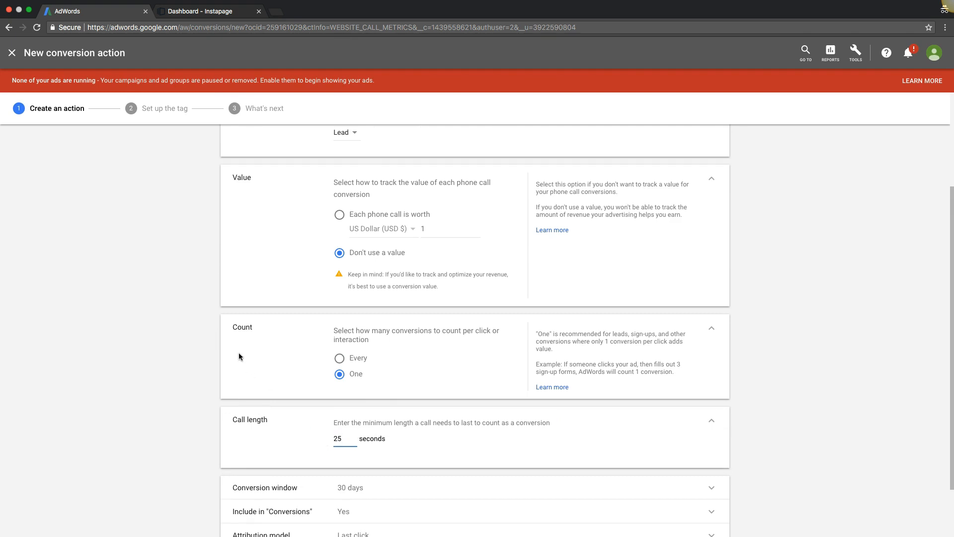
scroll(down, 3)
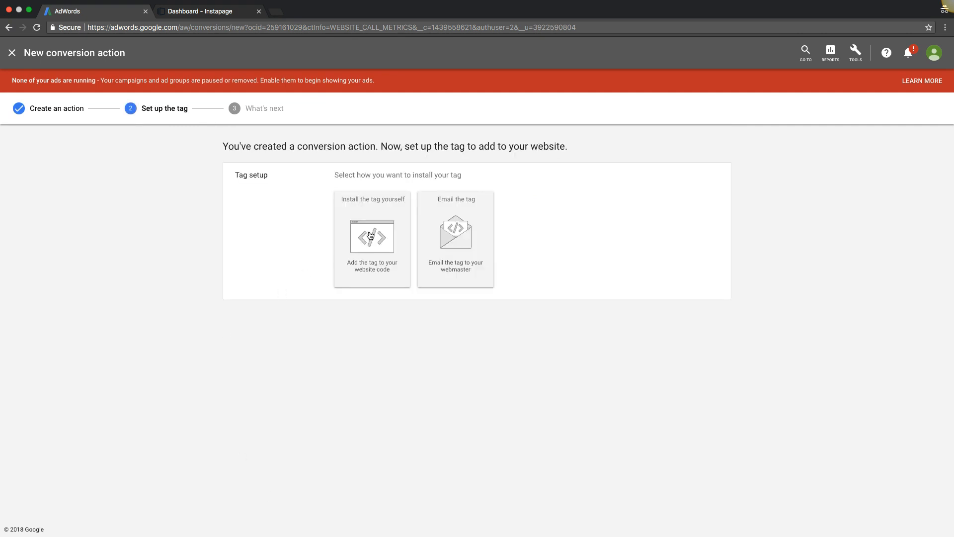
Choose to install the tag yourself and review the global site tag and phone snippet instructions.
click(371, 236)
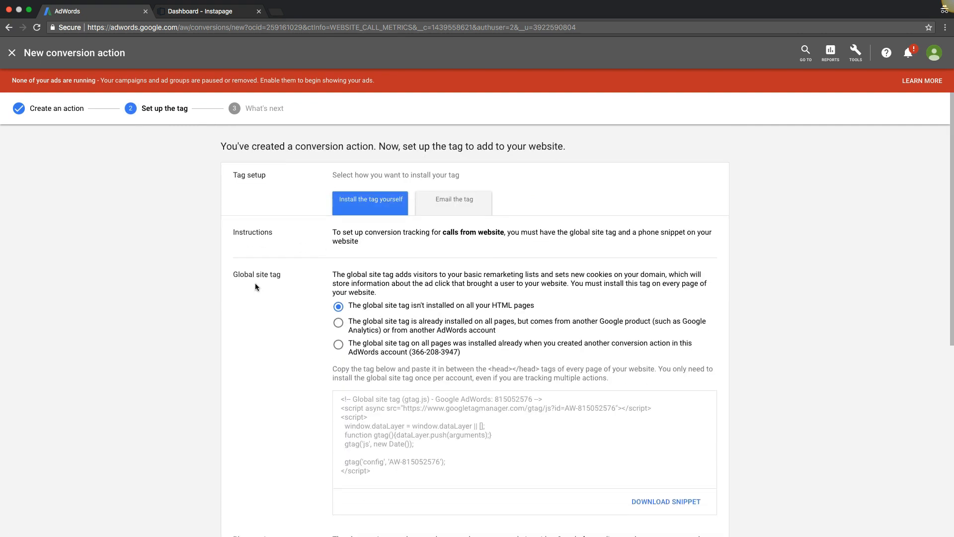
scroll(down, 3)
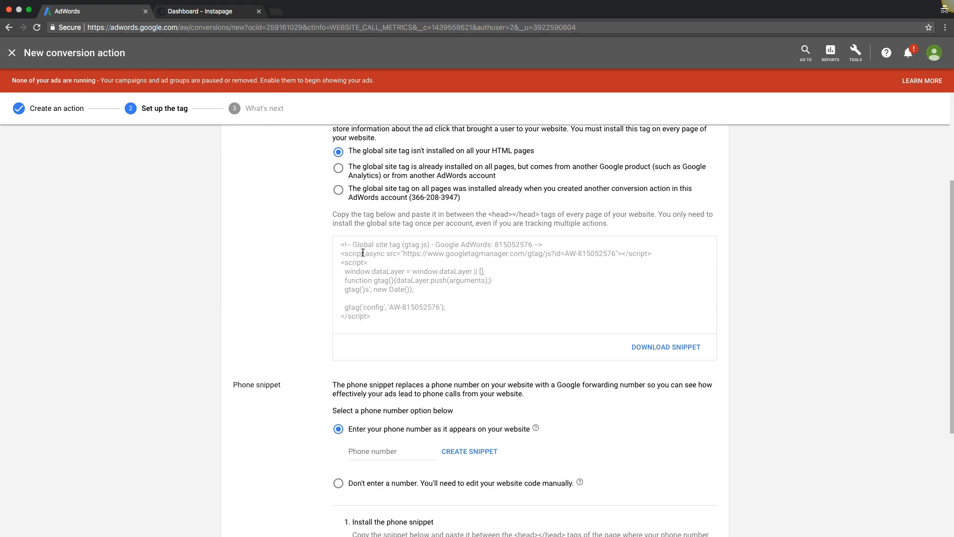
mouse_move(332, 250)
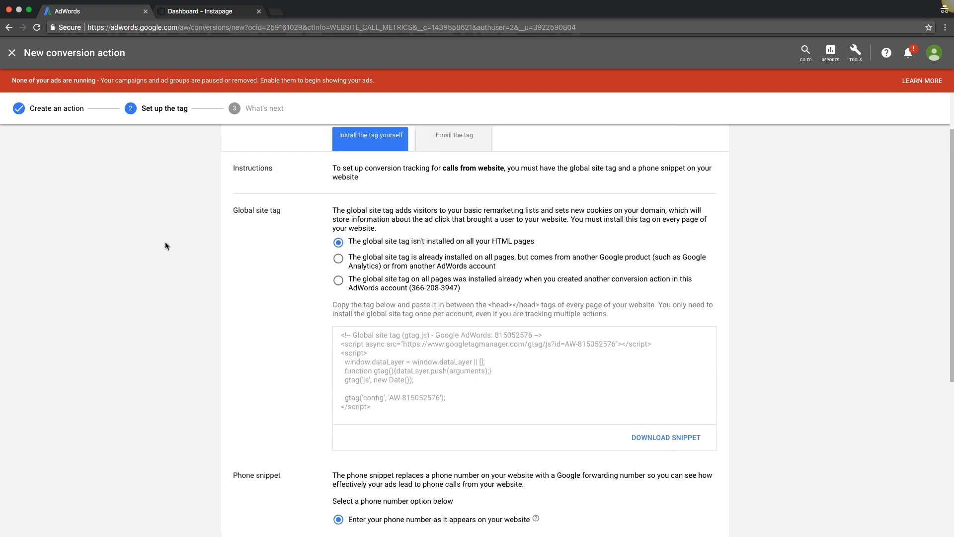
mouse_move(280, 284)
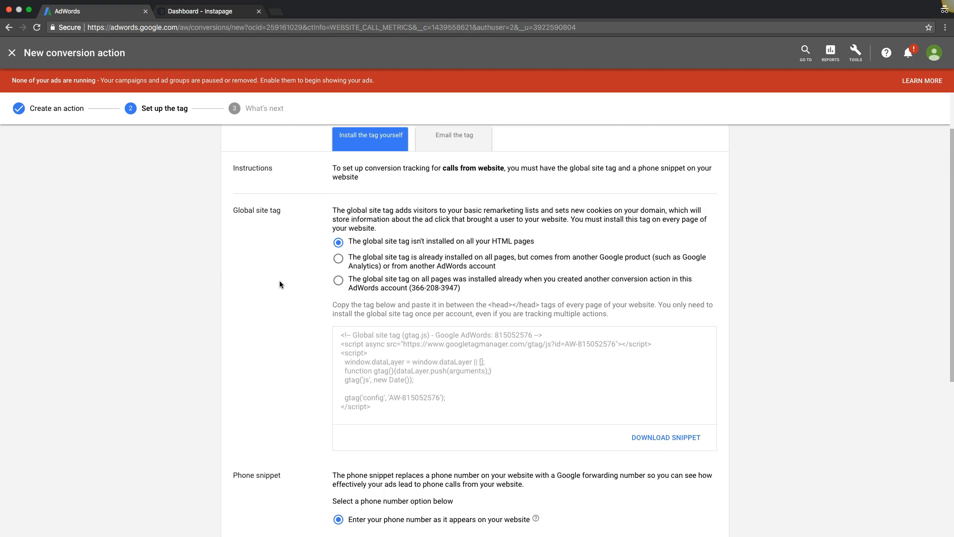
mouse_move(357, 308)
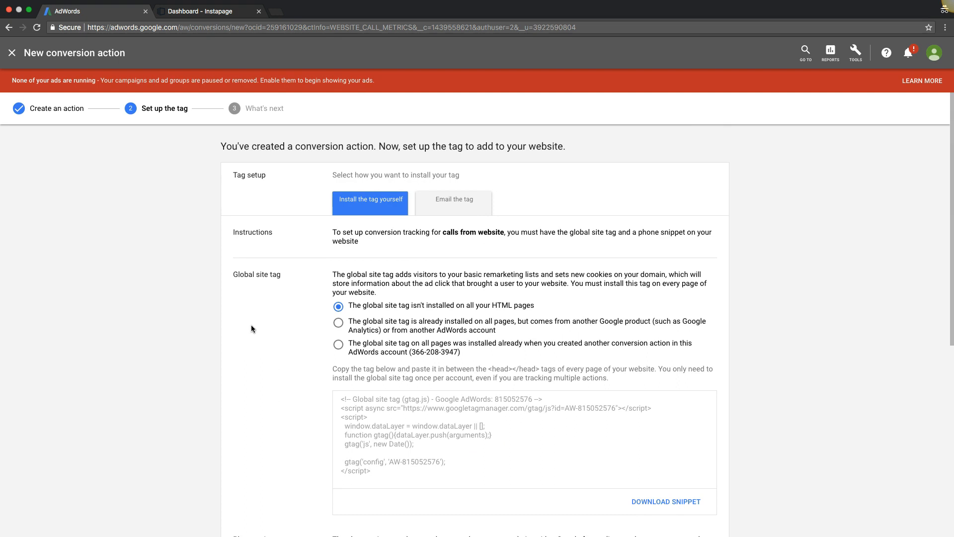
scroll(down, 3)
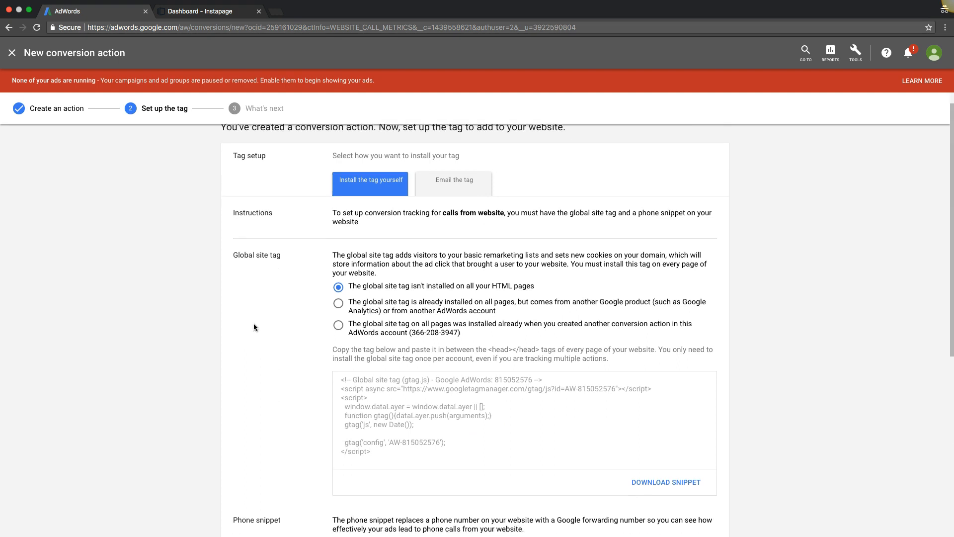
scroll(down, 3)
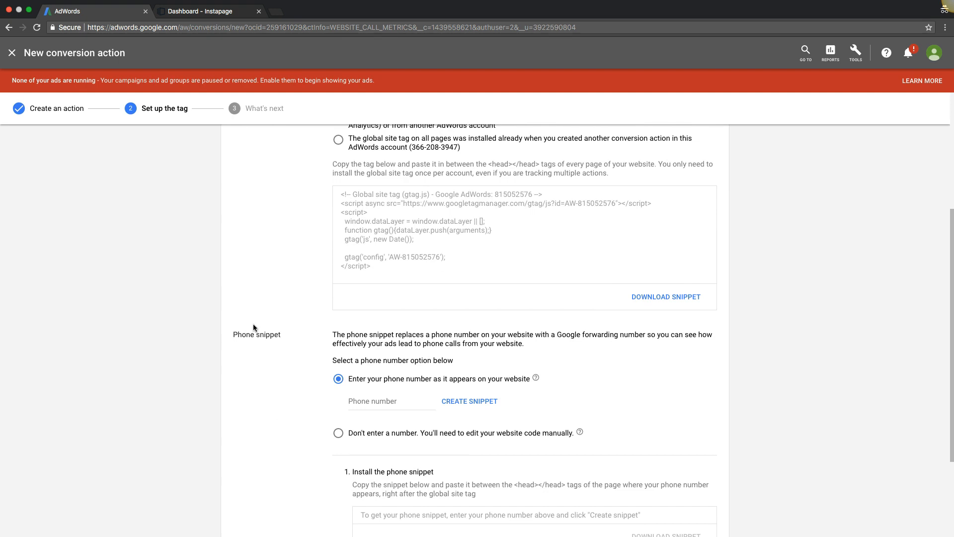
scroll(down, 3)
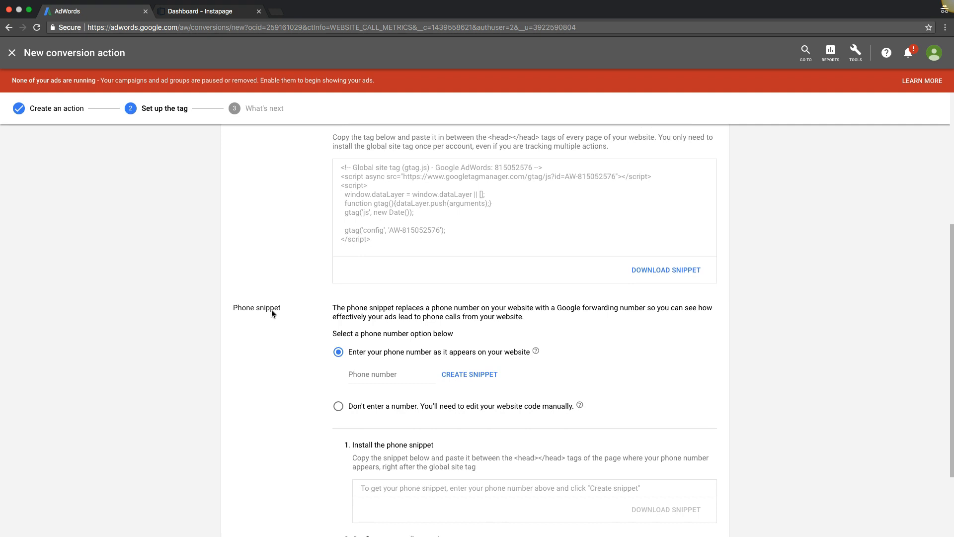
scroll(down, 3)
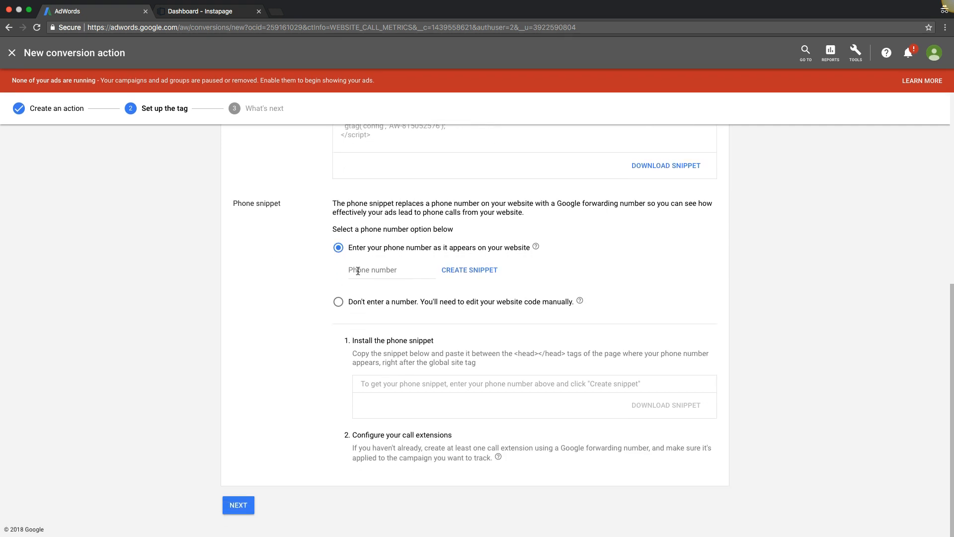
Reach the website phone number field, then bring up the Instapage dashboard.
click(392, 270)
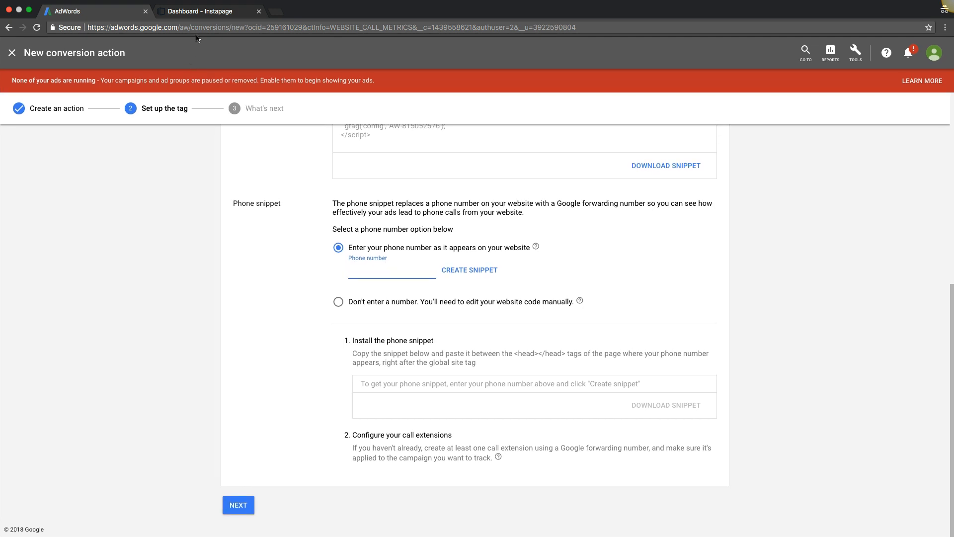
click(210, 11)
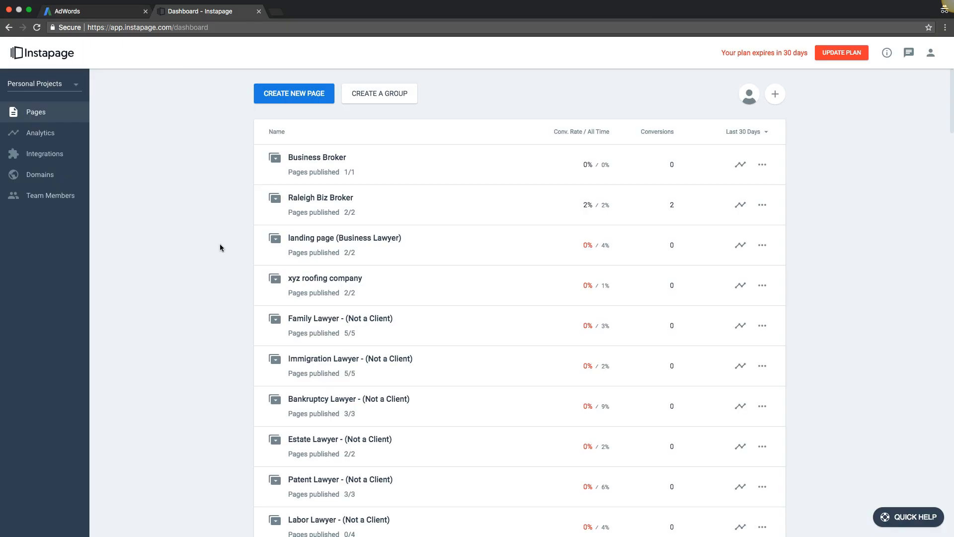
Open the xyz roofing lander's head code under Settings > HTML/CSS in Instapage.
click(275, 280)
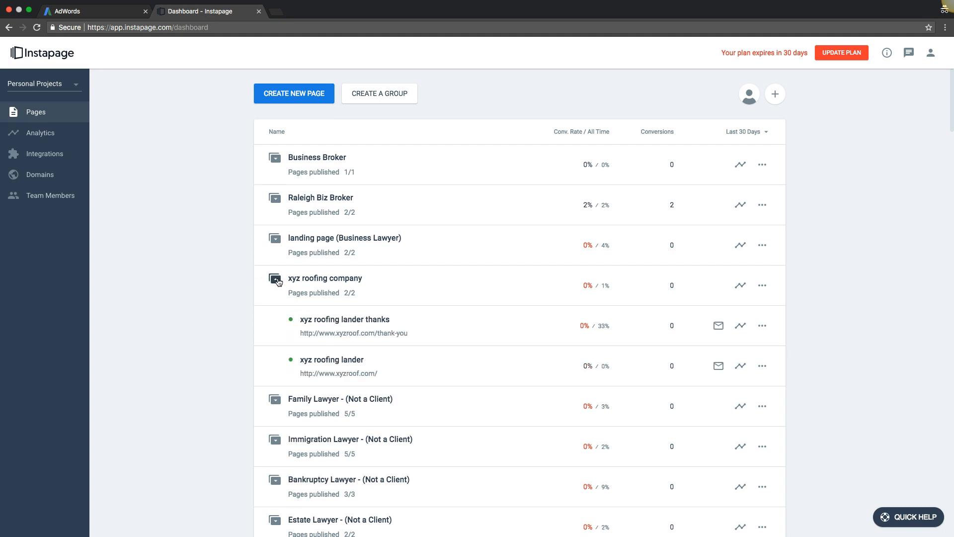
click(332, 360)
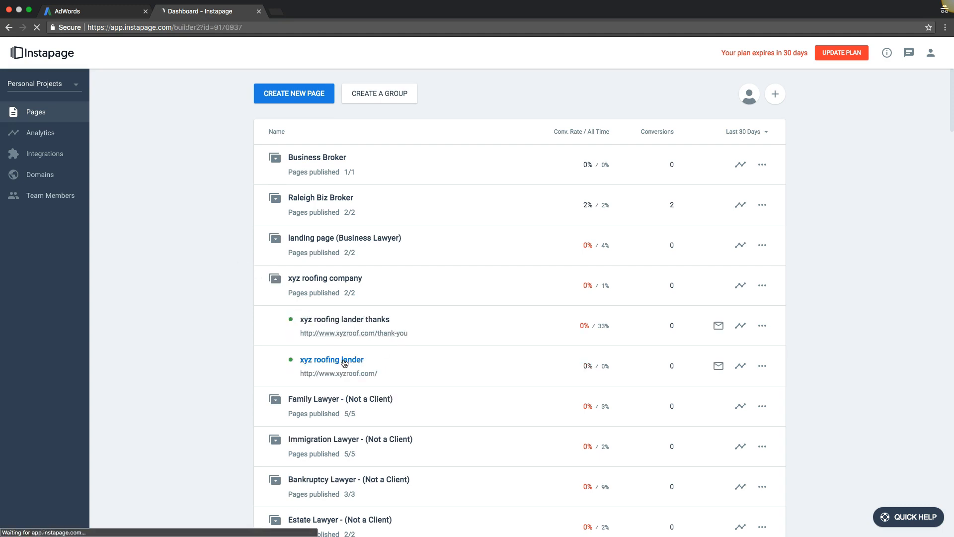
click(332, 359)
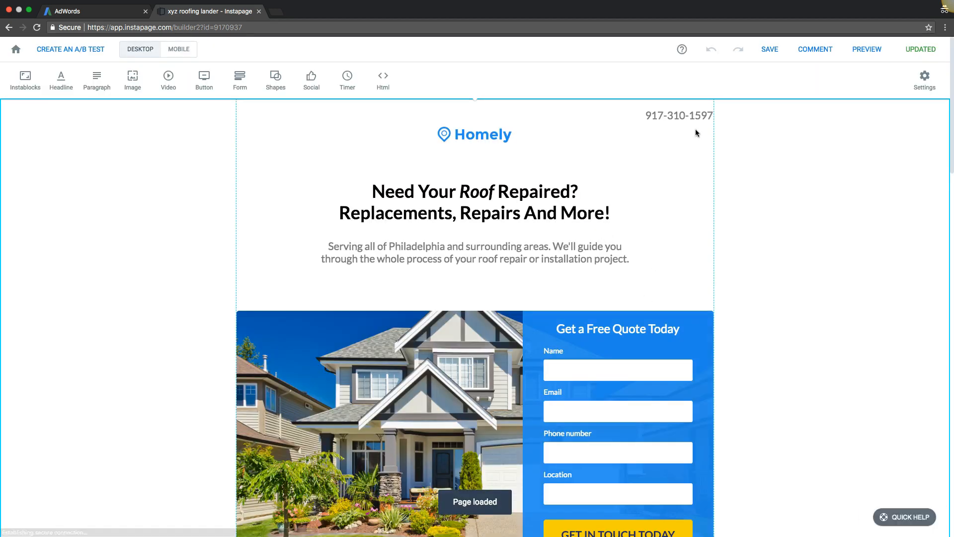
click(924, 76)
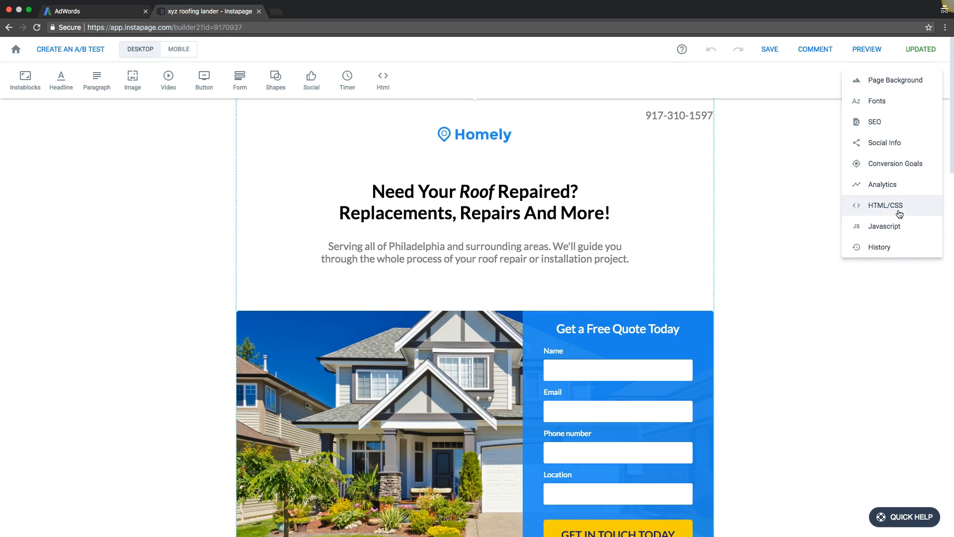
click(884, 205)
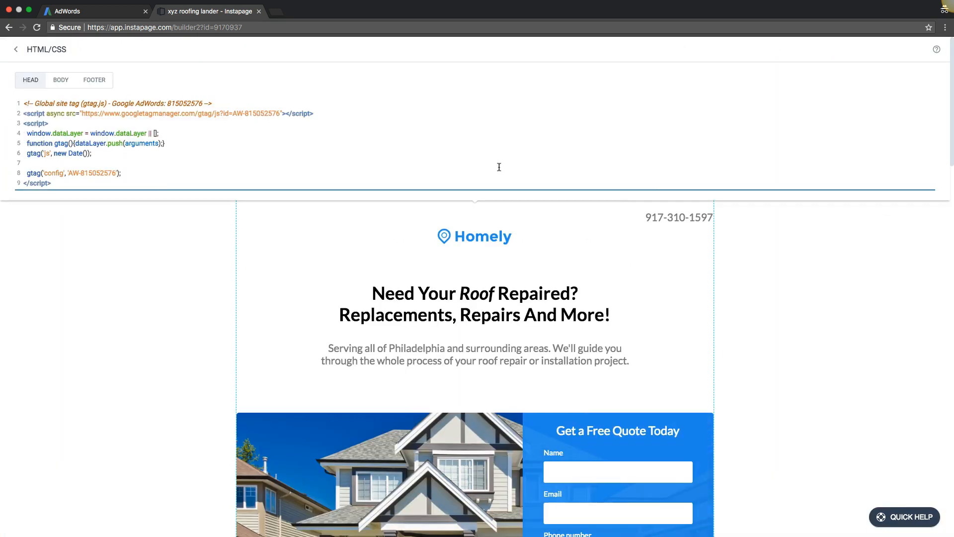
click(61, 80)
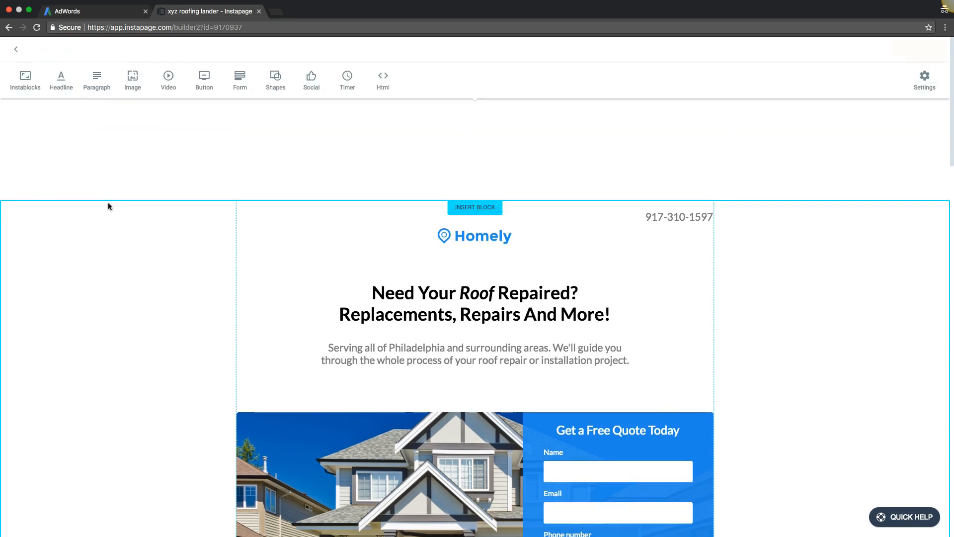
Publish the lander changes to the live page and return to the AdWords phone snippet setup.
click(924, 49)
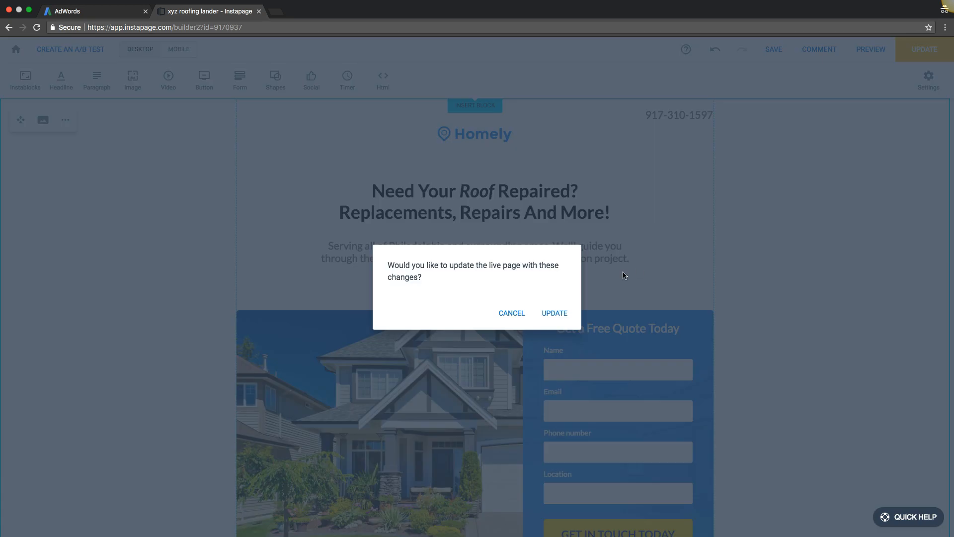
click(553, 313)
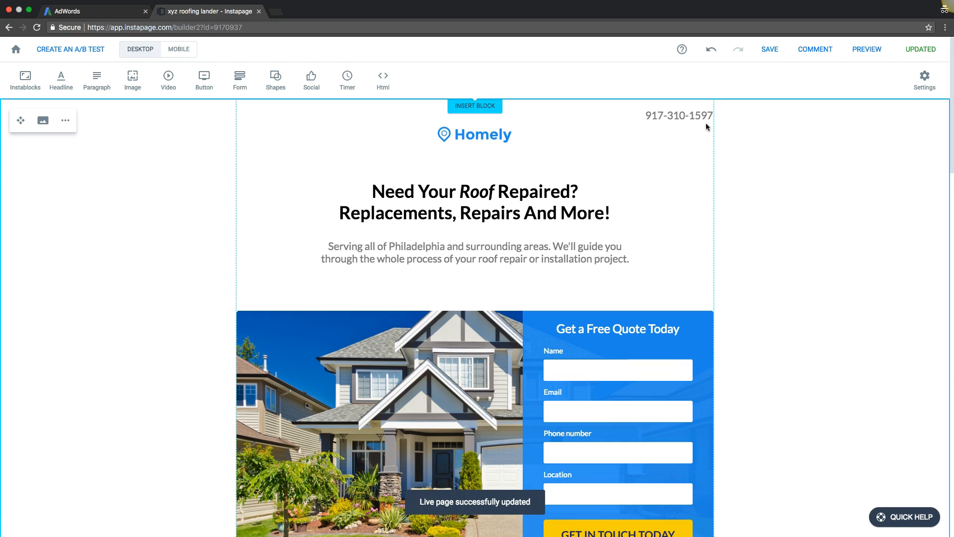
click(679, 115)
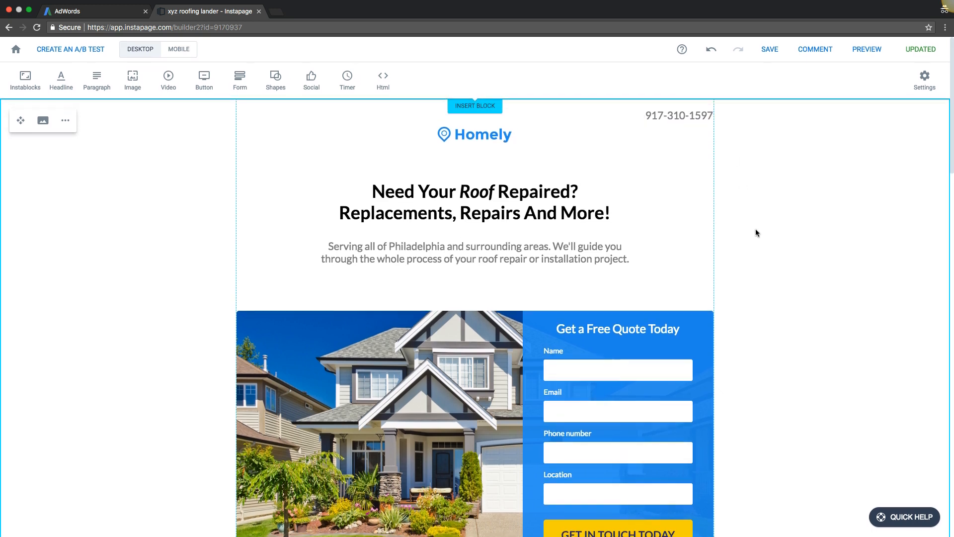
scroll(down, 3)
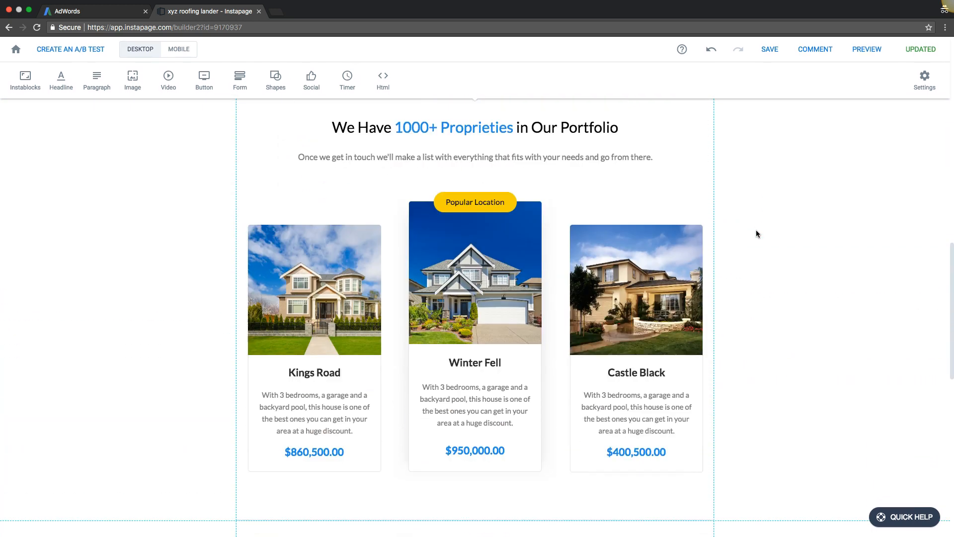
scroll(down, 3)
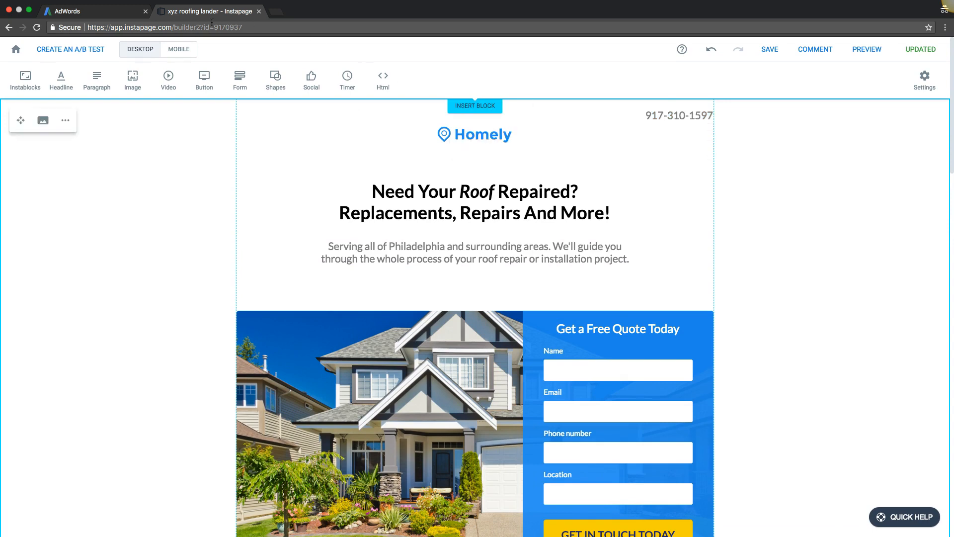
click(94, 11)
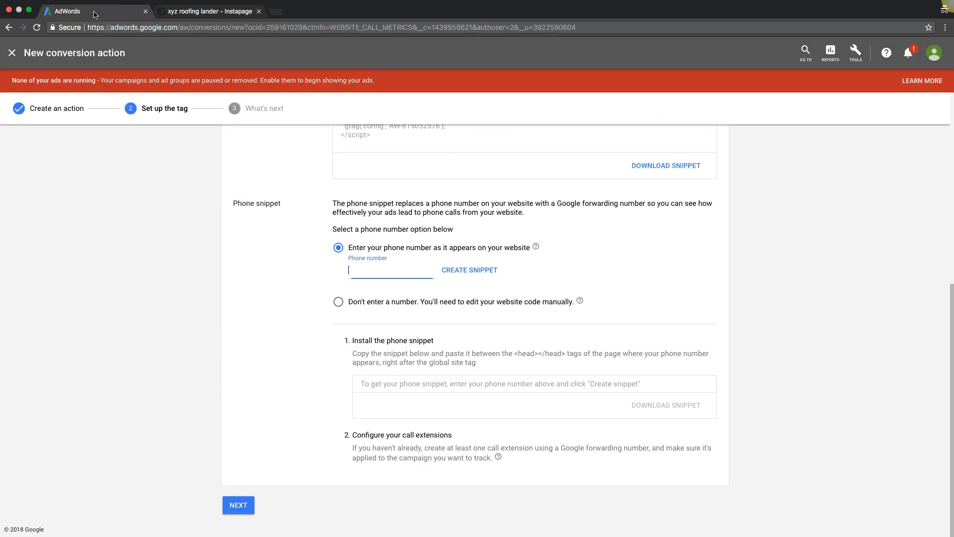
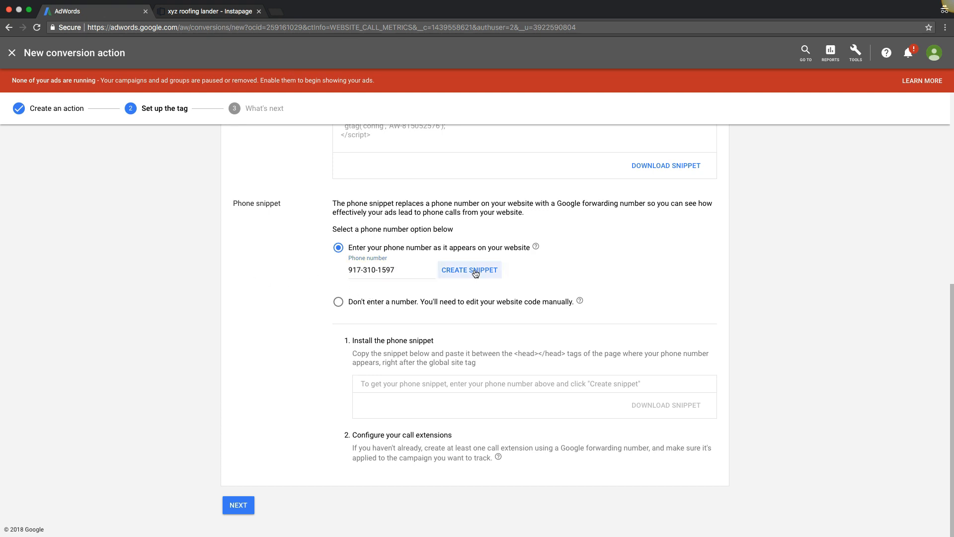
click(469, 270)
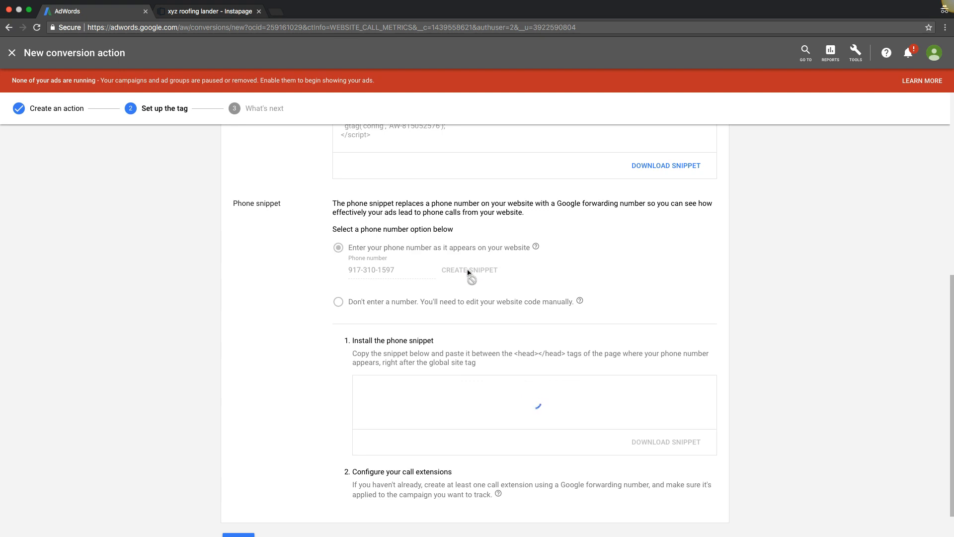
click(468, 269)
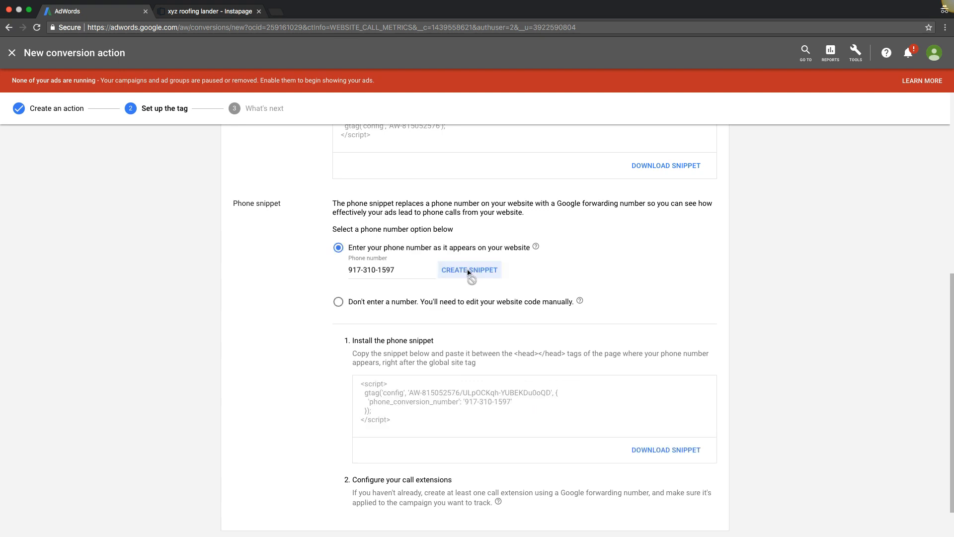
mouse_move(536, 247)
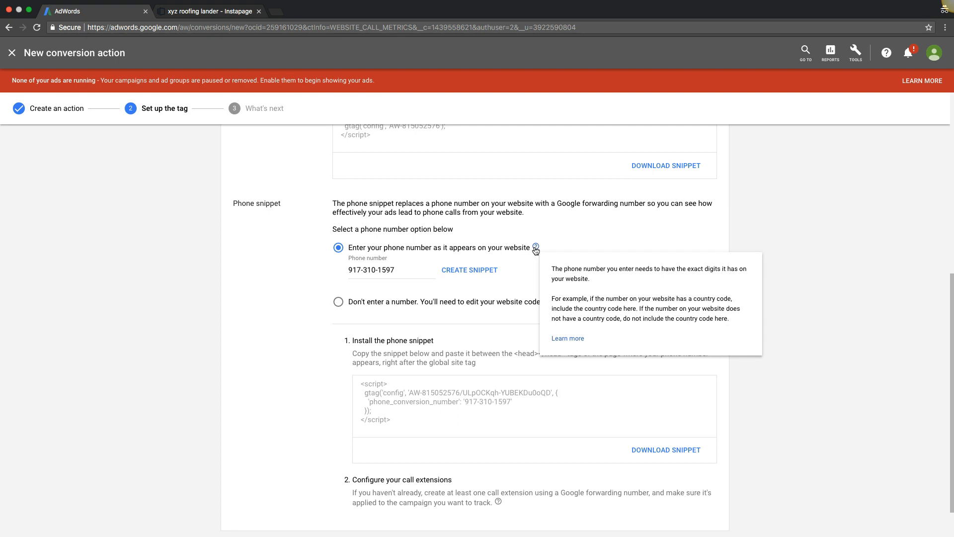
mouse_move(295, 326)
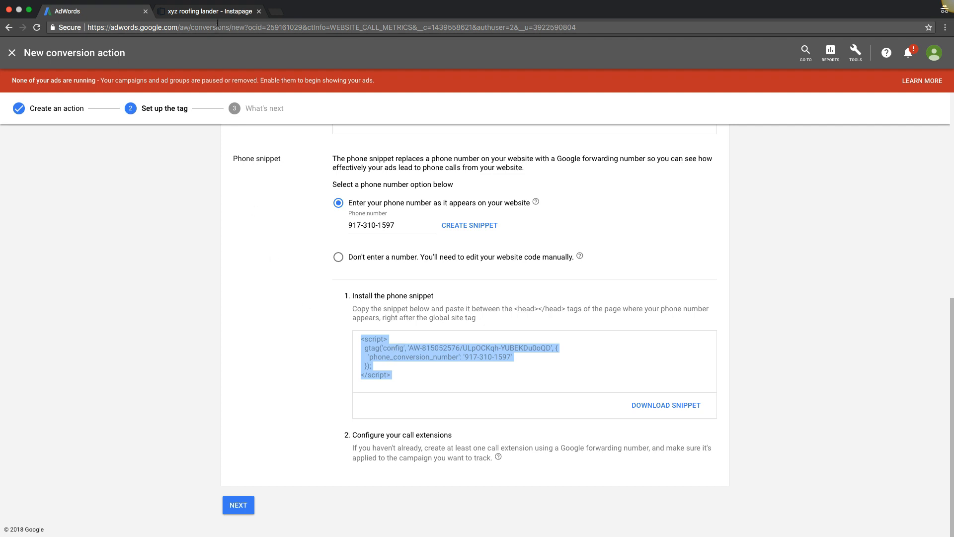
click(207, 11)
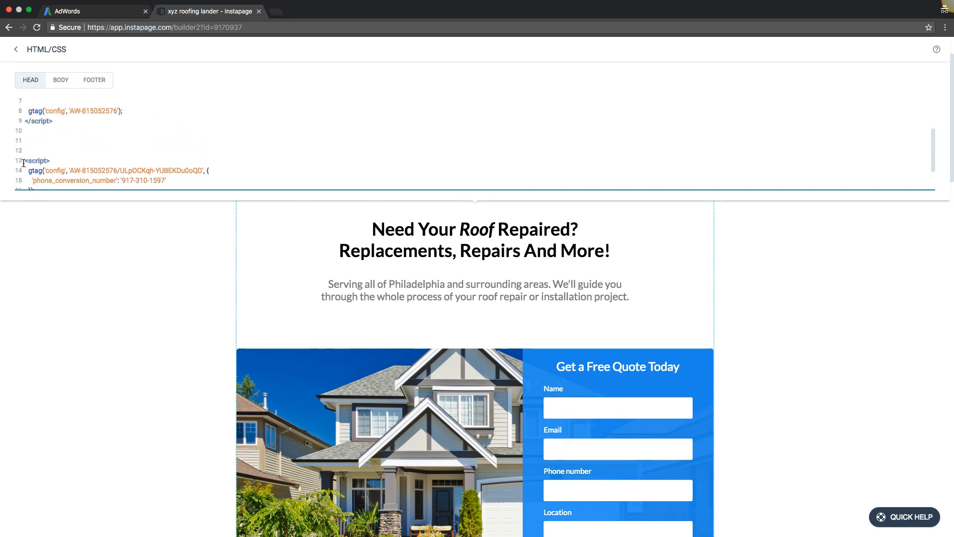
Publish the lander with the phone snippet in its head, then finish the calls from website setup in AdWords.
click(15, 49)
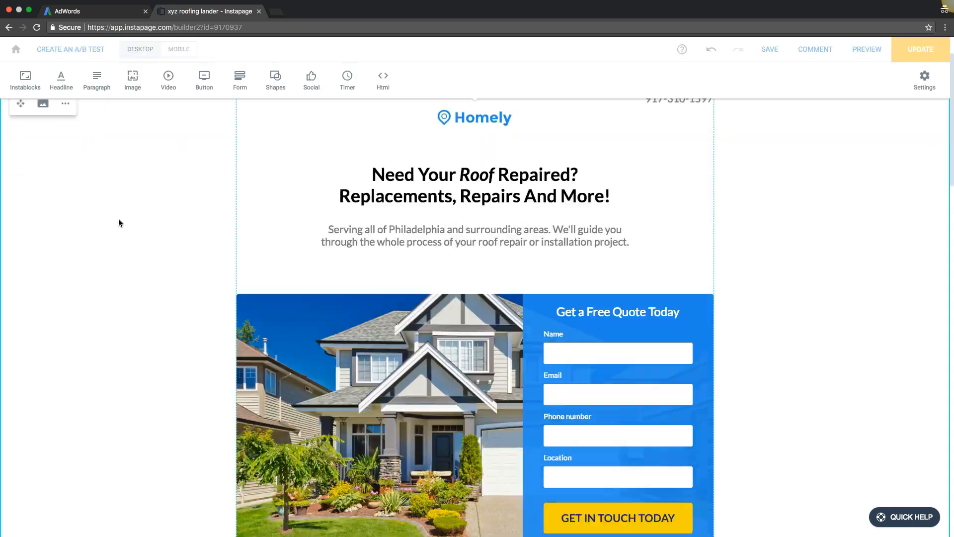
click(922, 49)
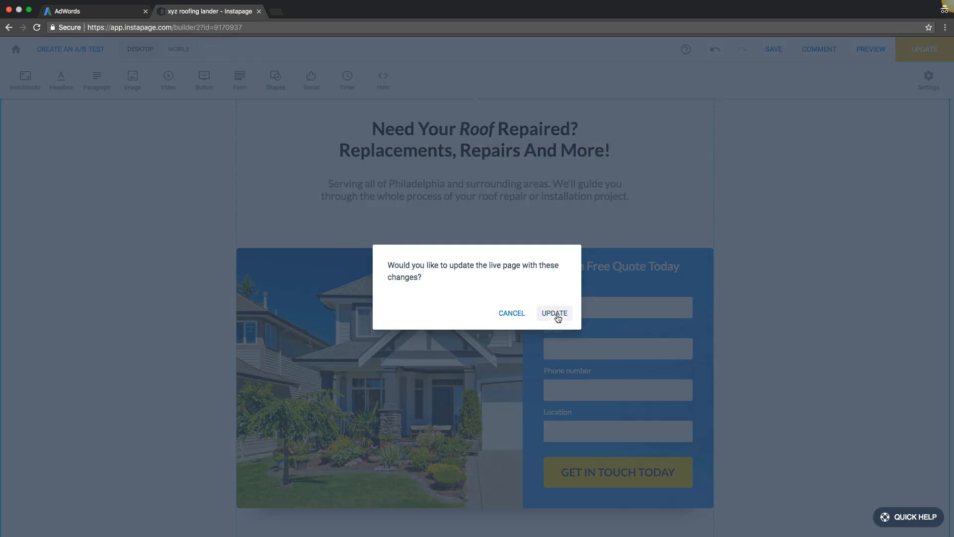
click(554, 312)
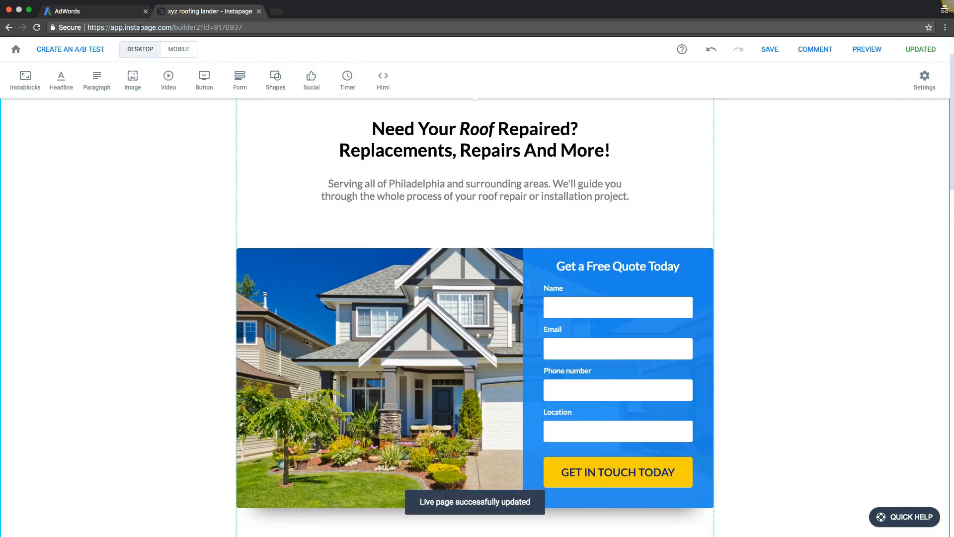
click(92, 11)
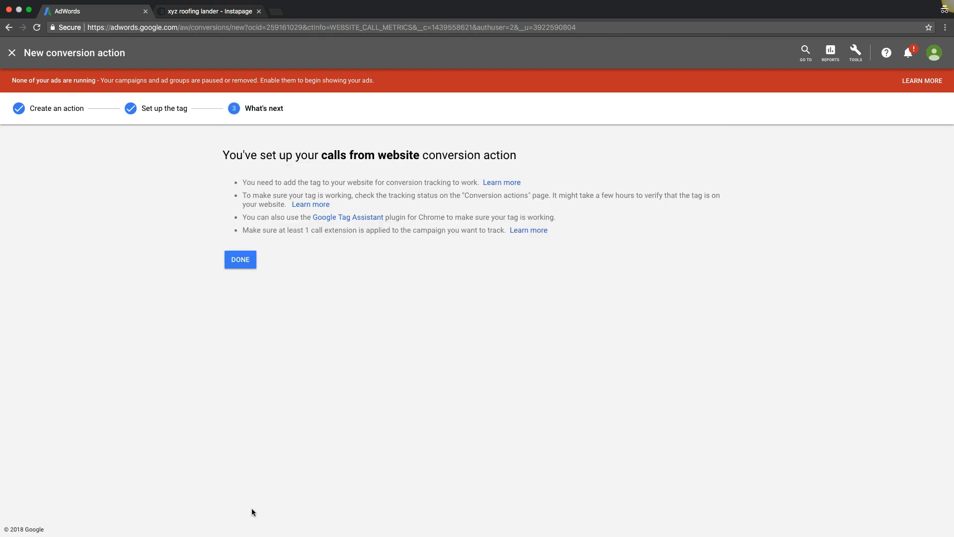
mouse_move(268, 266)
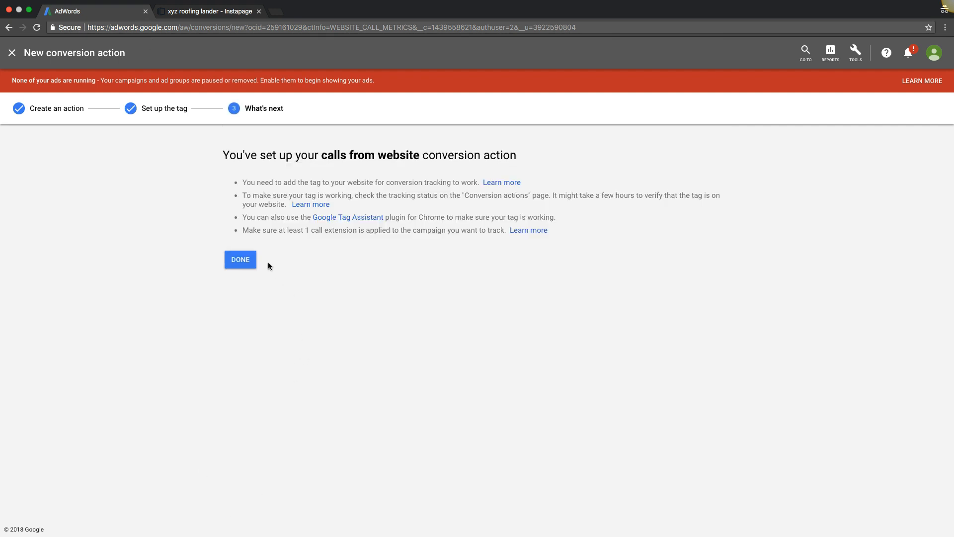
click(240, 260)
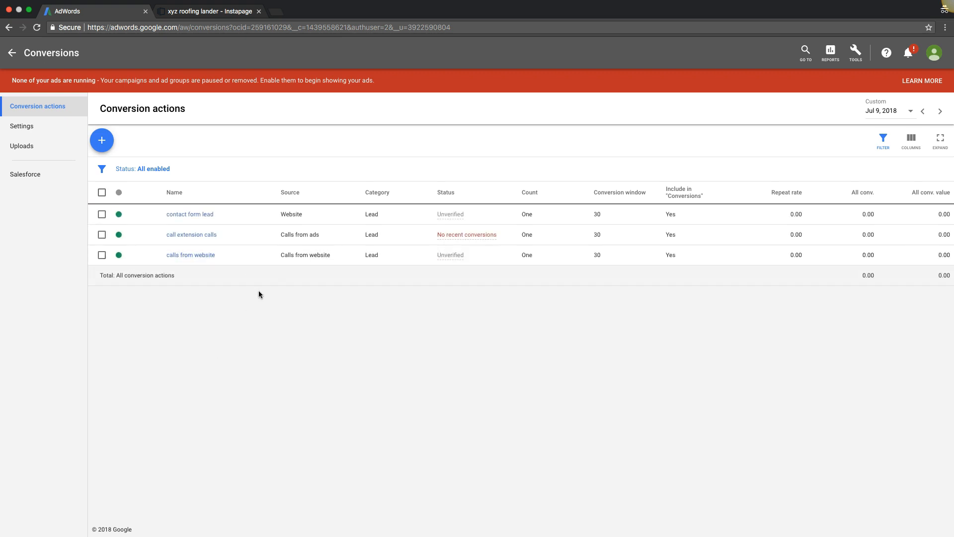
mouse_move(248, 238)
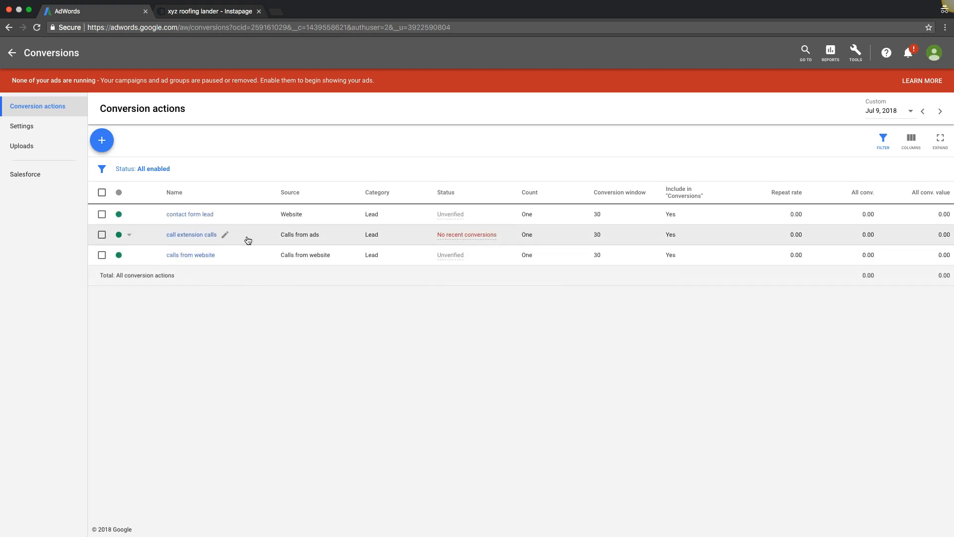
mouse_move(311, 237)
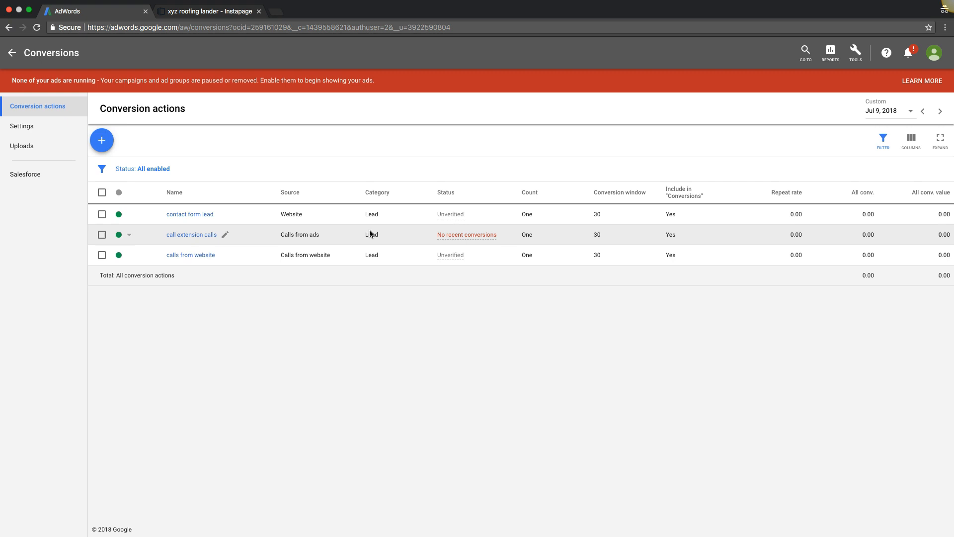
mouse_move(339, 333)
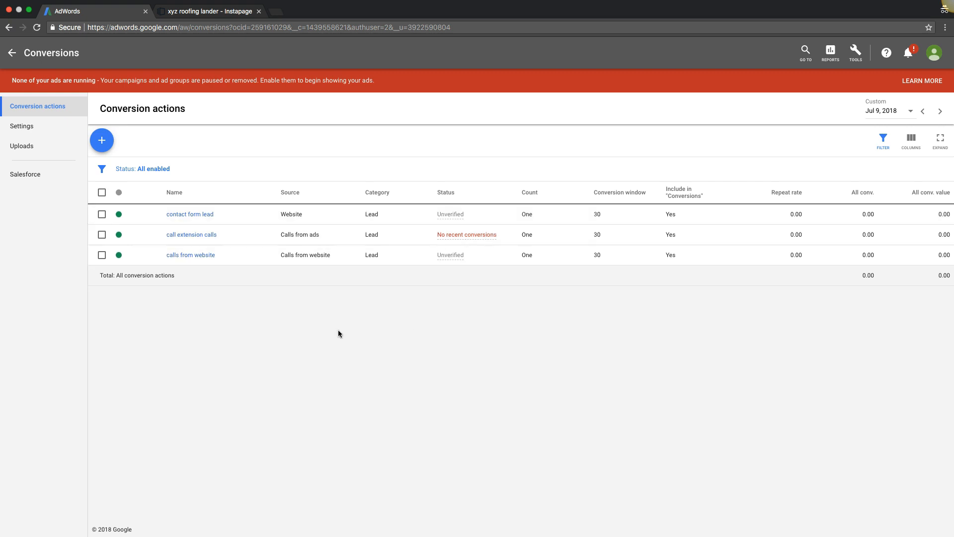
mouse_move(331, 333)
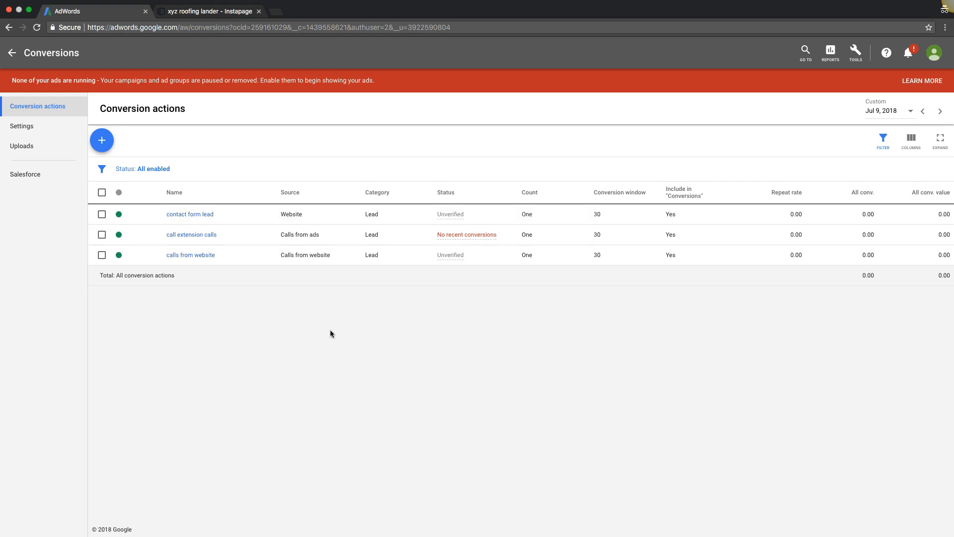
mouse_move(363, 323)
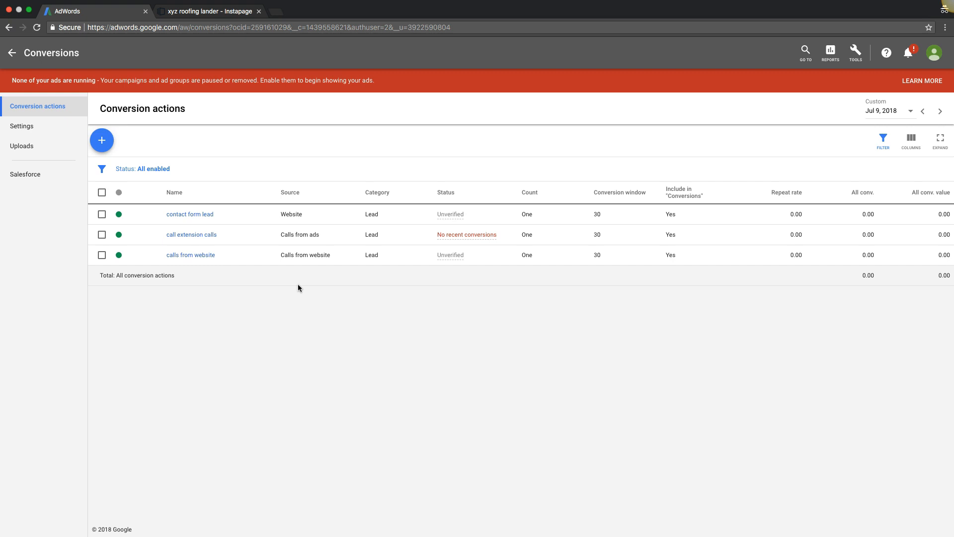
mouse_move(306, 286)
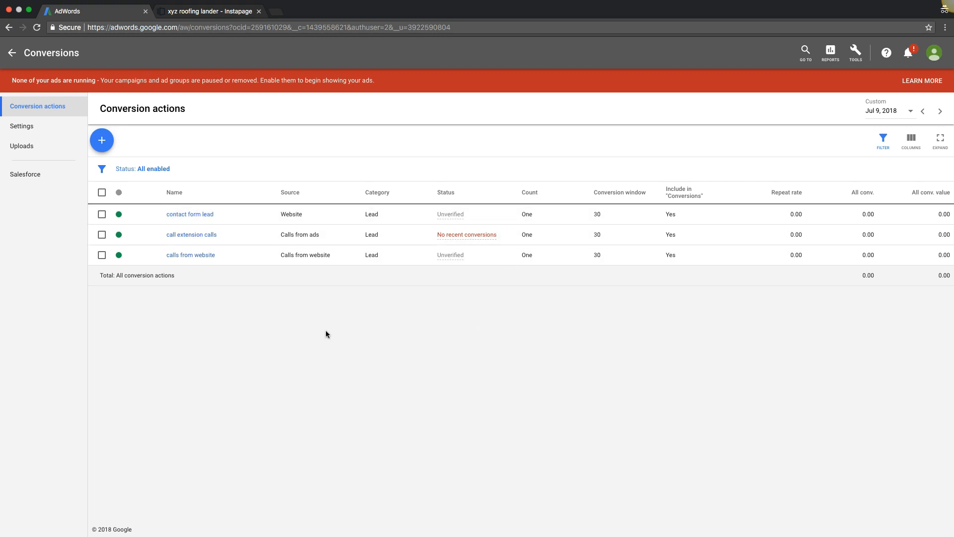
mouse_move(339, 330)
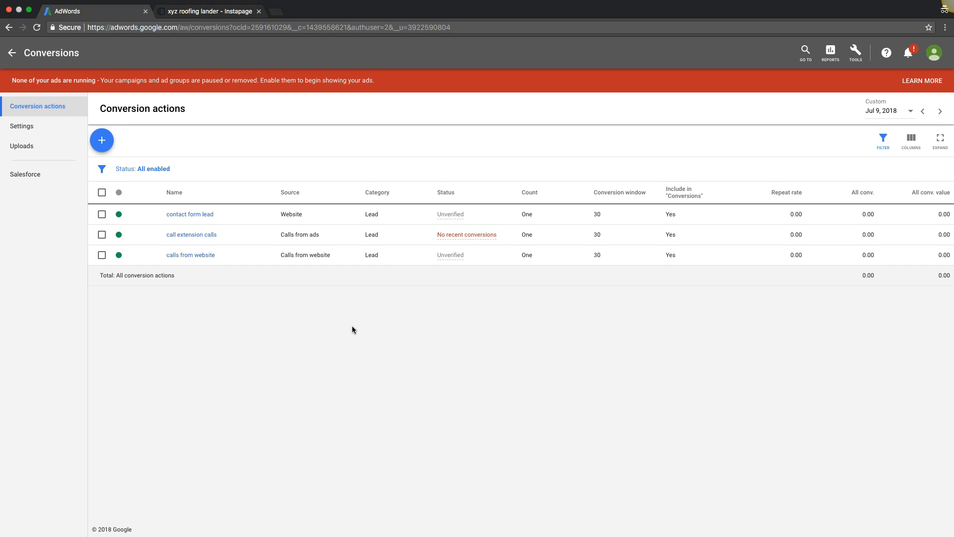
mouse_move(349, 331)
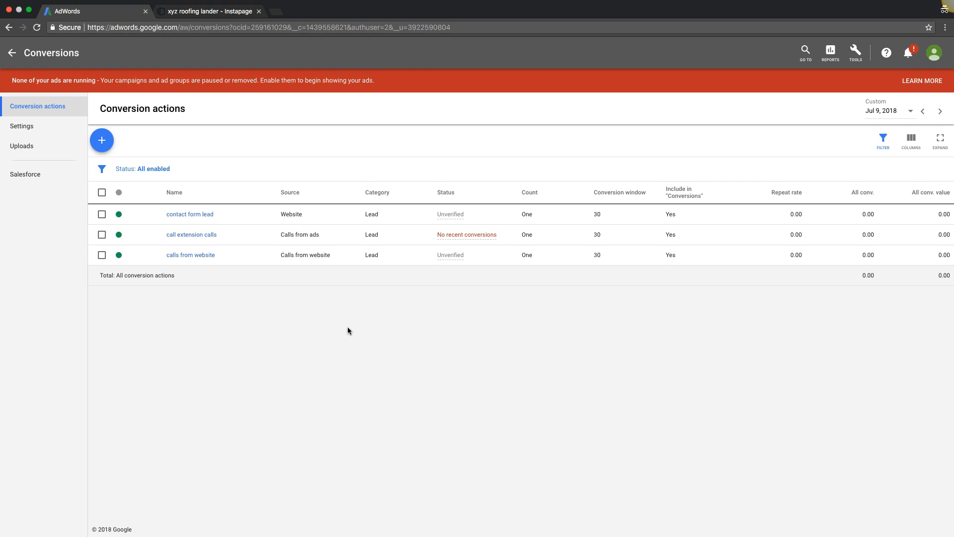
mouse_move(341, 327)
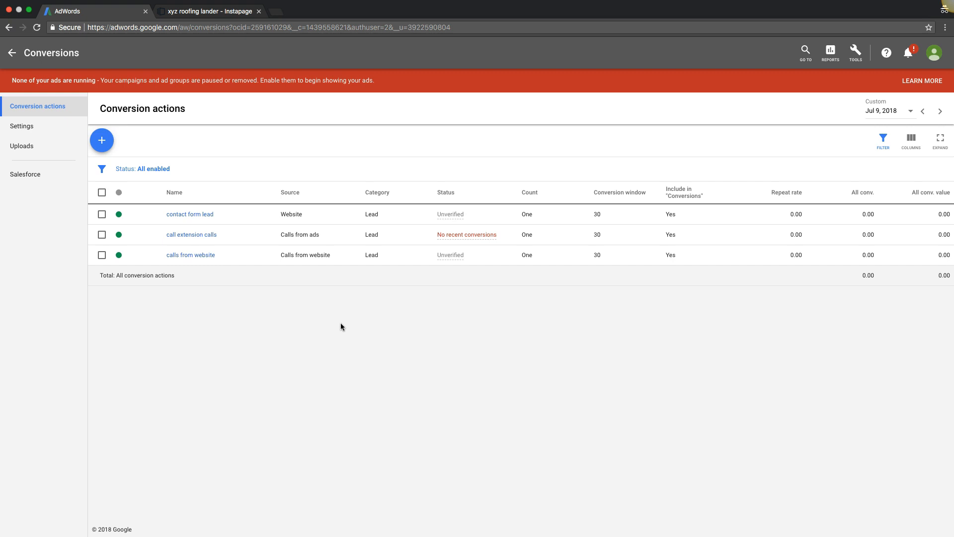